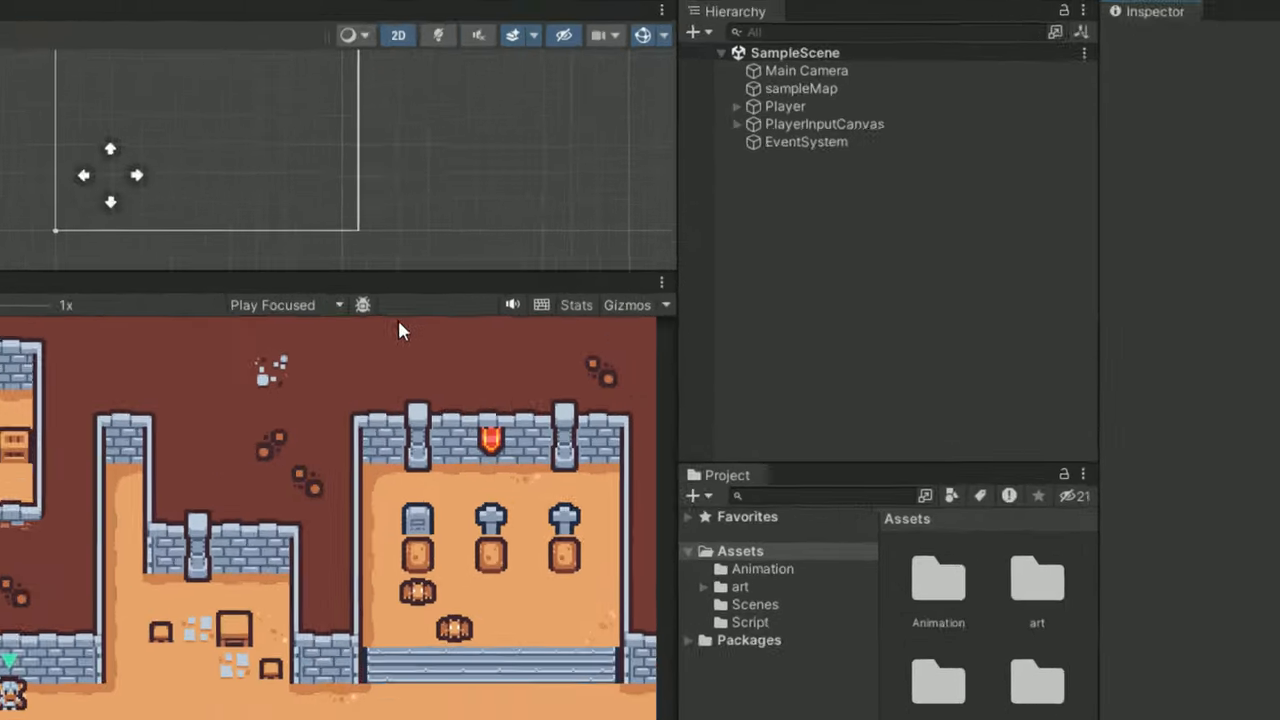
- Inspect the player input canvas and its up arrow button in the Hierarchy
left_click(824, 124)
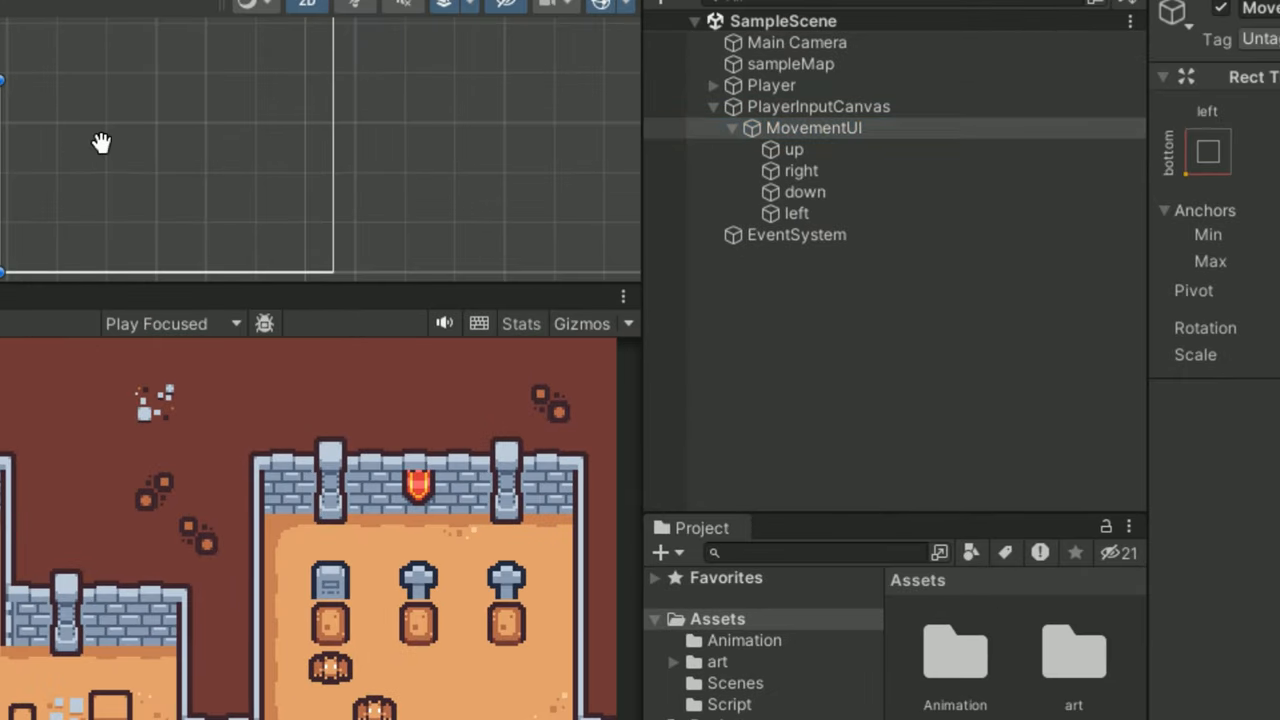
left_click(792, 148)
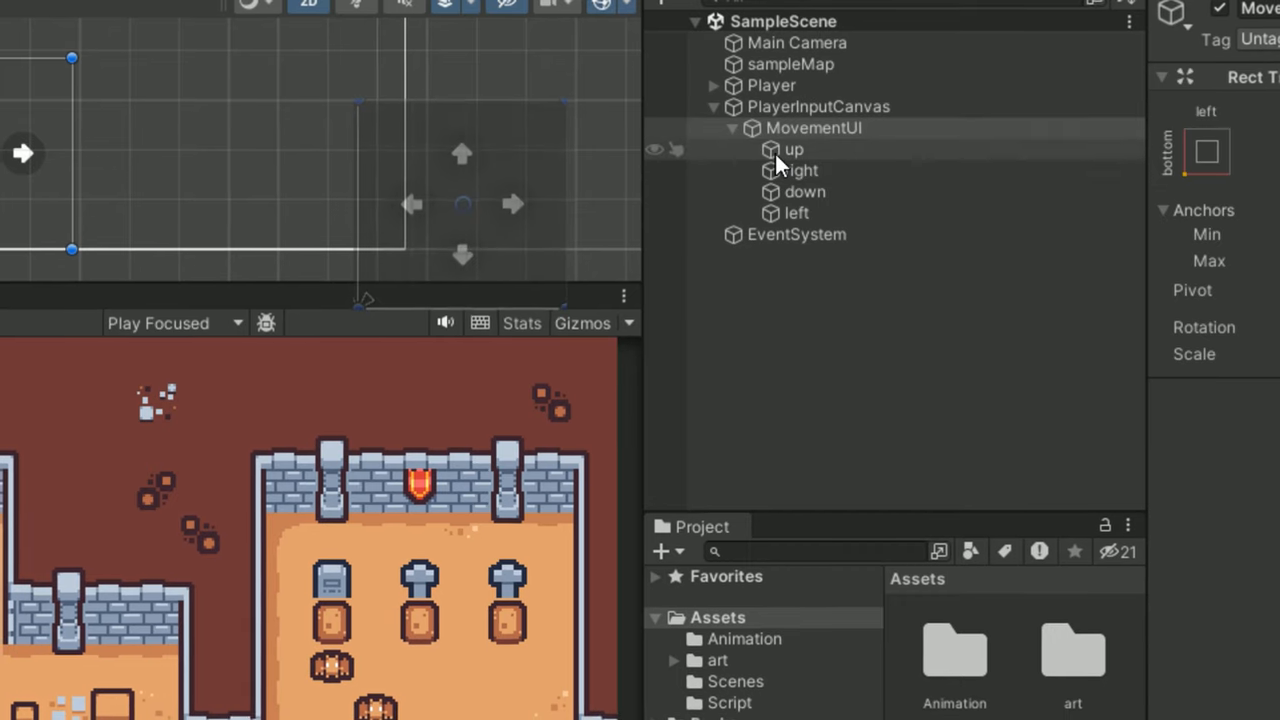
left_click(804, 192)
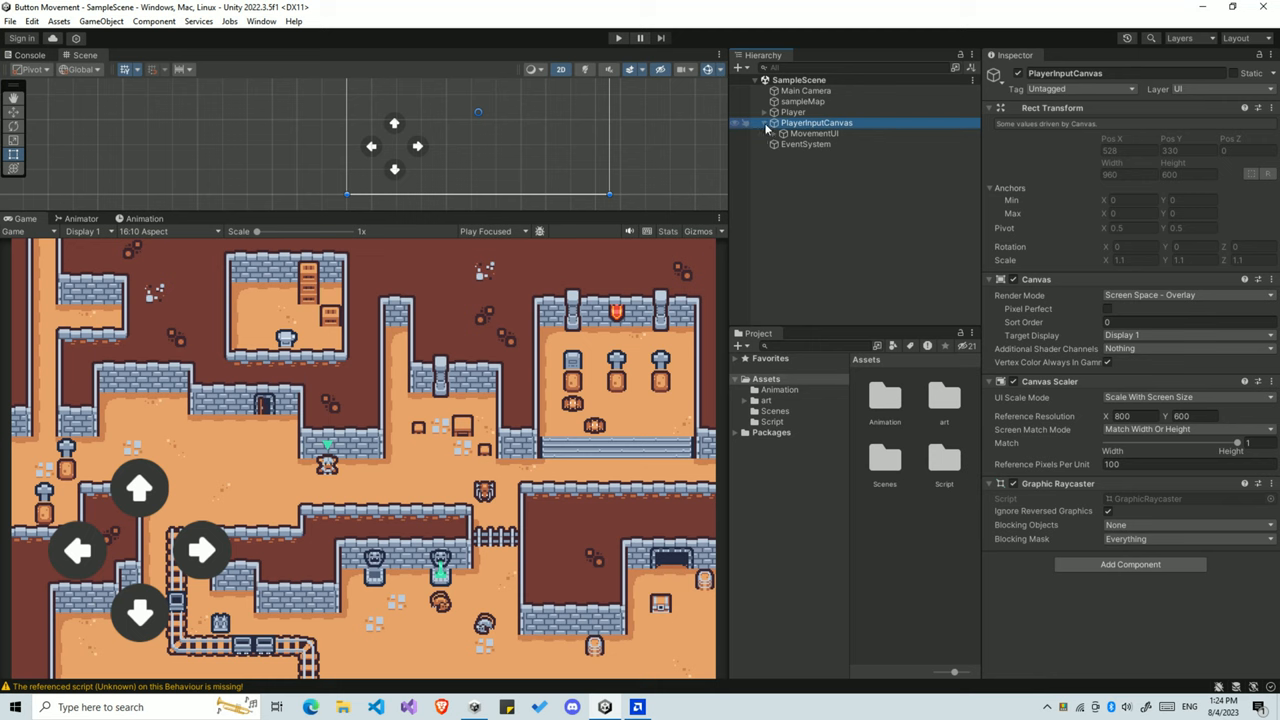
left_click(764, 122)
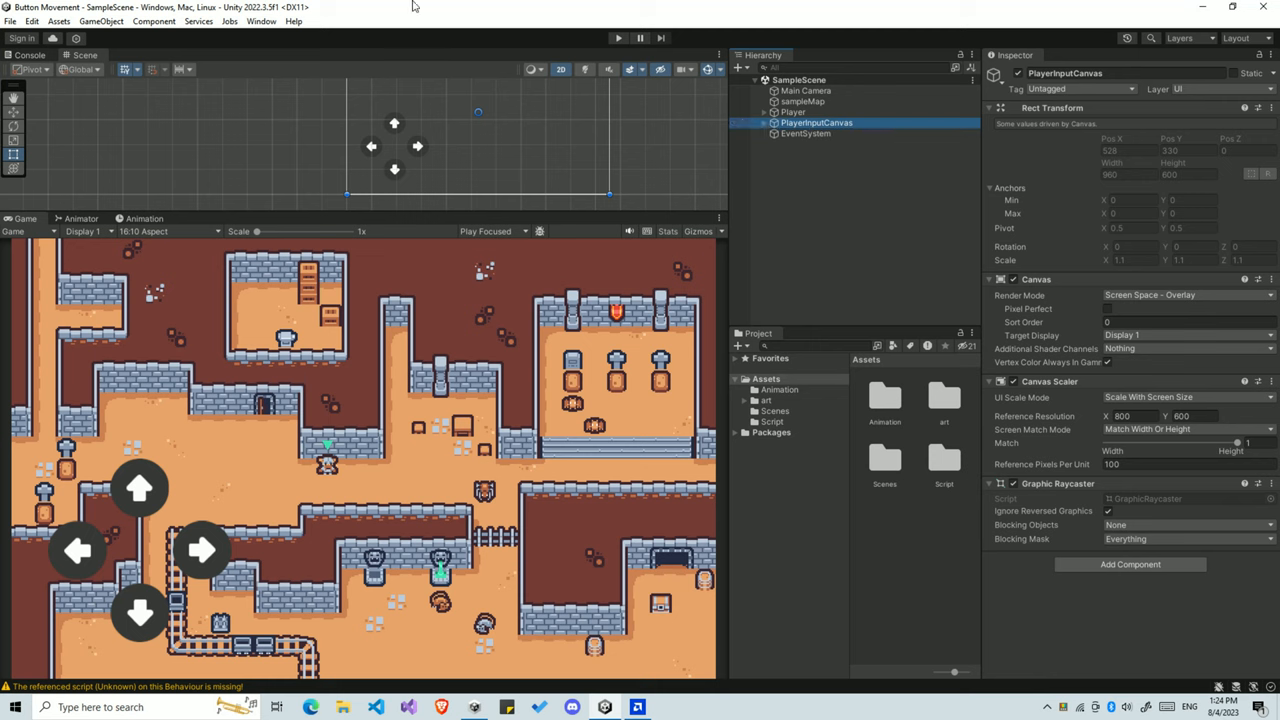
- Install the Input System package from the Unity Registry in Package Manager
left_click(260, 20)
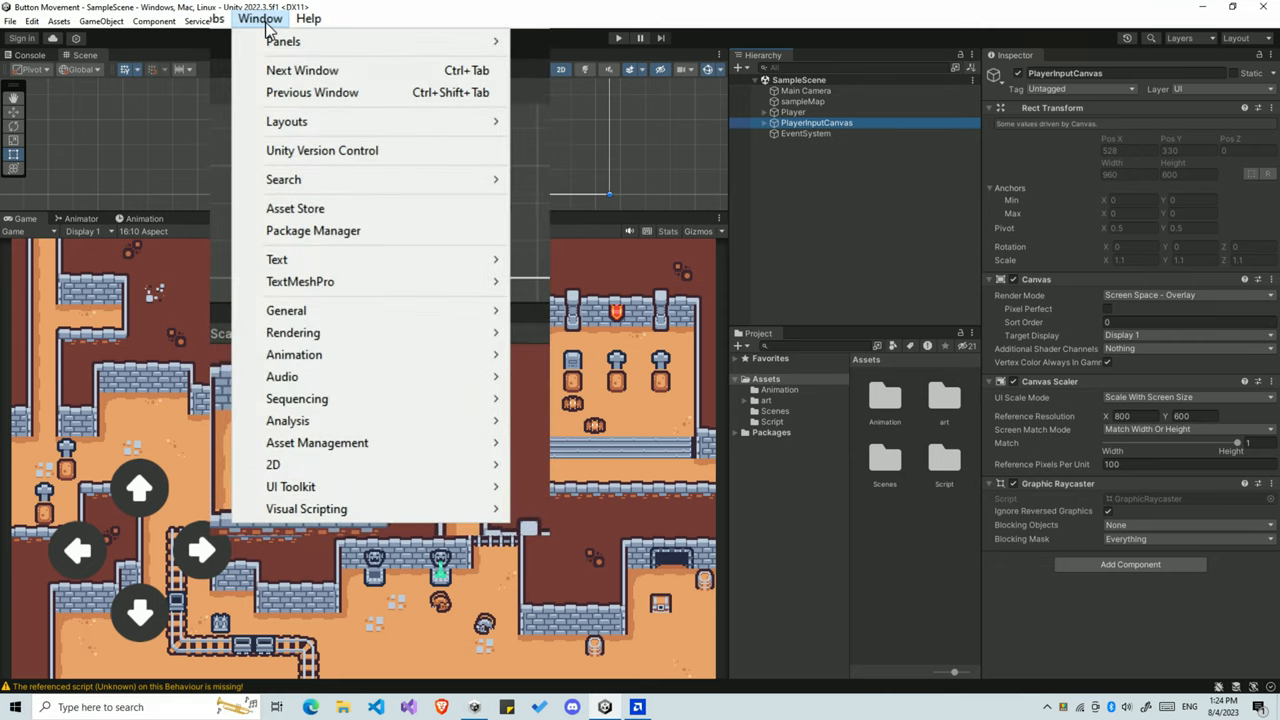
left_click(312, 230)
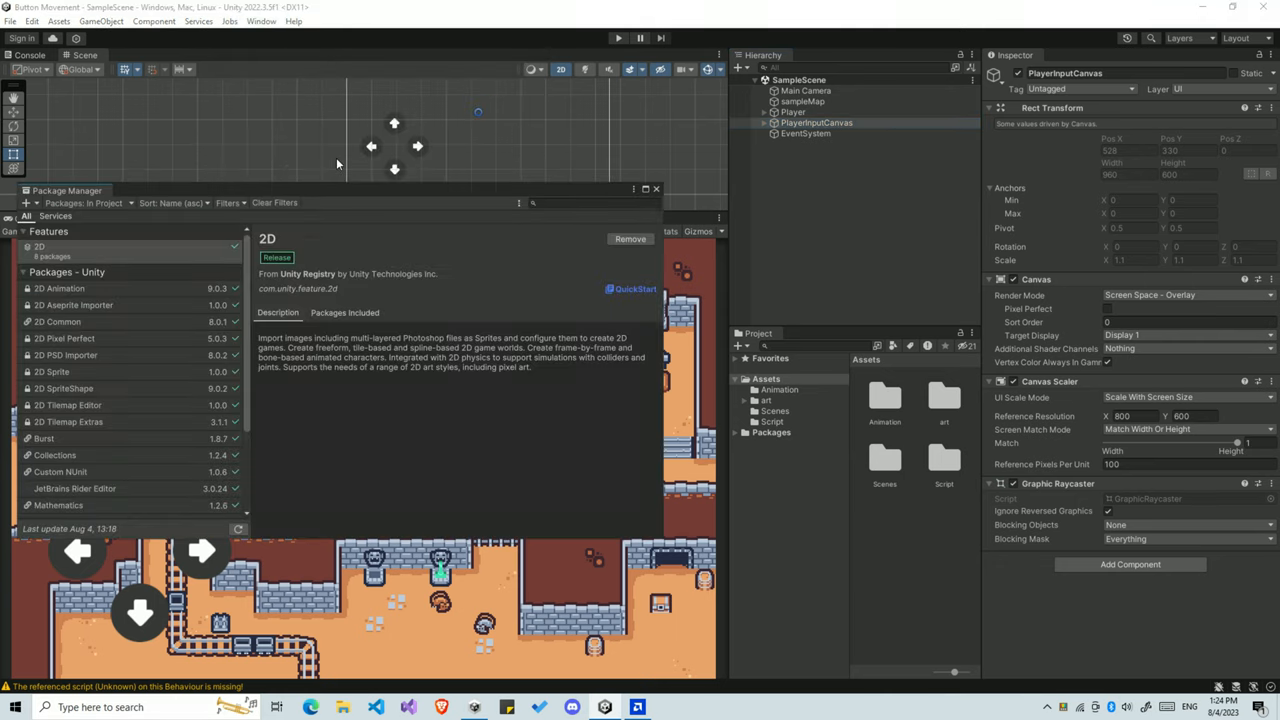
left_click(160, 216)
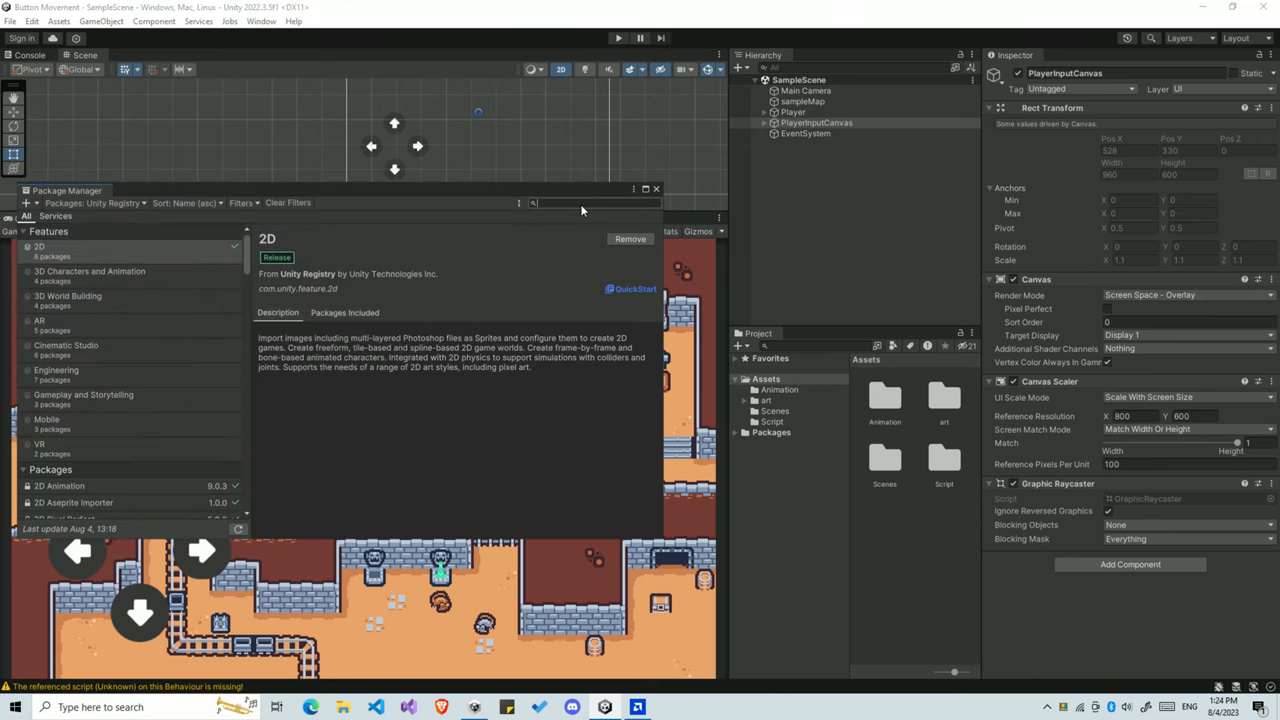
type("Input")
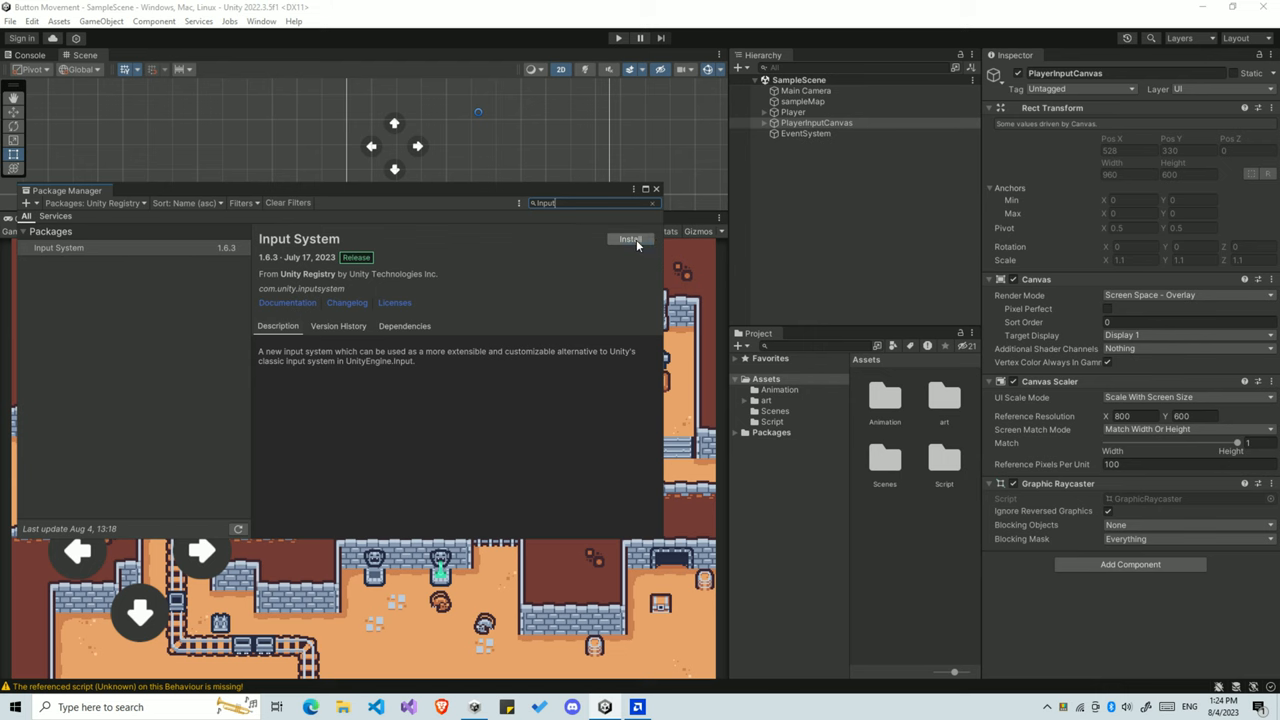
left_click(630, 240)
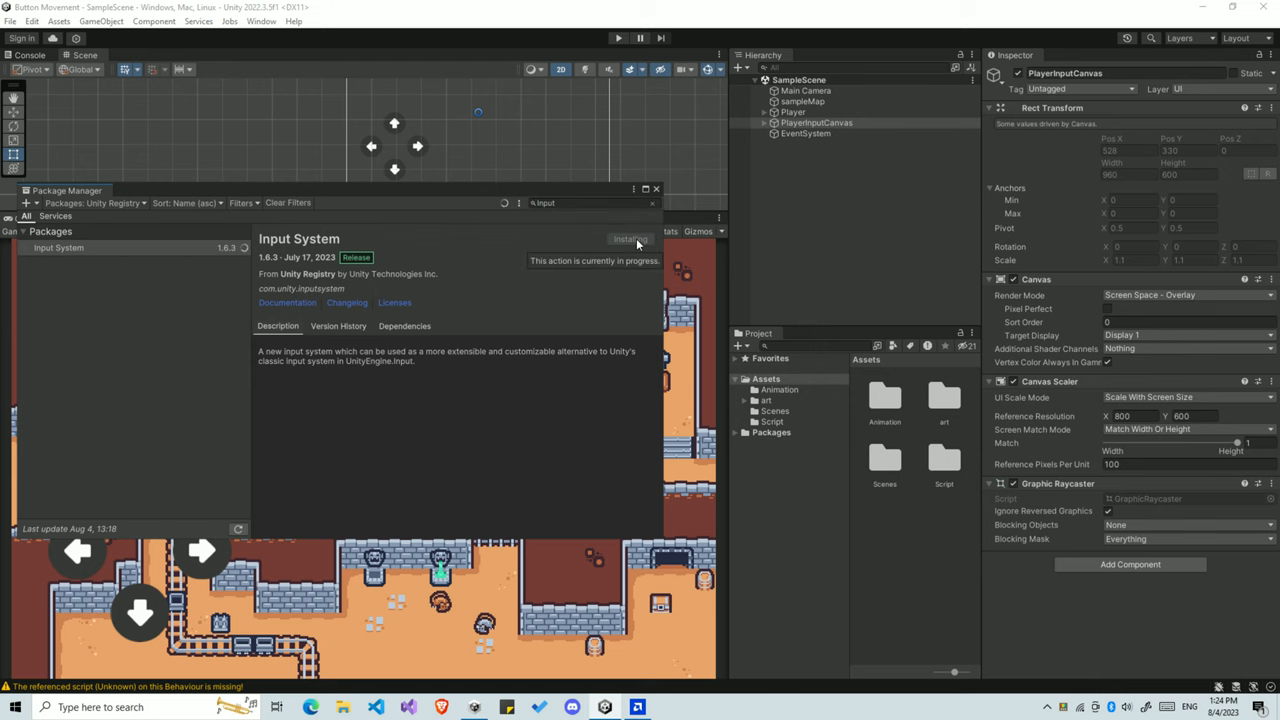
left_click(656, 188)
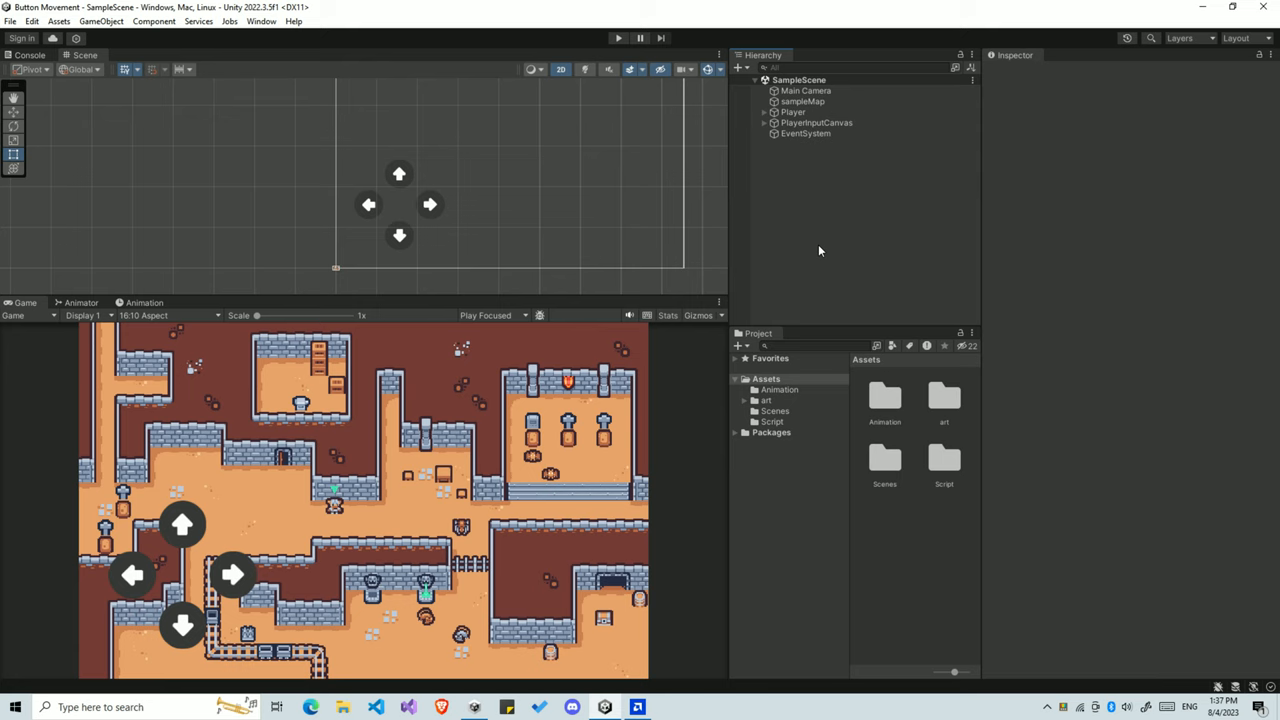
mouse_move(690, 248)
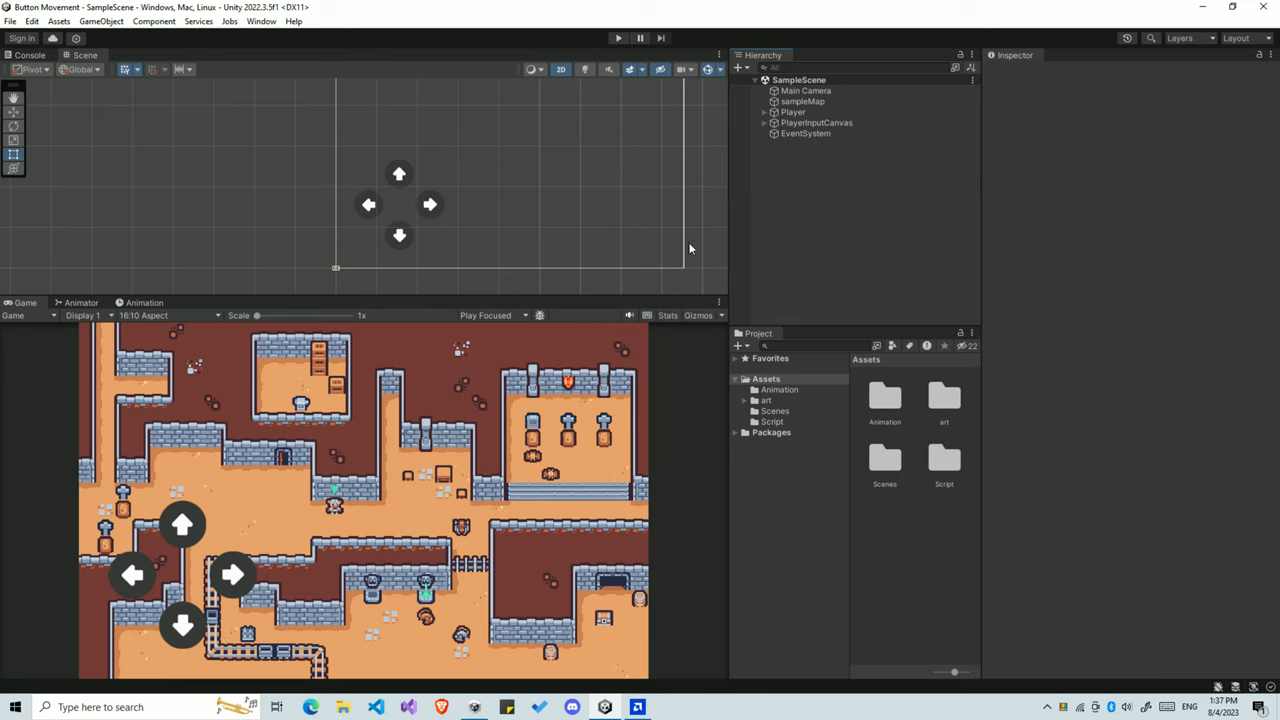
mouse_move(30, 22)
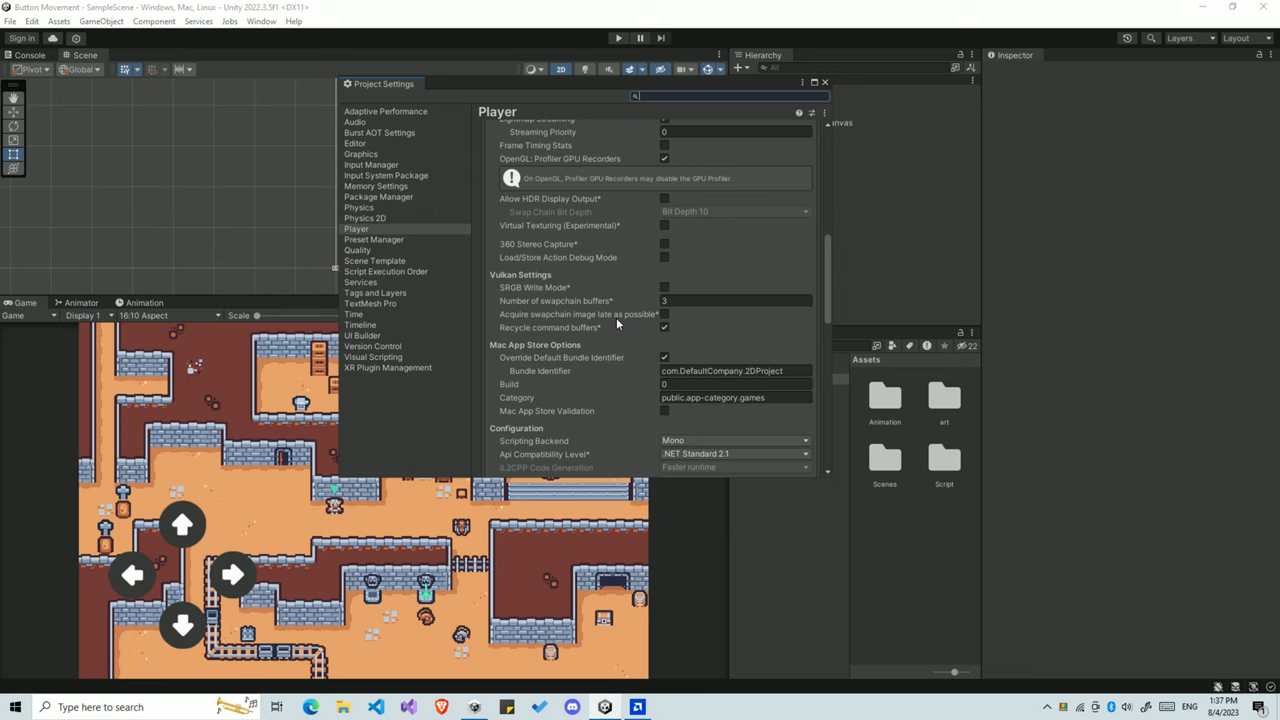
- Set Active Input Handling in Player settings to Input System Package (New)
scroll("down", 3)
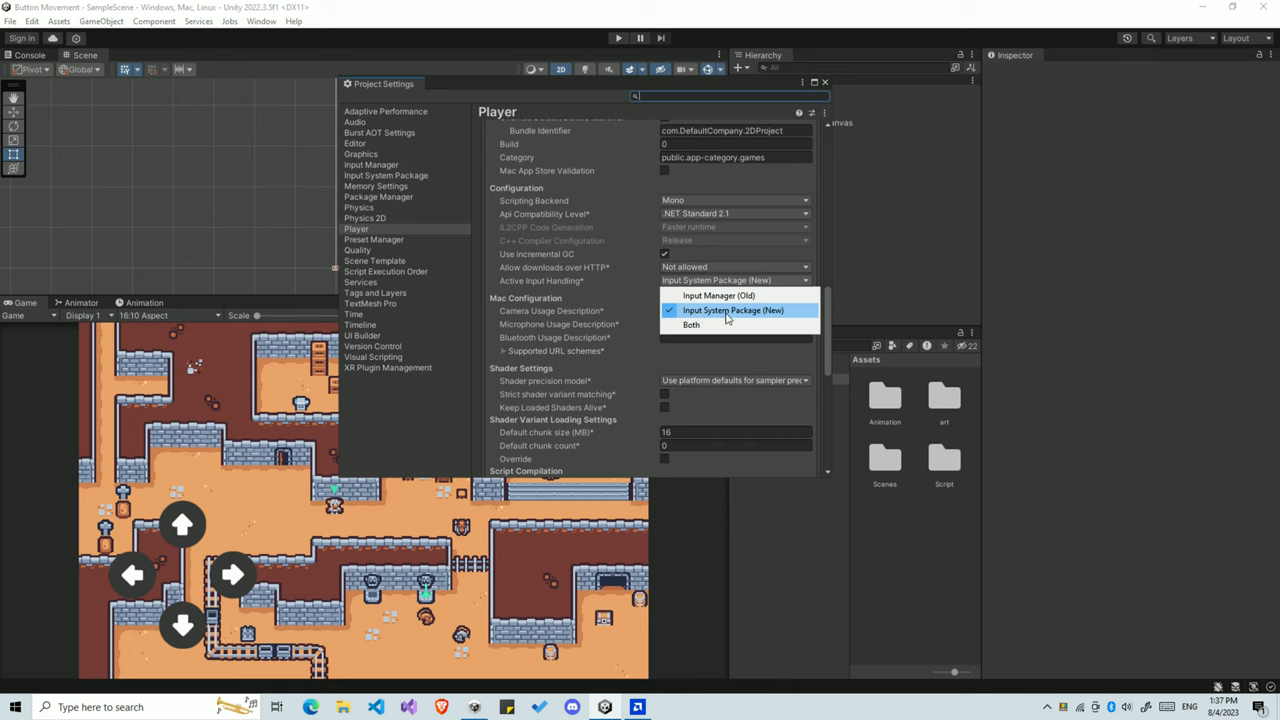
mouse_move(748, 310)
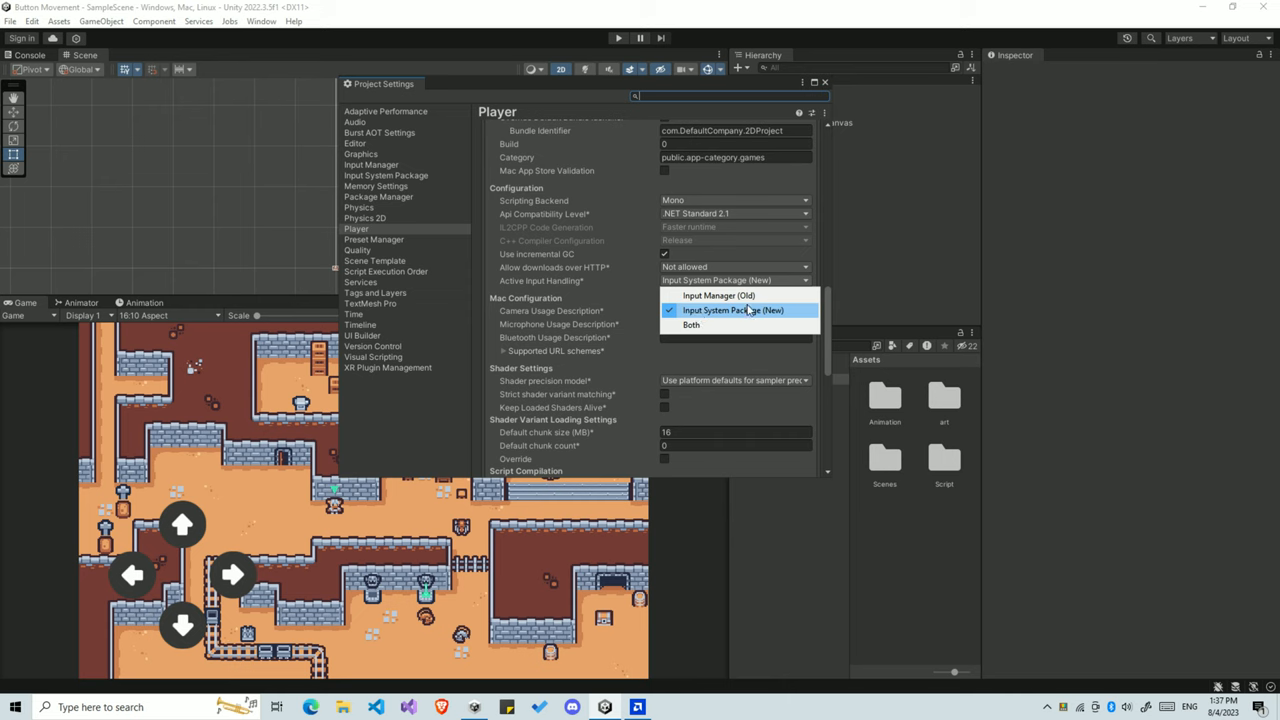
left_click(732, 310)
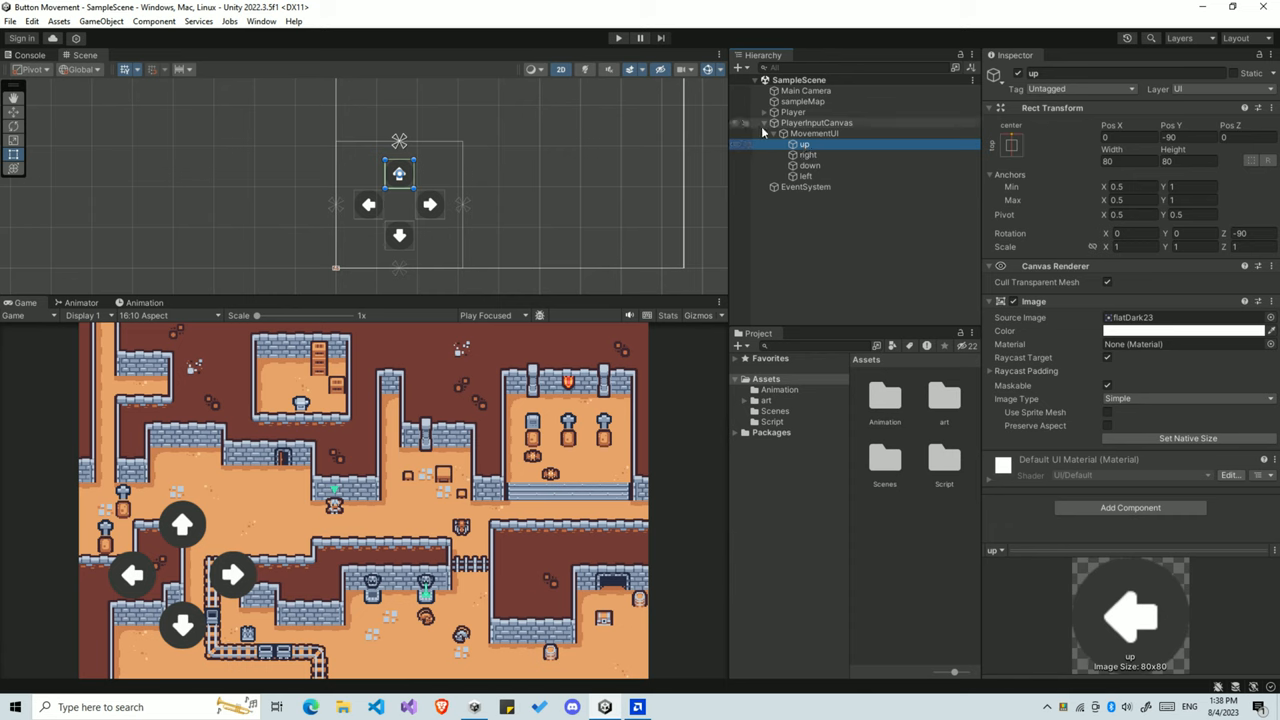
- Add a Player Input component to Player and save a new 'Player' input actions asset in Script
left_click(792, 112)
type("Input")
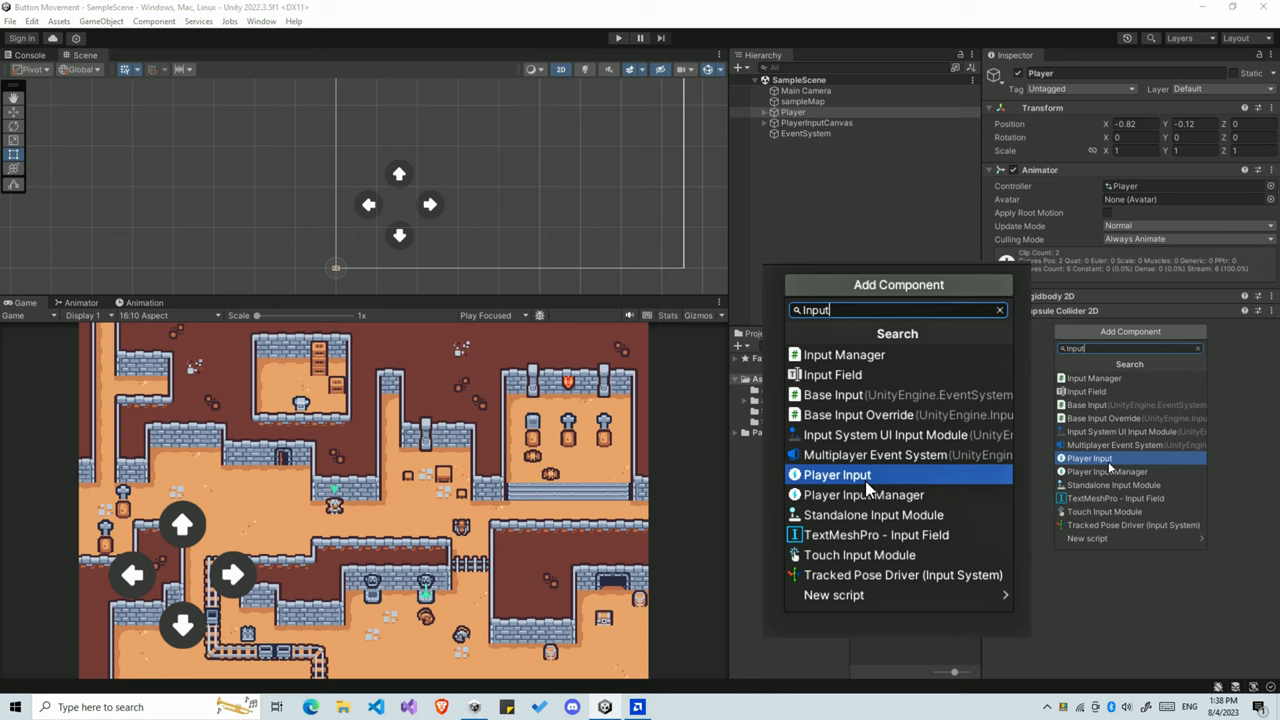
left_click(836, 474)
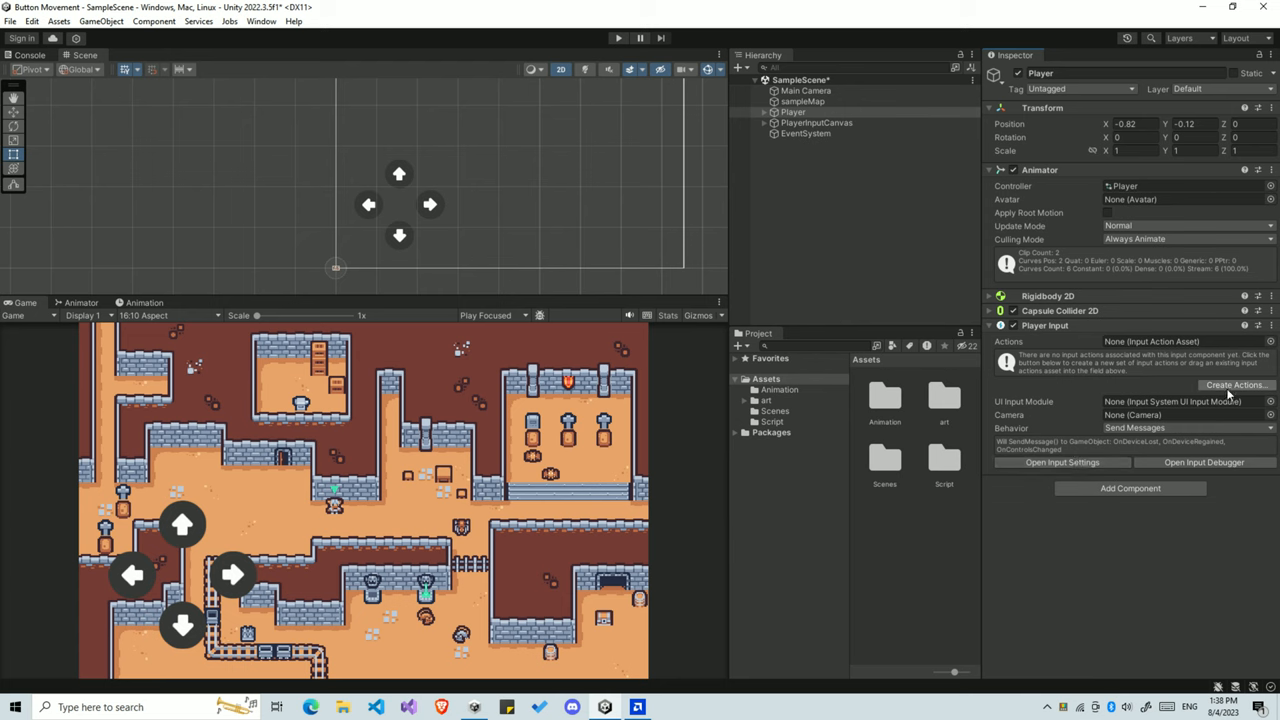
left_click(1236, 384)
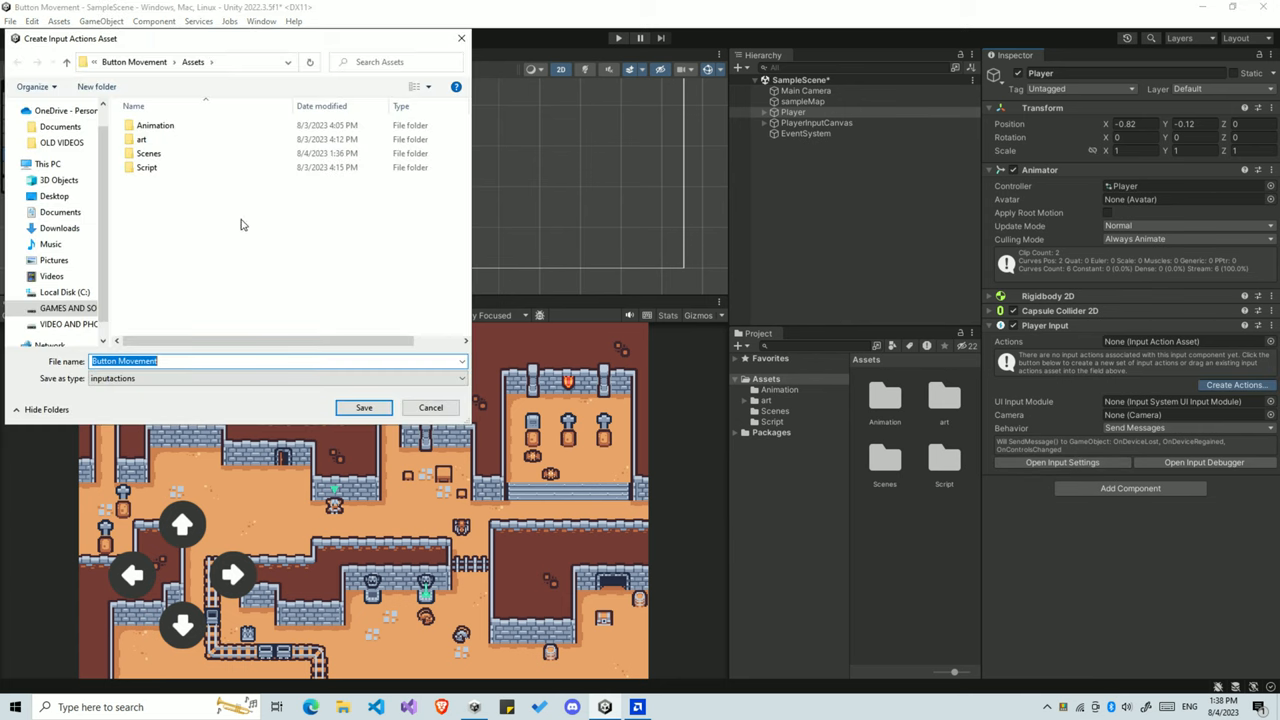
double_click(146, 168)
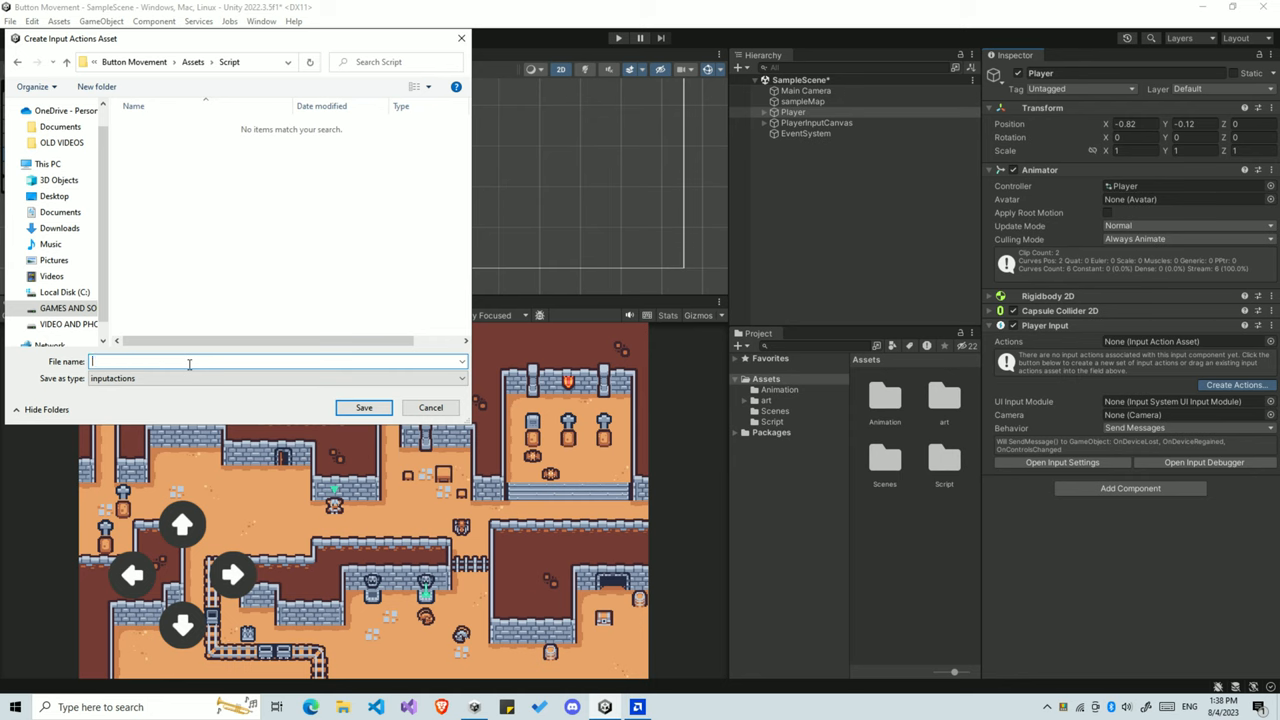
type("Player")
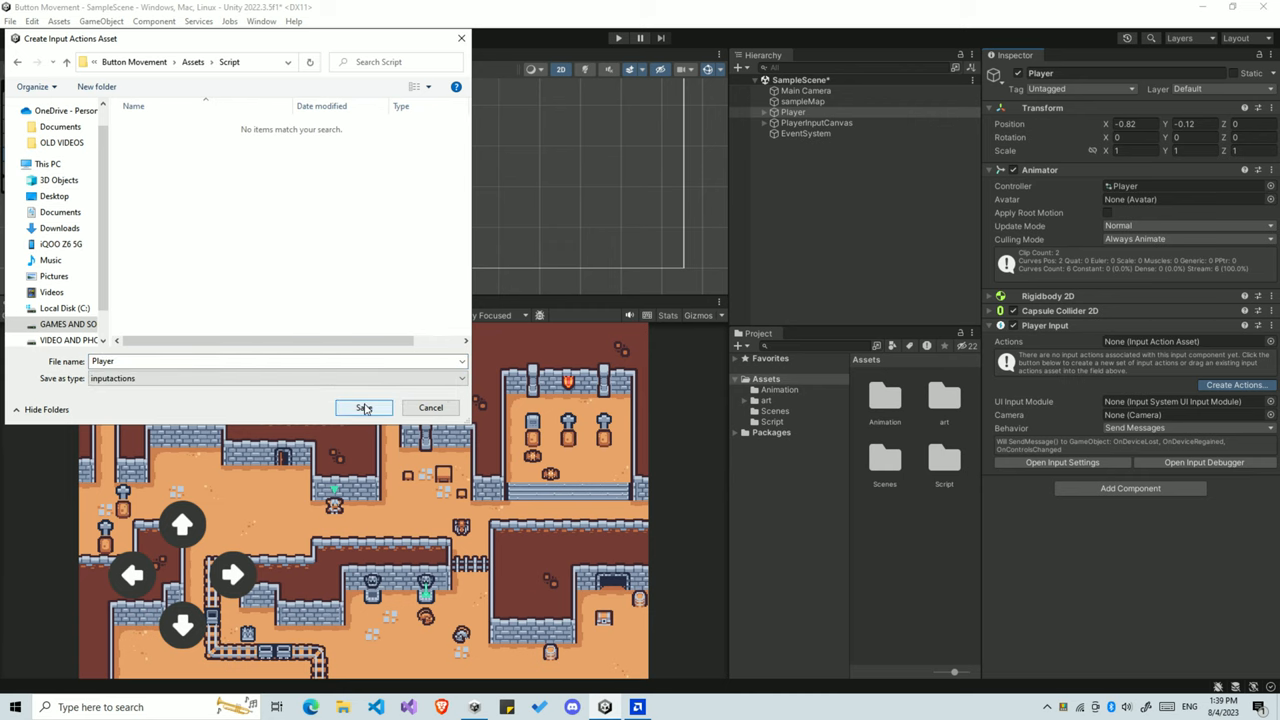
left_click(364, 408)
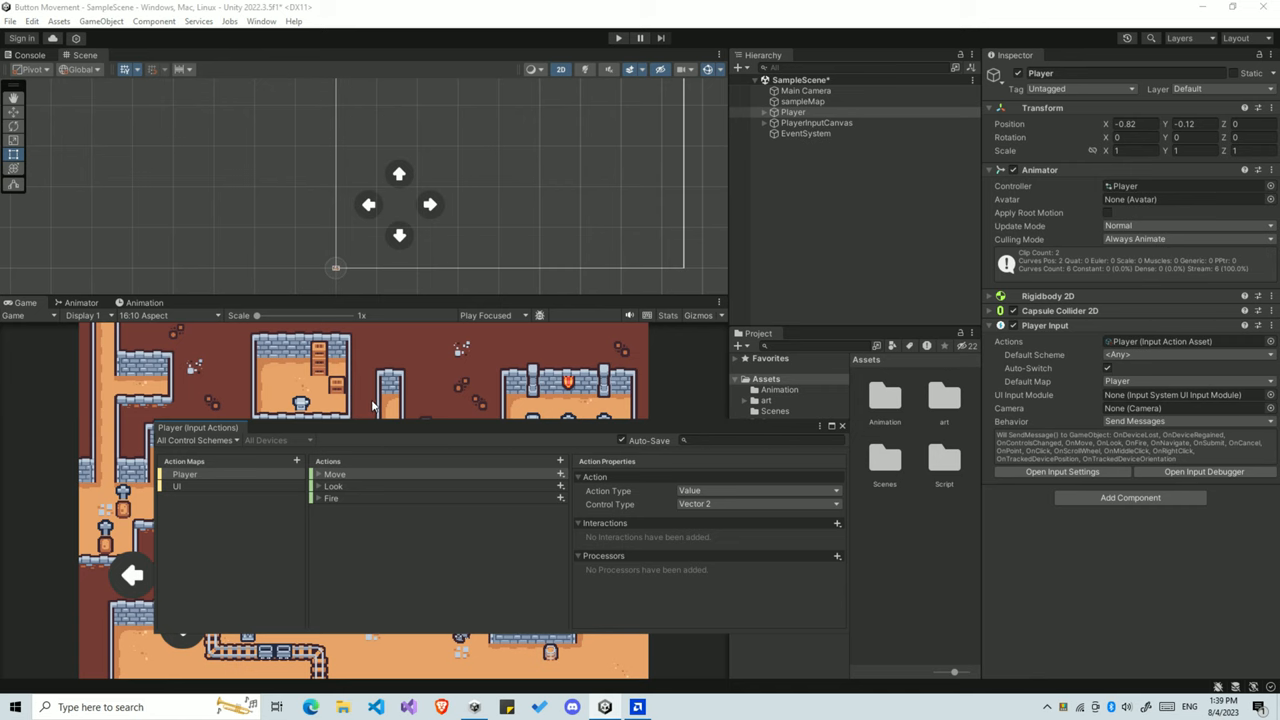
- Dock the Input Actions window and delete the Move, Look and Fire actions from the Player map
left_click(332, 498)
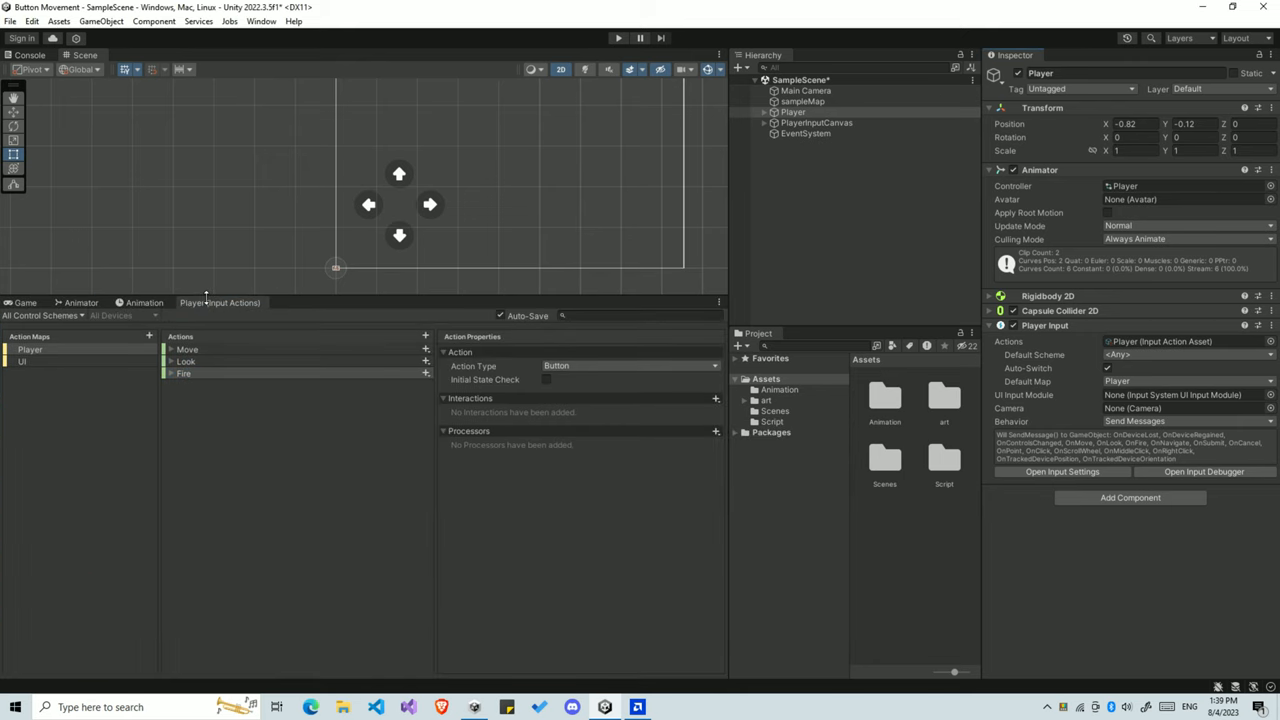
mouse_move(176, 400)
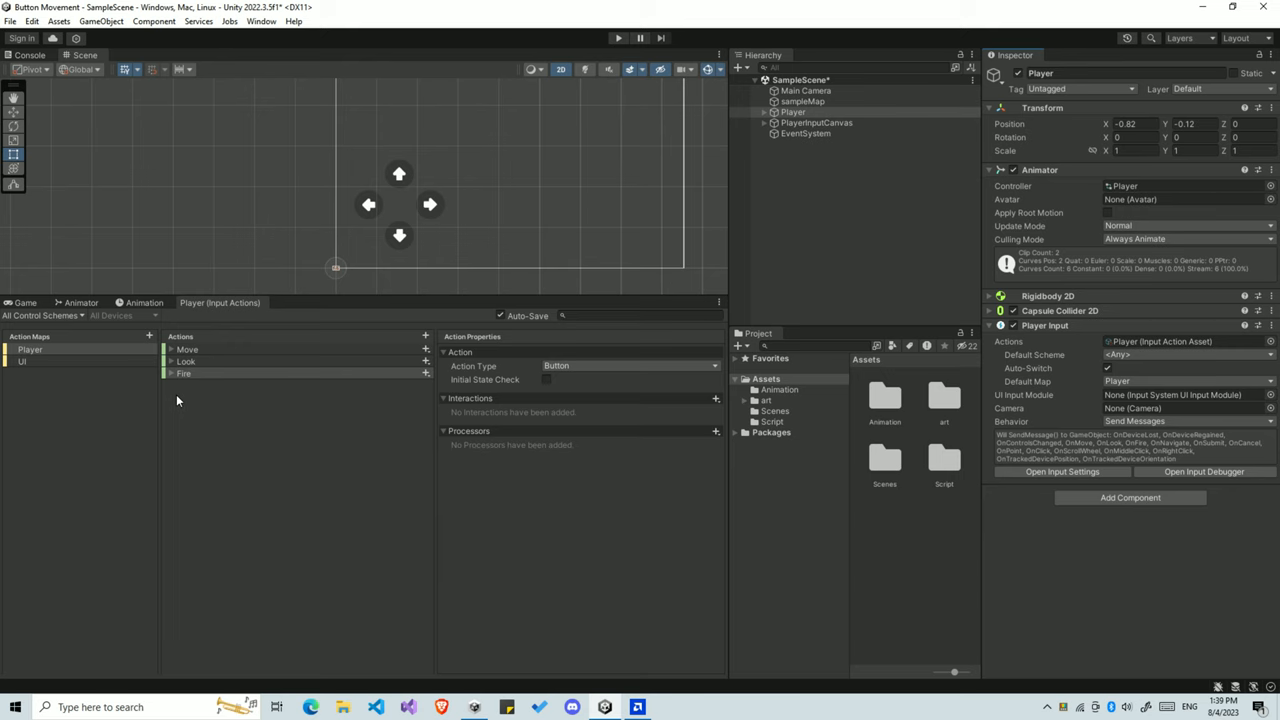
left_click(188, 348)
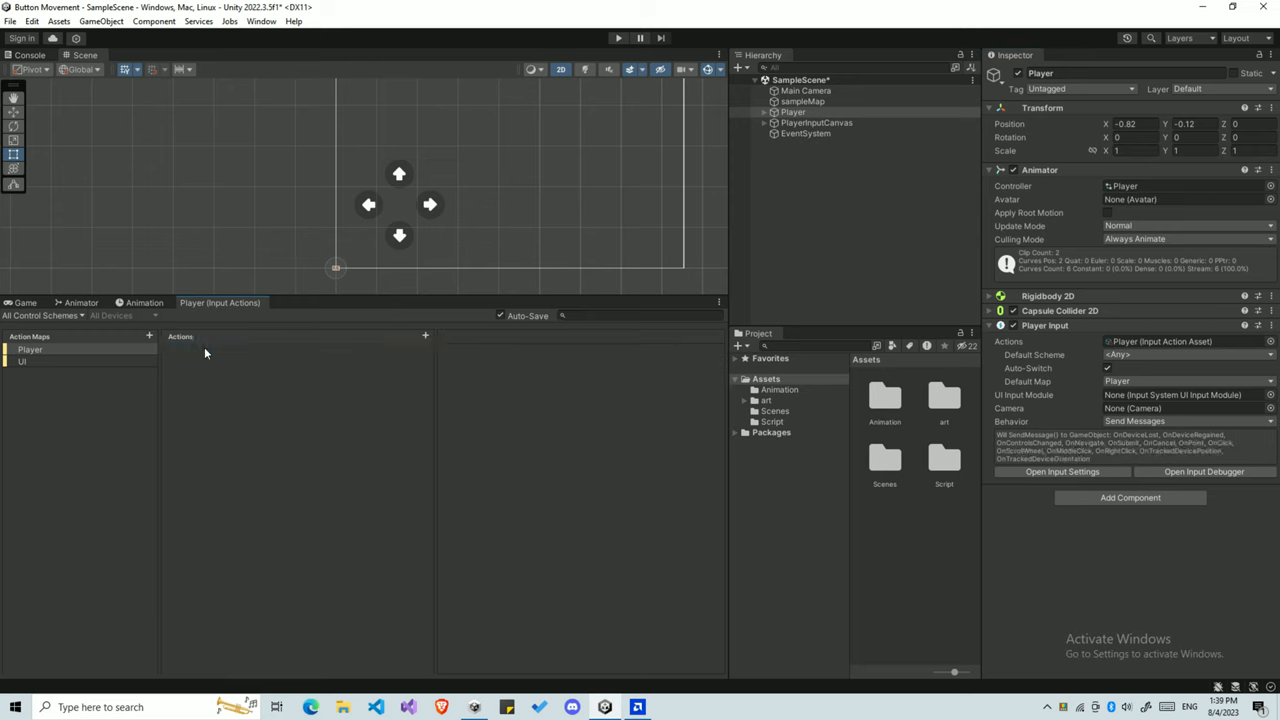
mouse_move(392, 356)
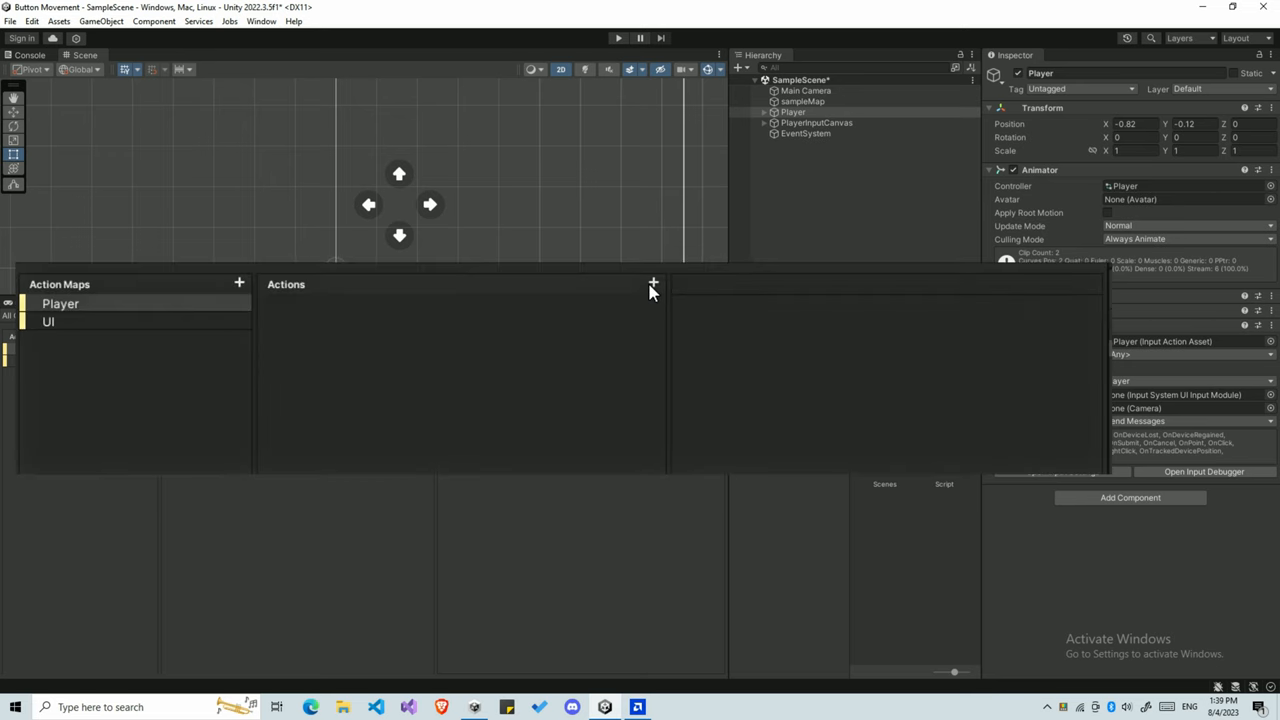
- Add a Move action of Value type with Vector 2 control type to the Player map
left_click(652, 284)
type("Move")
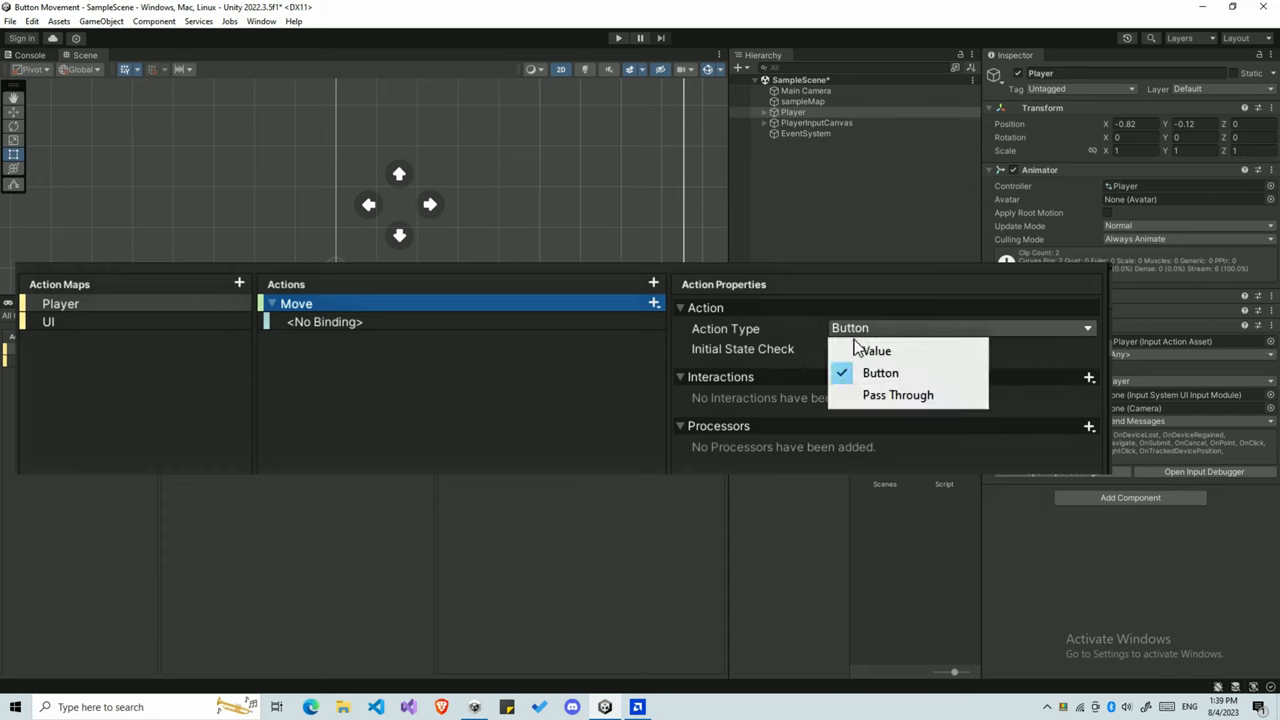
left_click(876, 350)
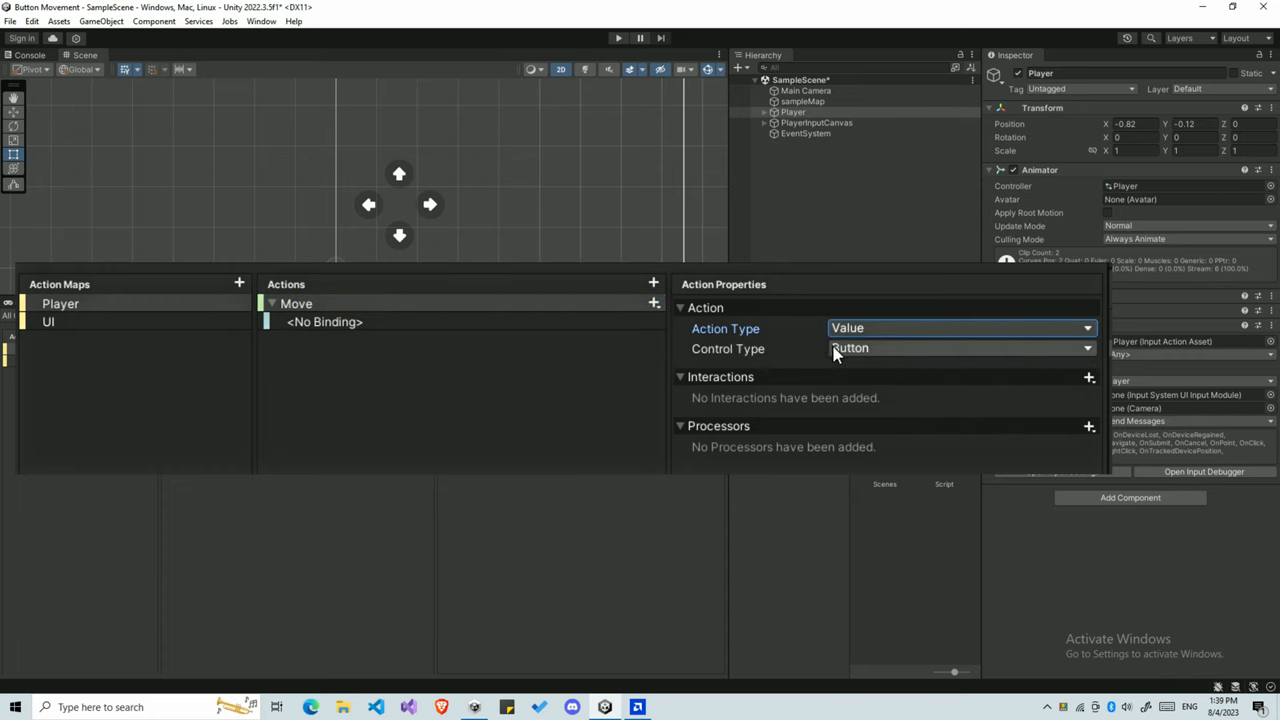
left_click(960, 348)
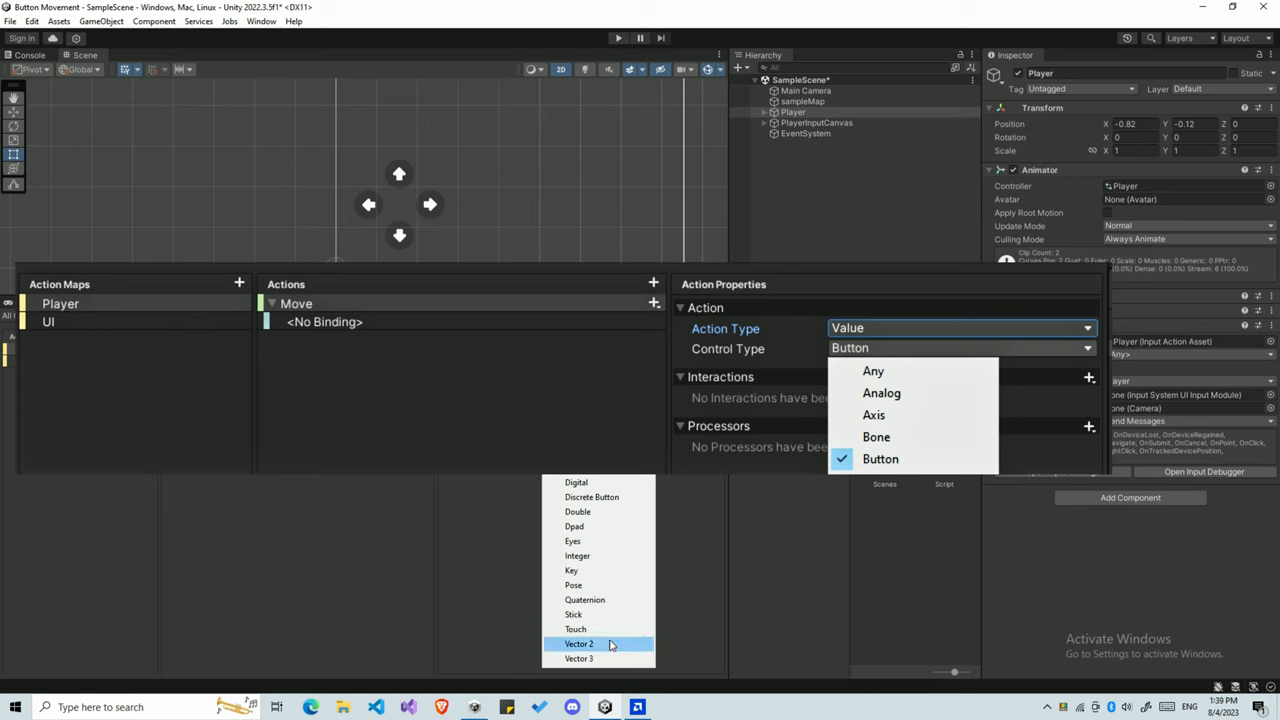
left_click(580, 644)
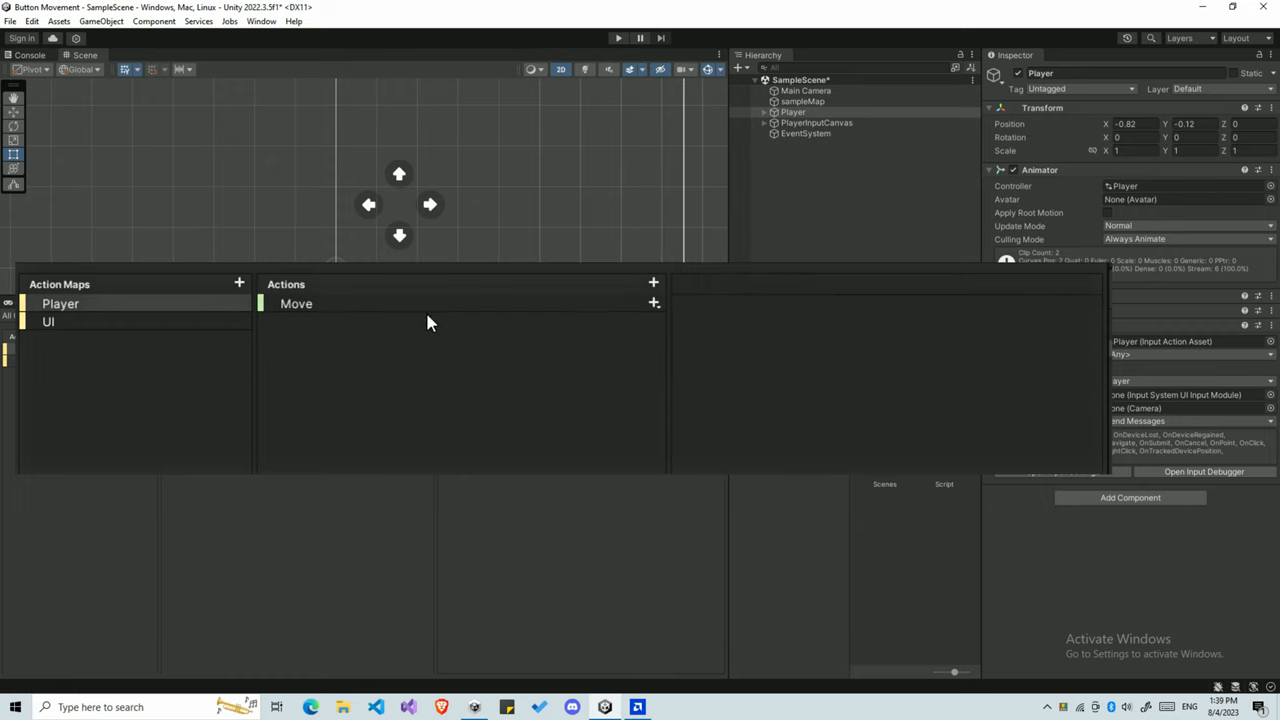
mouse_move(658, 318)
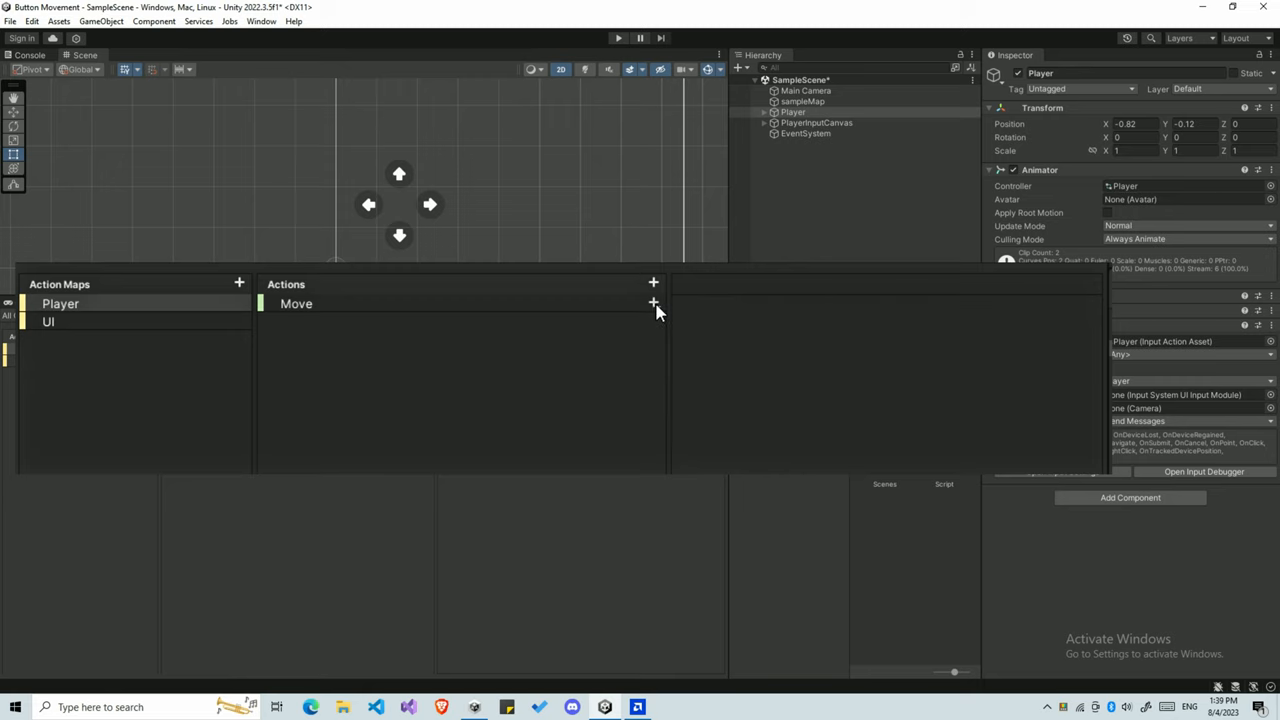
mouse_move(654, 304)
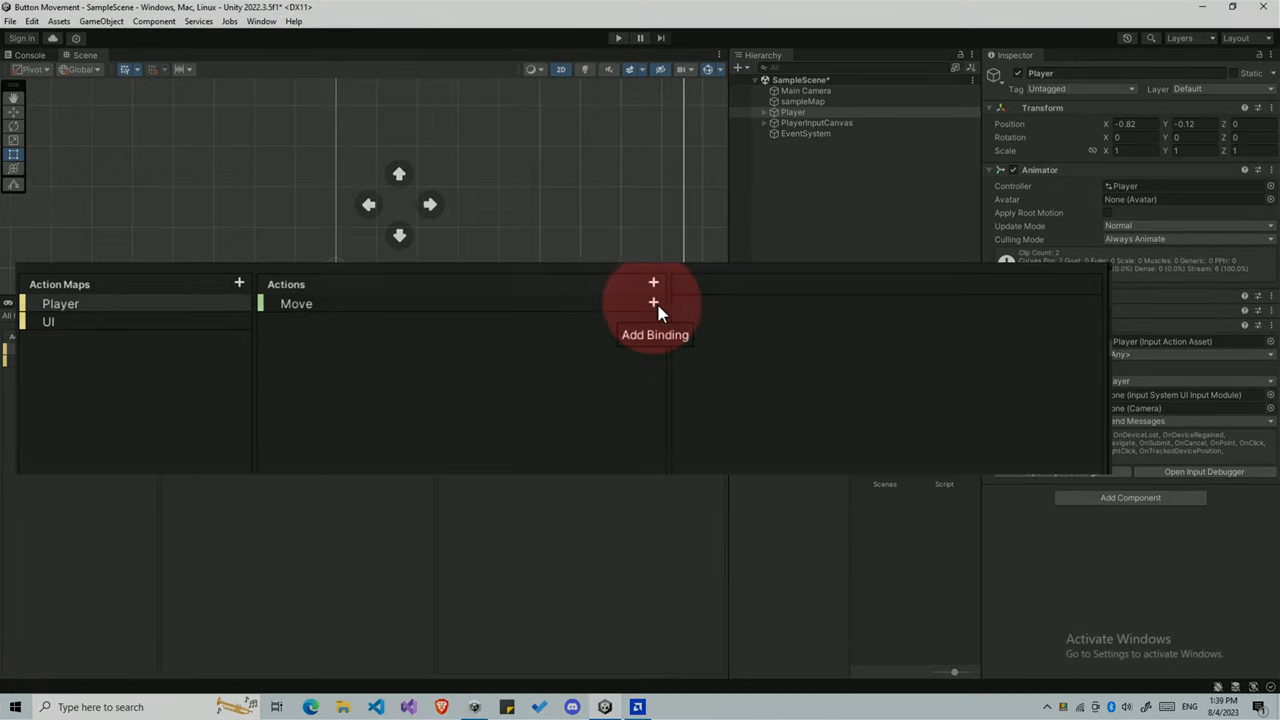
- Add an up/down/left/right composite to Move and bind its parts to W, S, A and D
left_click(652, 304)
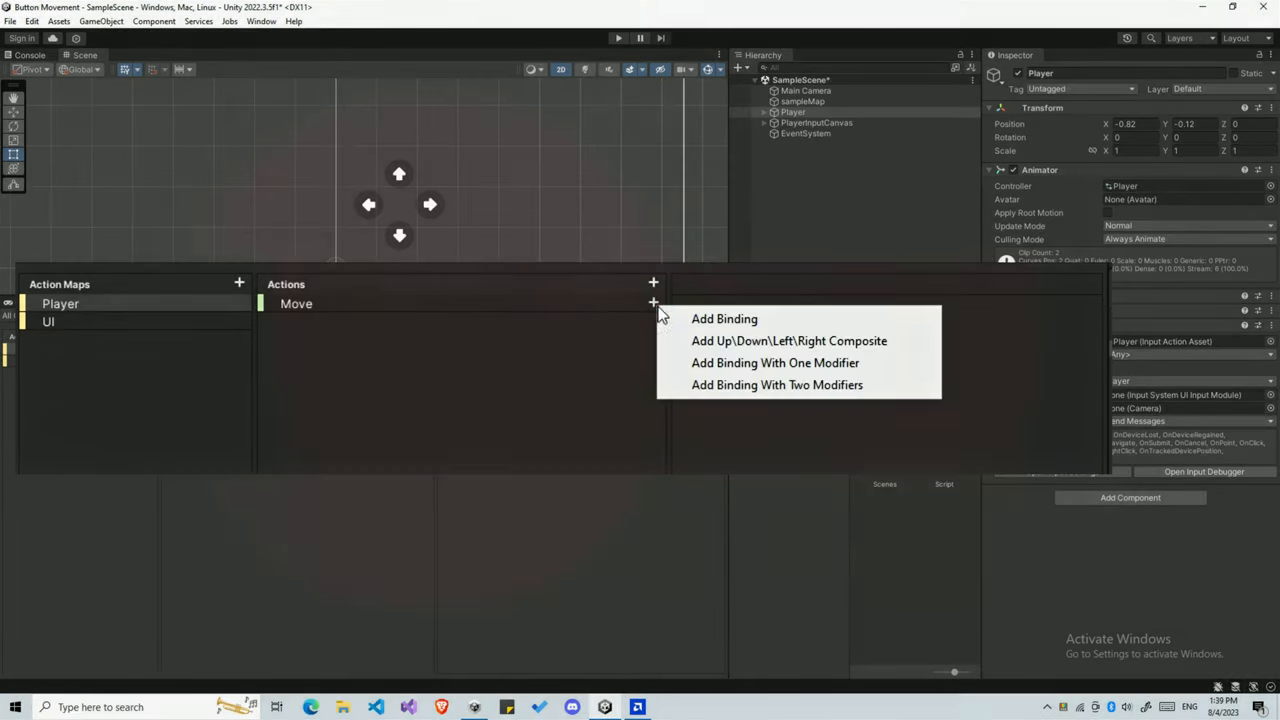
mouse_move(788, 340)
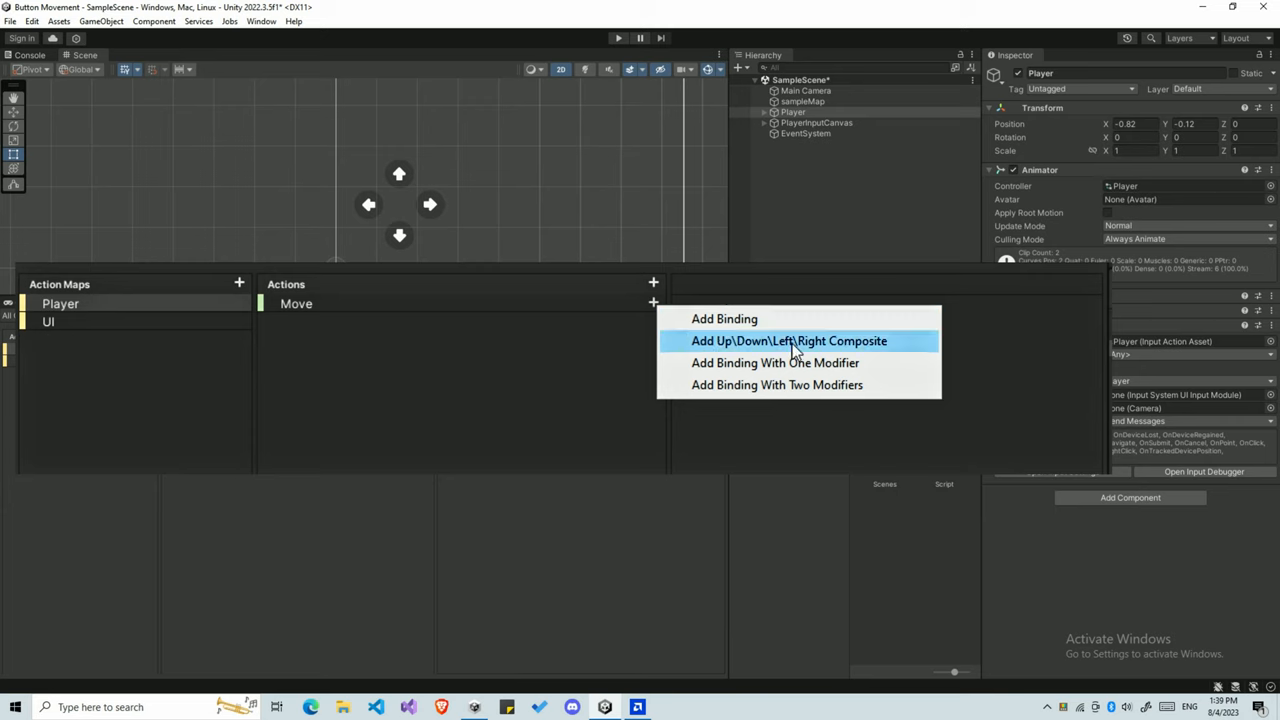
left_click(788, 340)
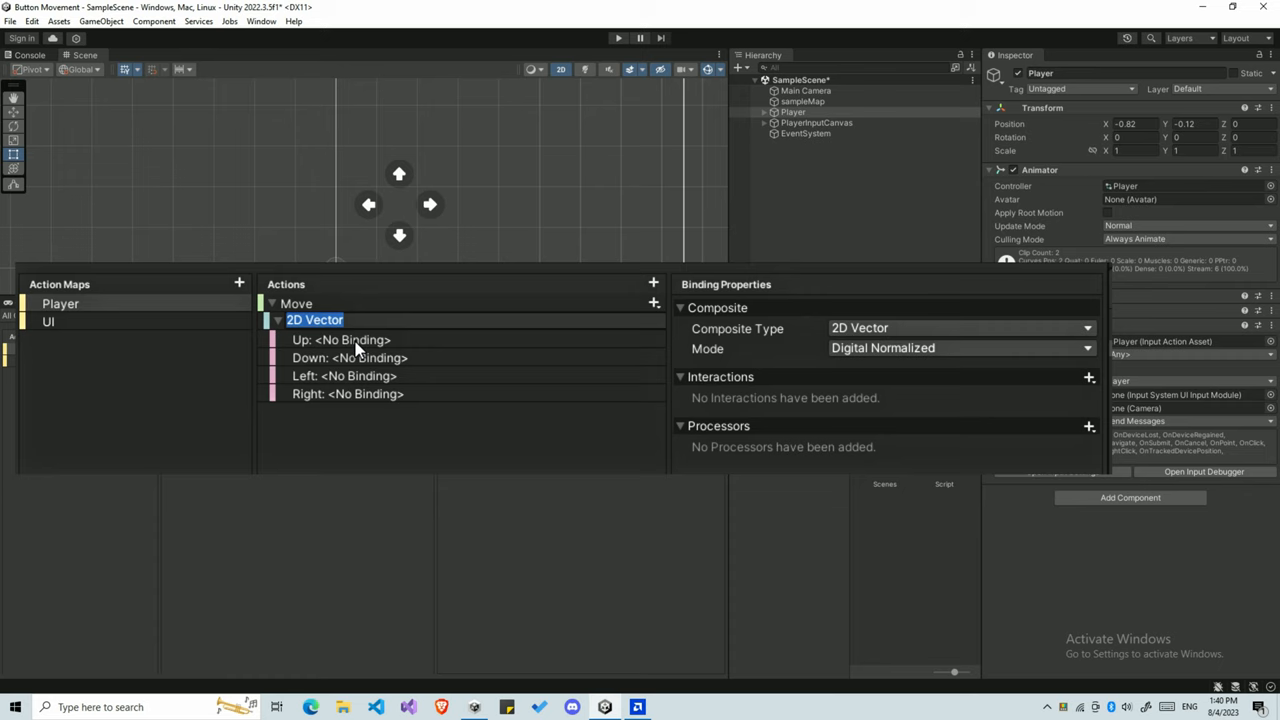
mouse_move(316, 396)
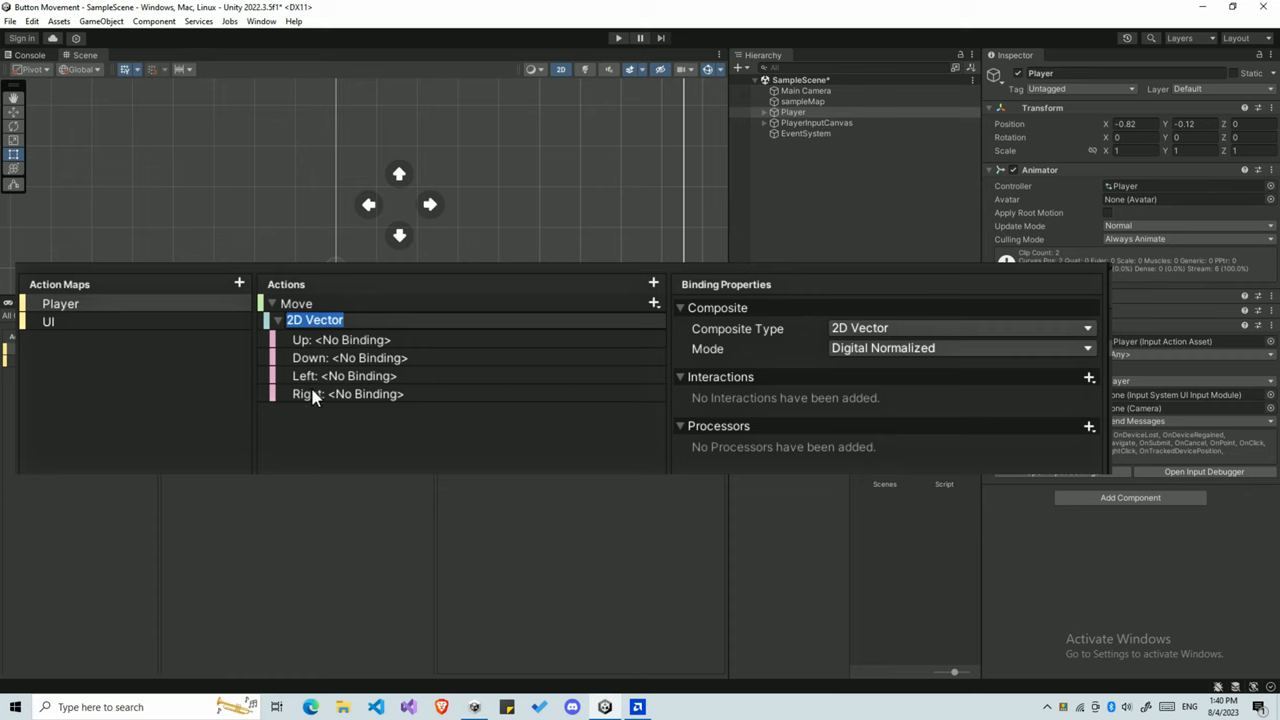
left_click(344, 376)
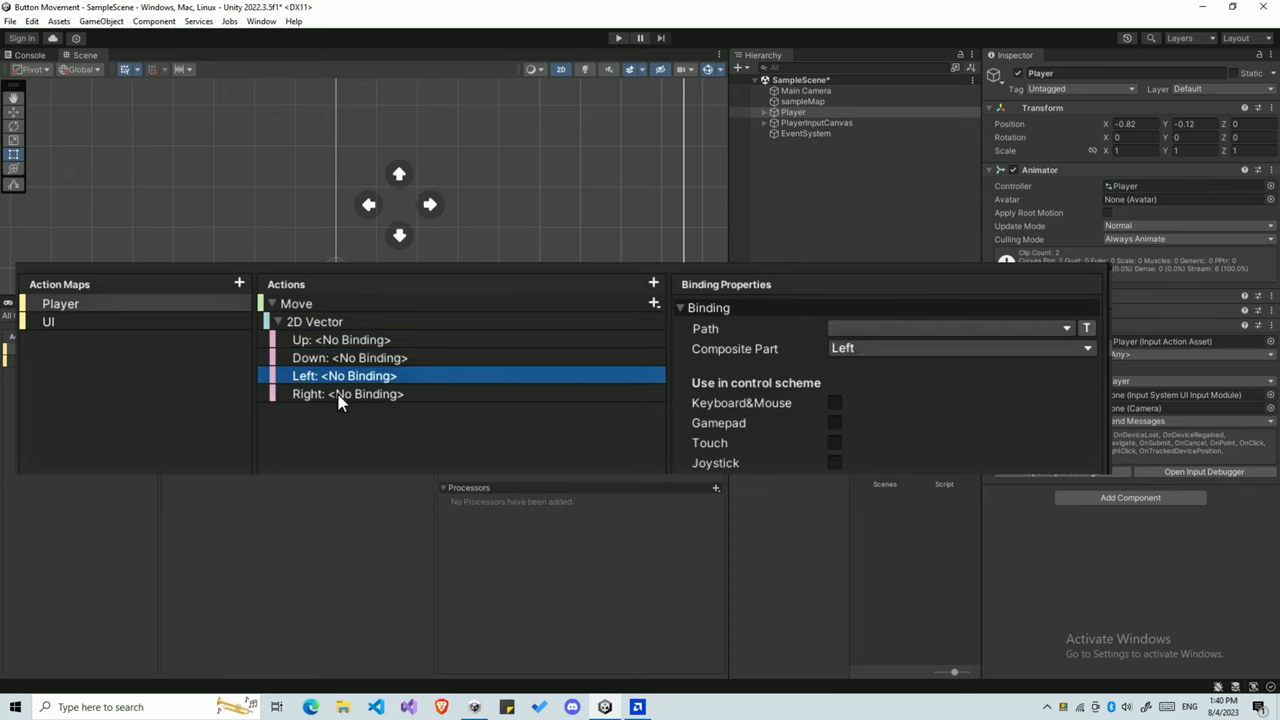
left_click(340, 340)
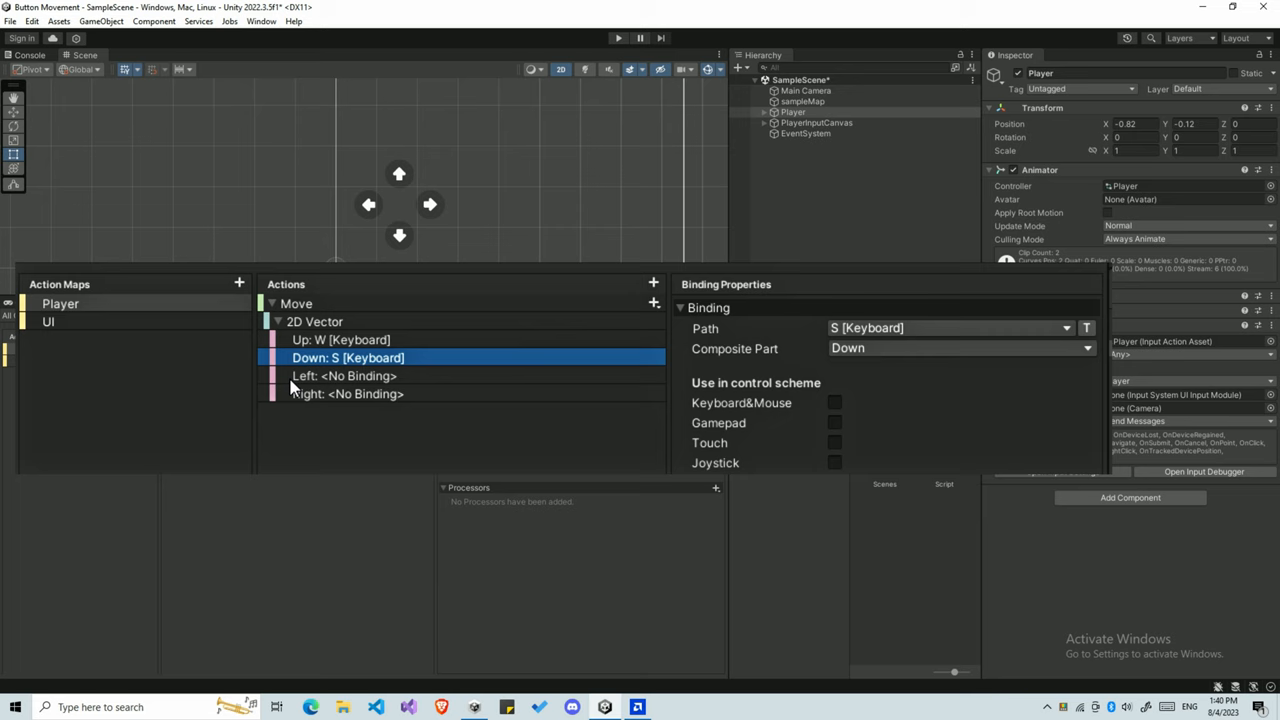
left_click(344, 376)
type("a")
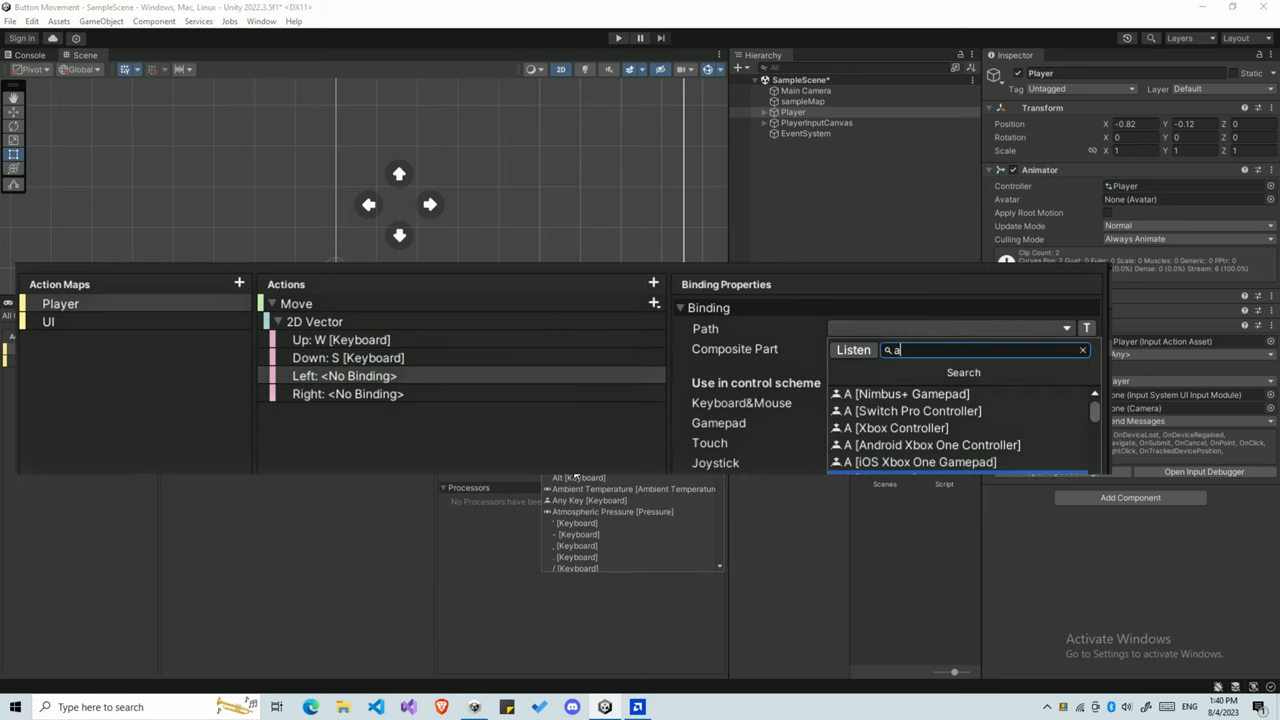
left_click(1080, 348)
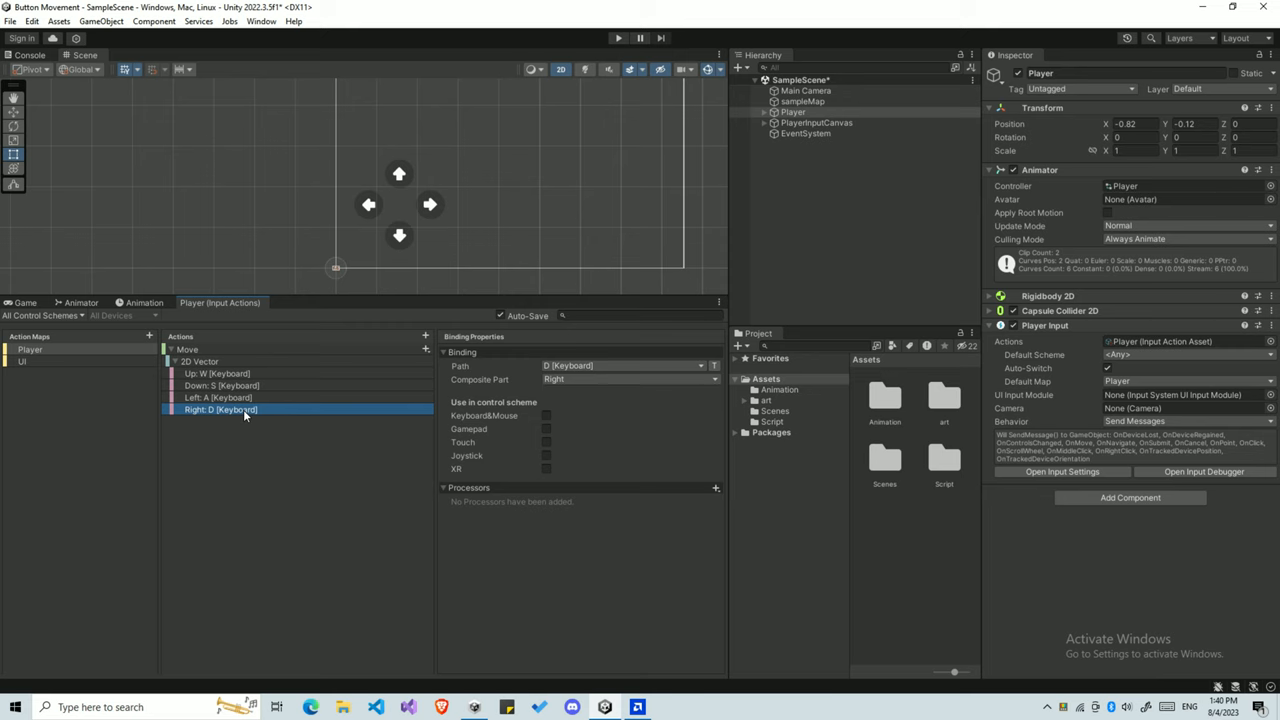
mouse_move(278, 396)
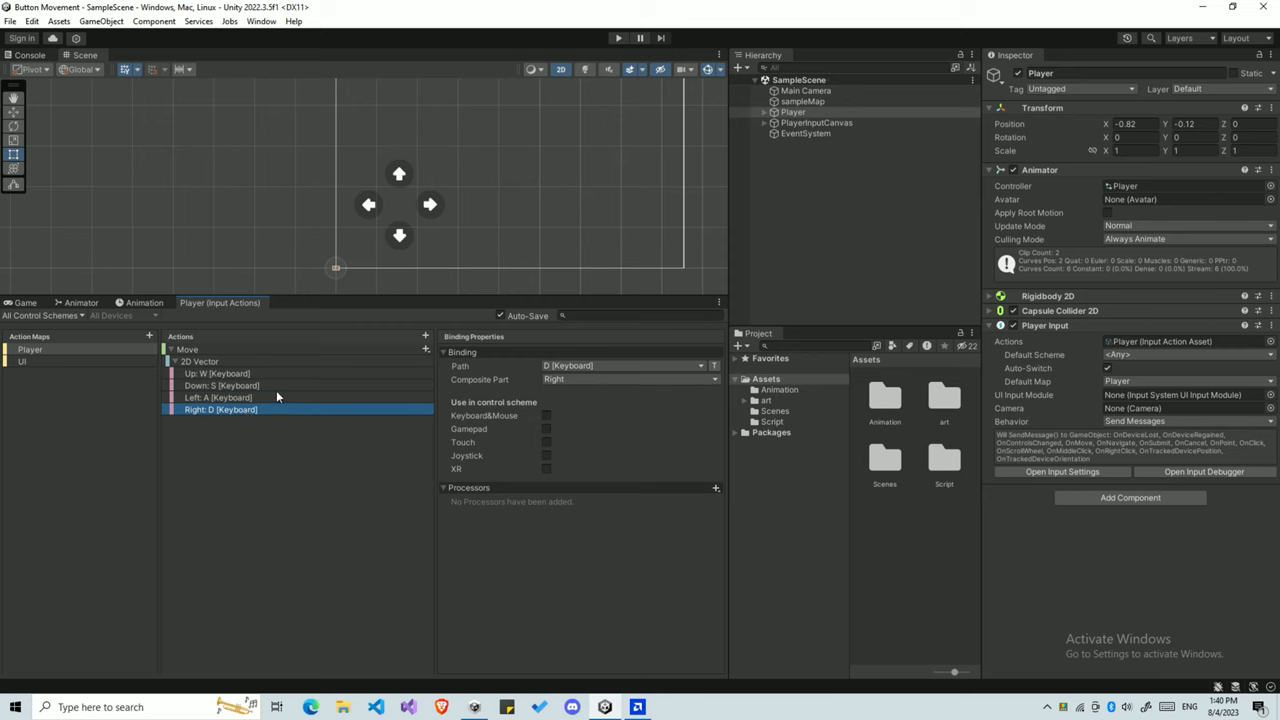
mouse_move(332, 280)
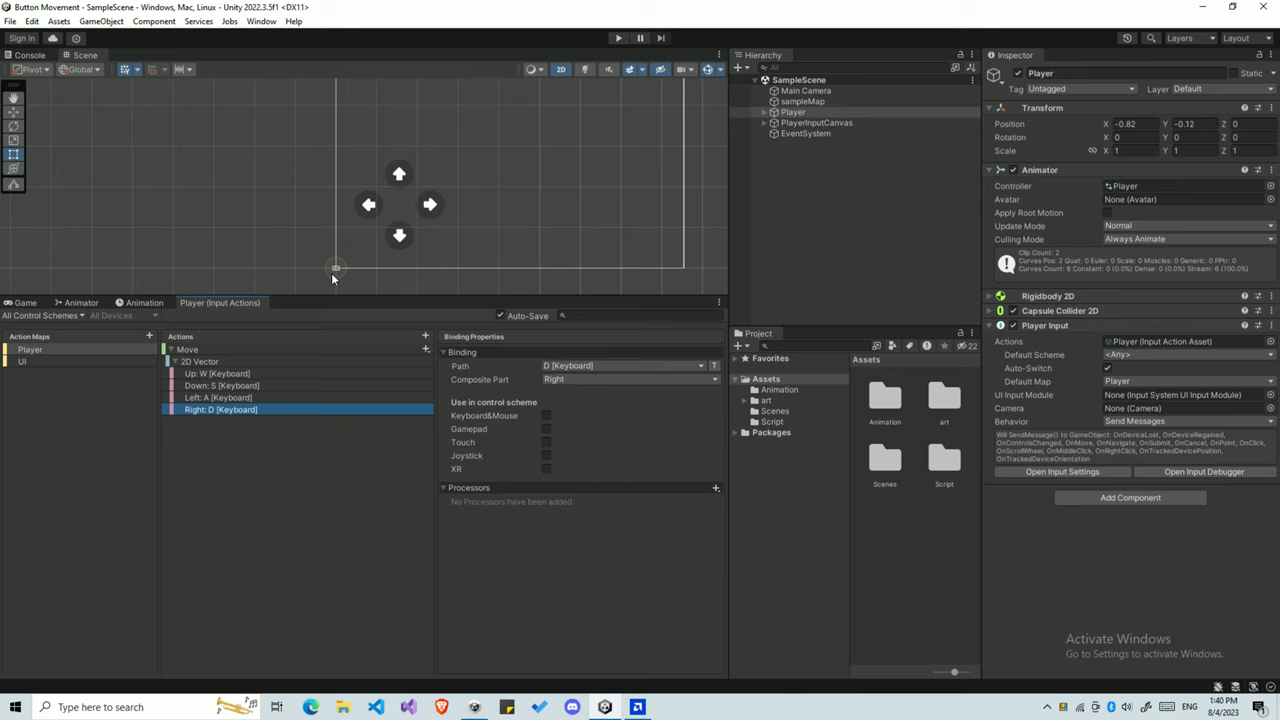
- Expand PlayerInputCanvas > MovementUI to show the arrows and select the up arrow
left_click(216, 374)
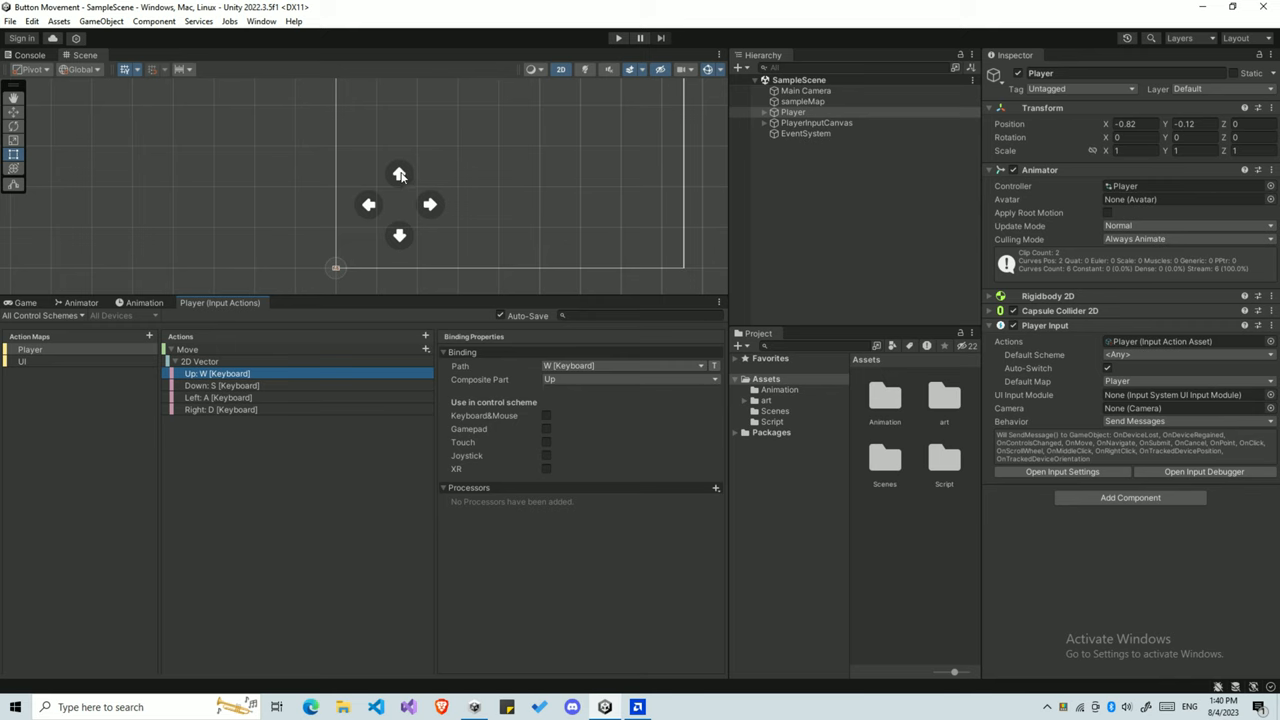
mouse_move(410, 174)
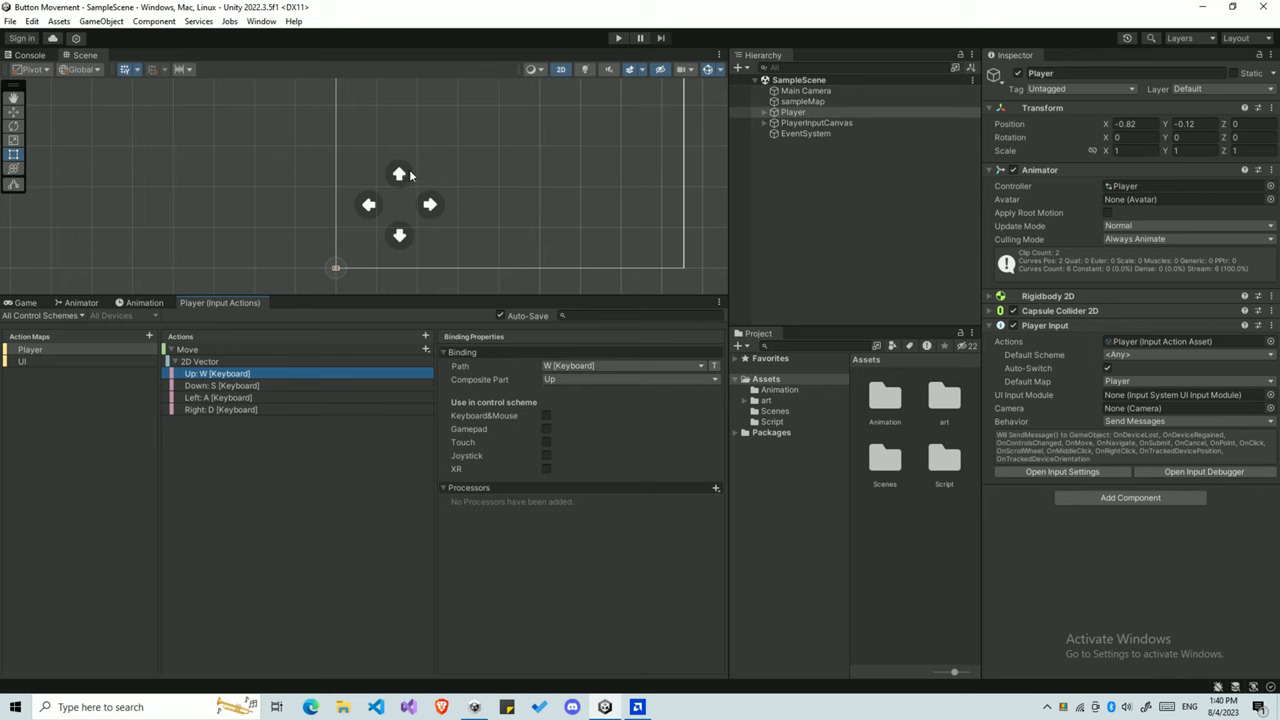
mouse_move(404, 188)
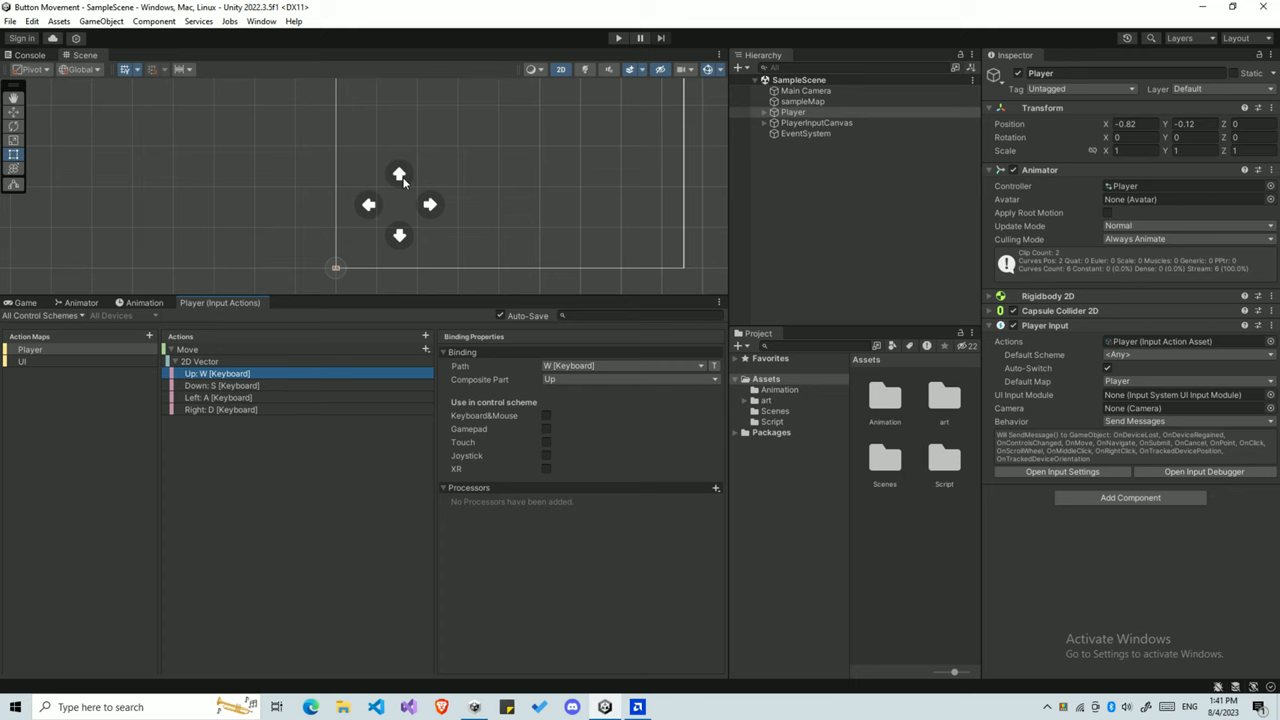
mouse_move(726, 132)
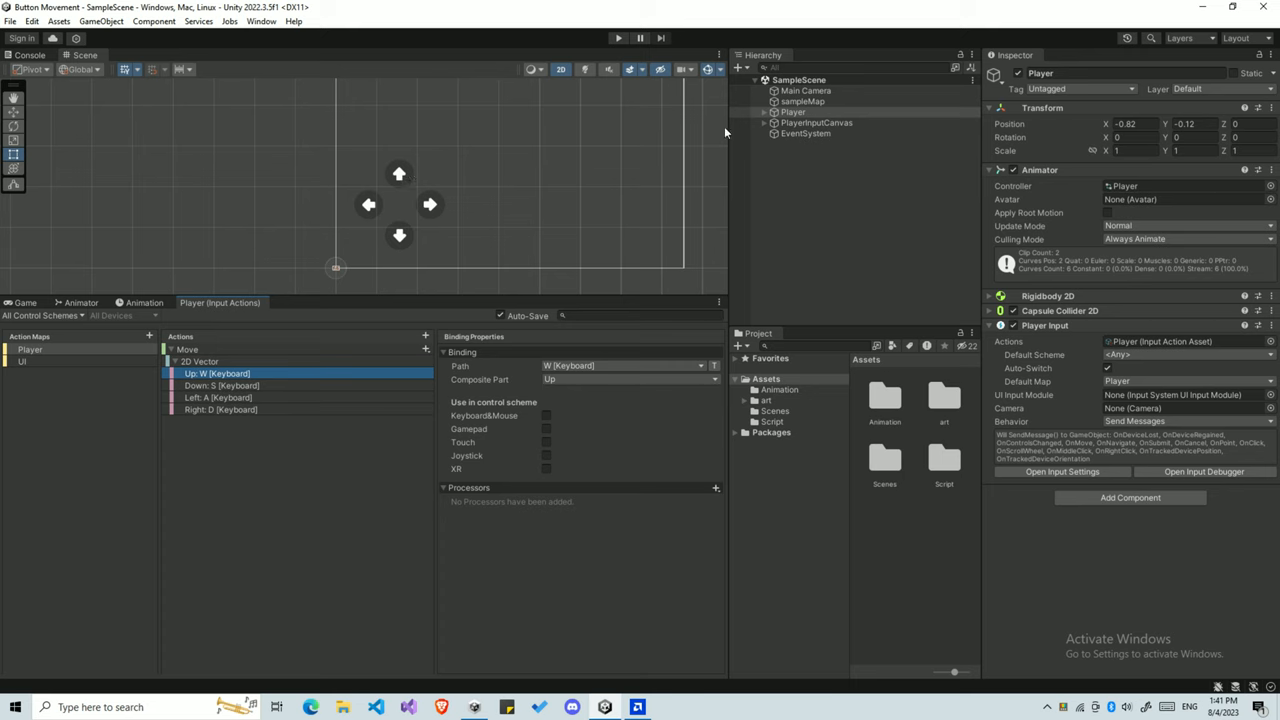
left_click(764, 124)
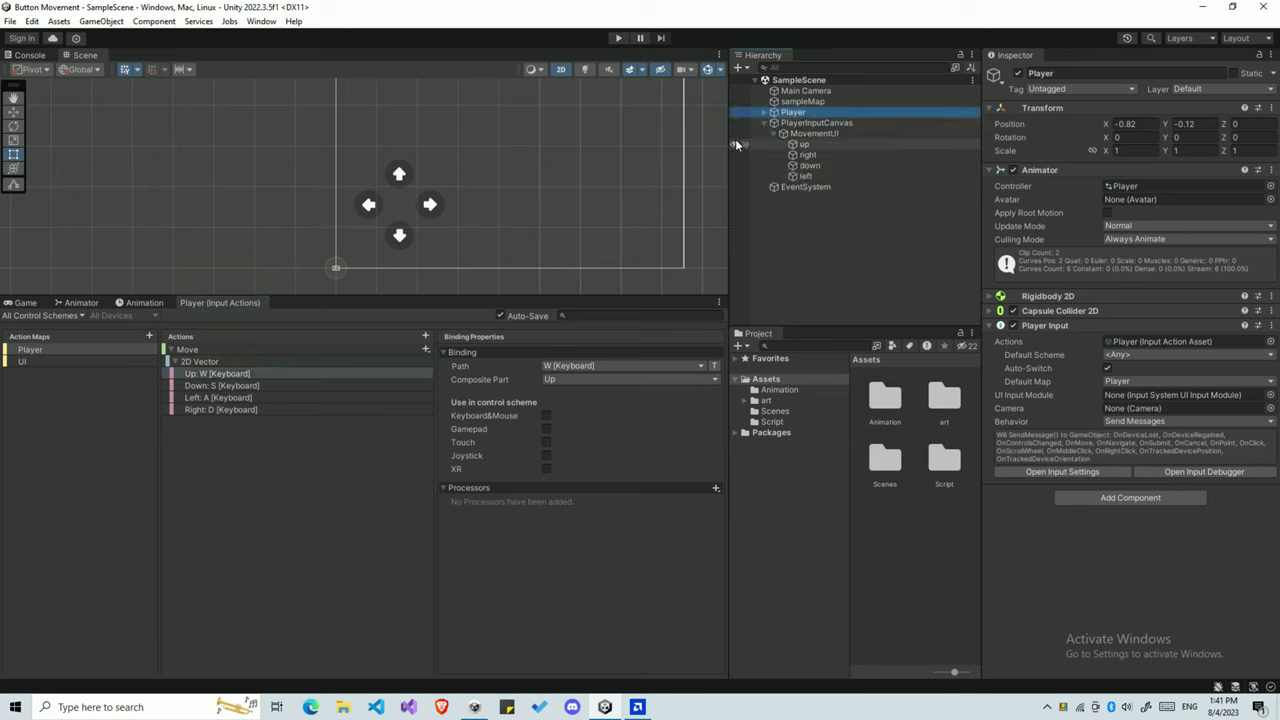
mouse_move(792, 154)
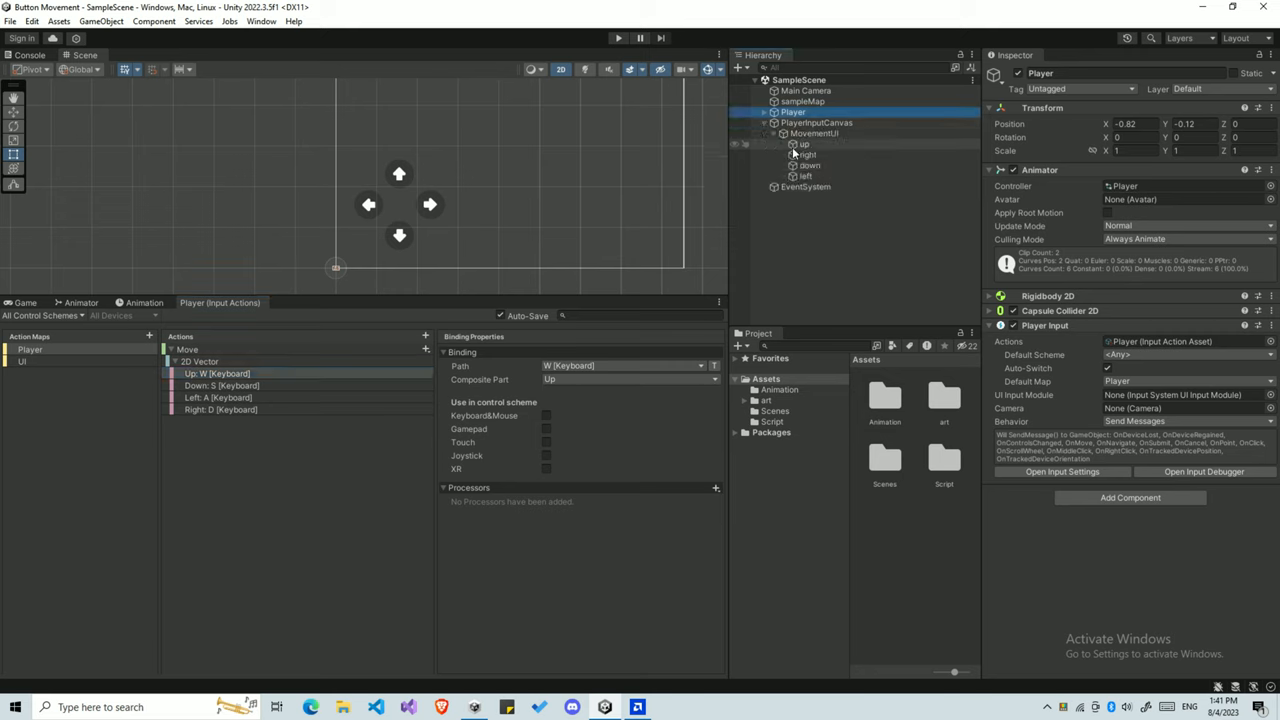
left_click(804, 144)
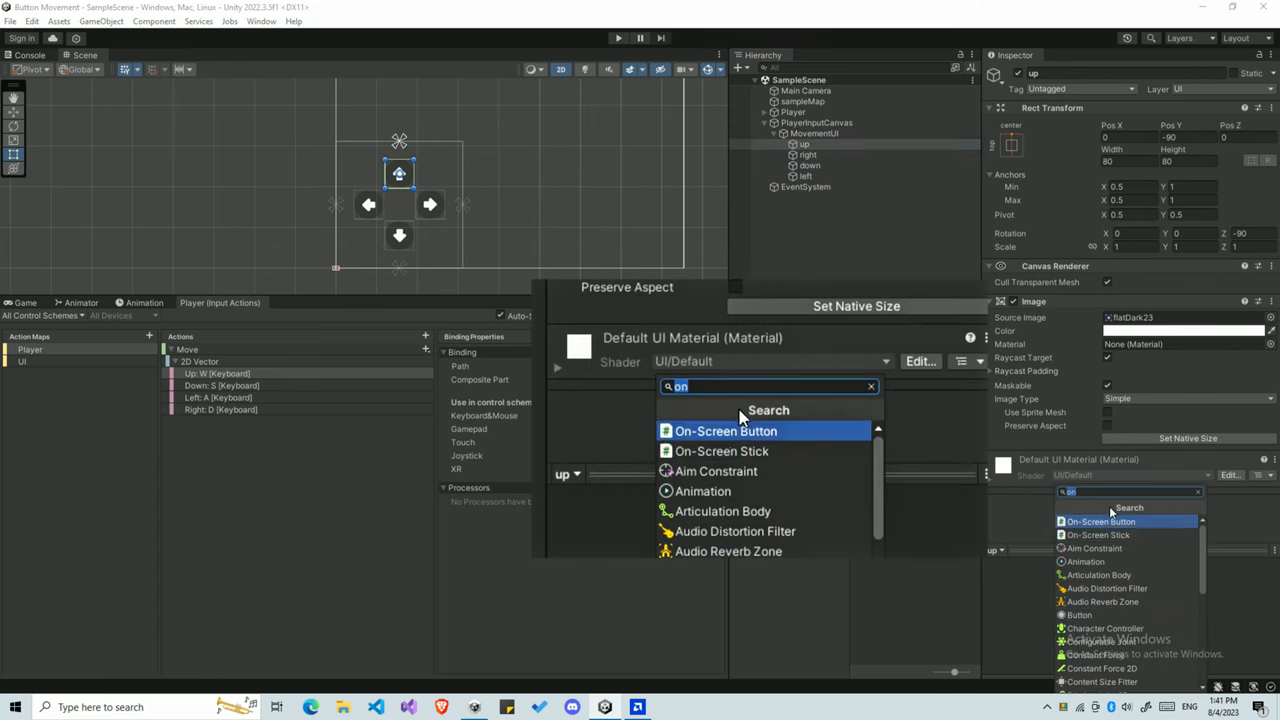
- Add an On-Screen Button to 'up' with Control Path W [Keyboard]
left_click(724, 430)
type("w")
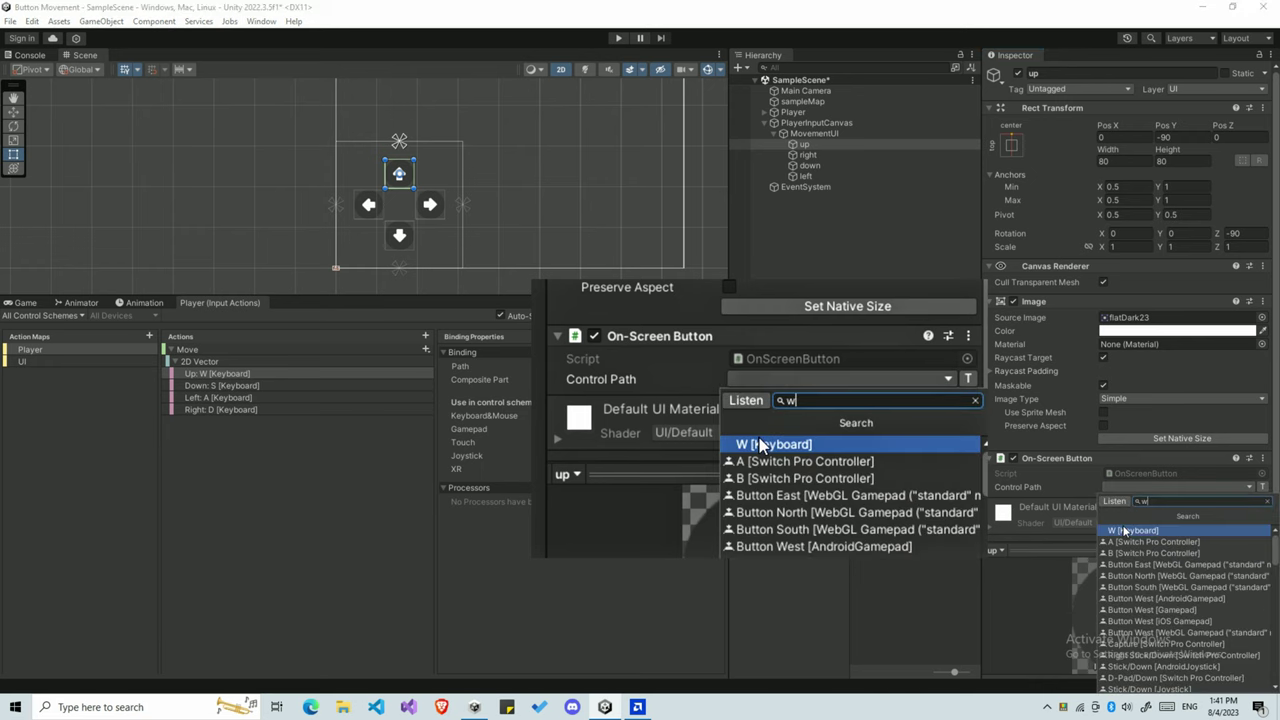
left_click(776, 444)
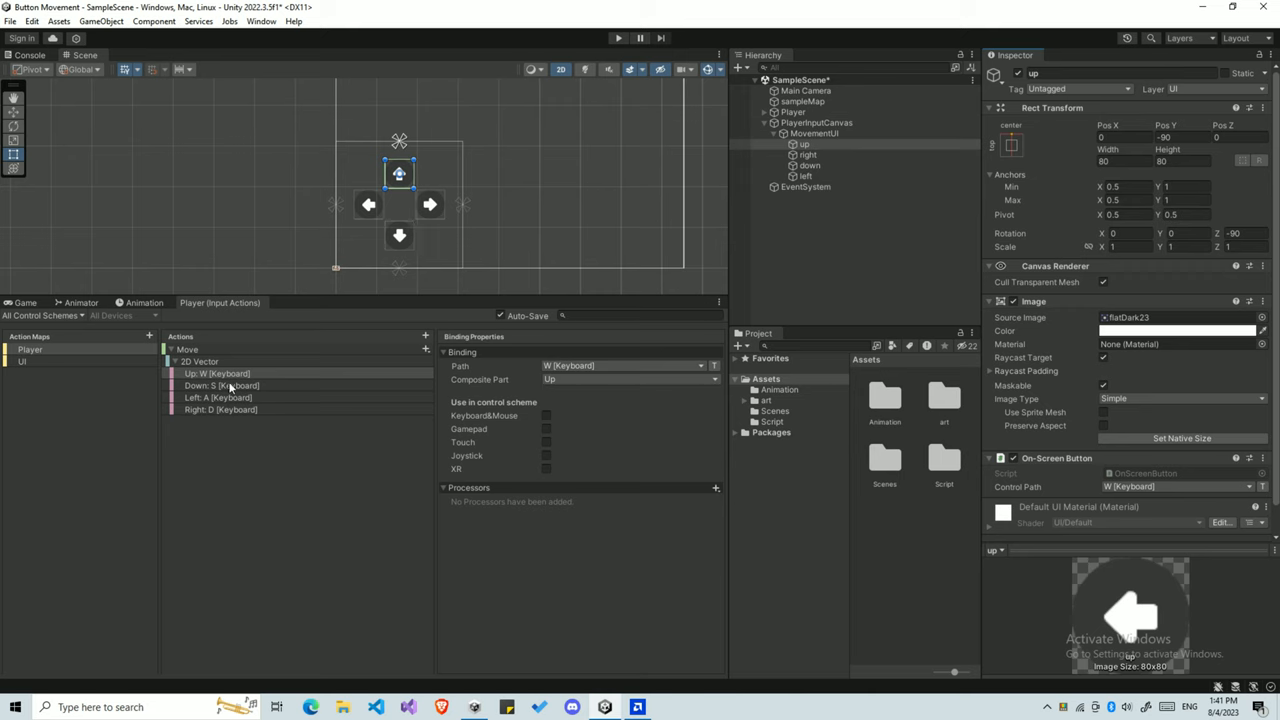
left_click(216, 374)
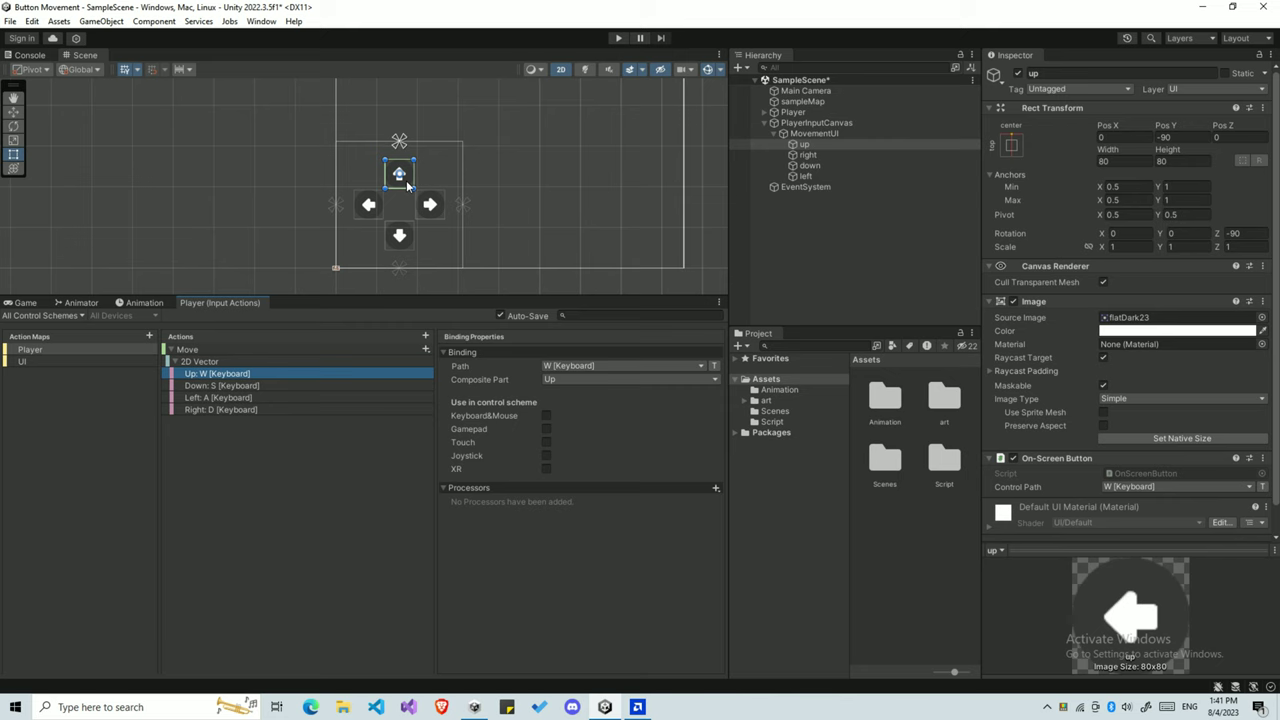
mouse_move(924, 344)
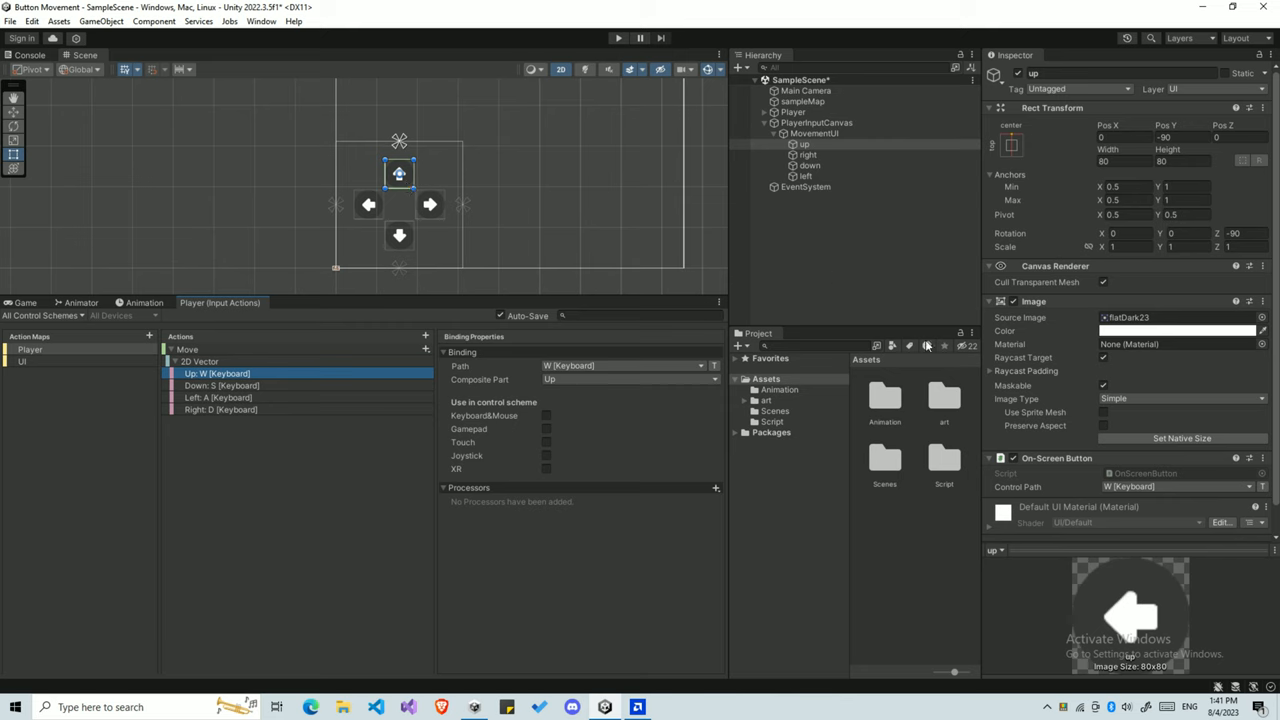
mouse_move(240, 384)
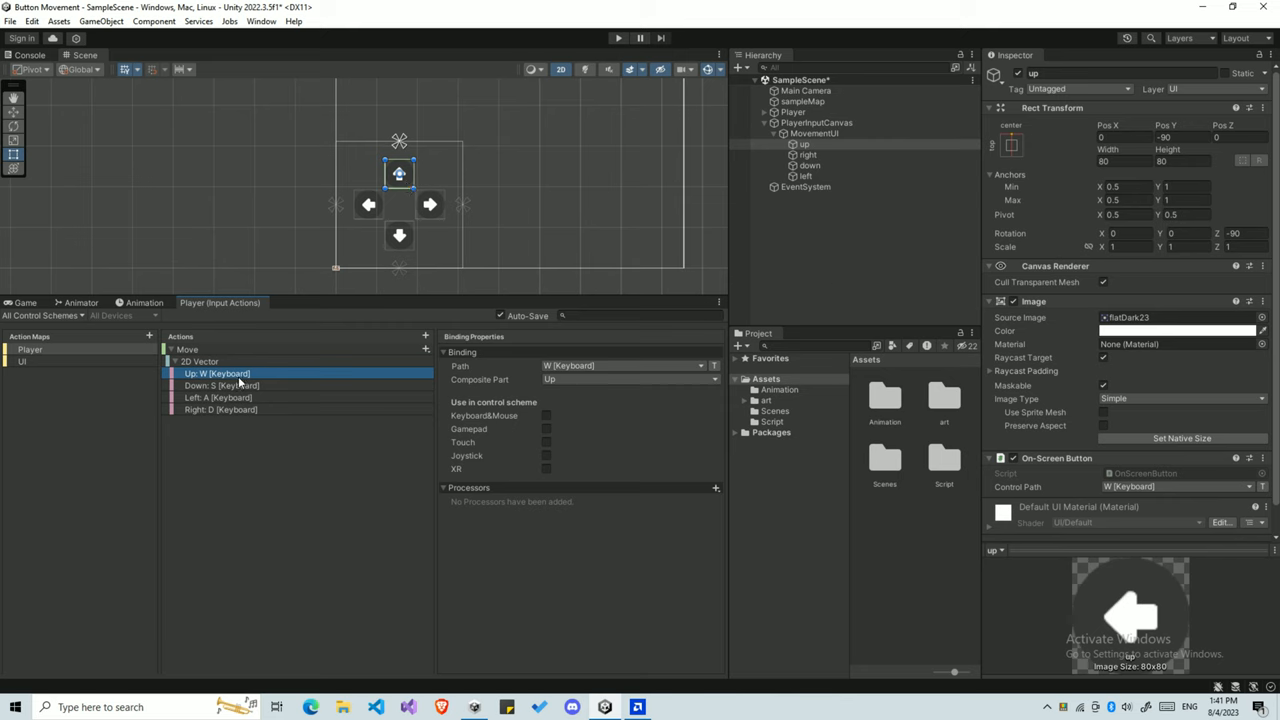
mouse_move(276, 380)
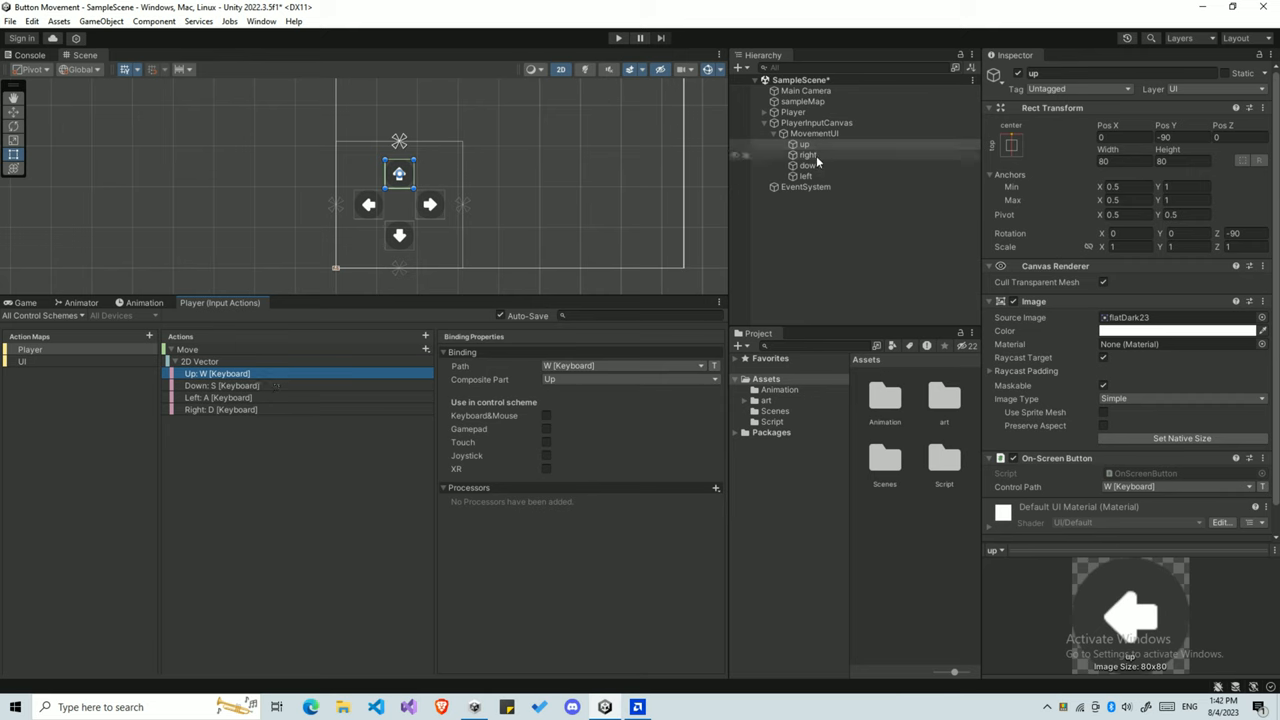
- Give the right and down arrows On-Screen Buttons with their control paths (right acting as D)
left_click(808, 156)
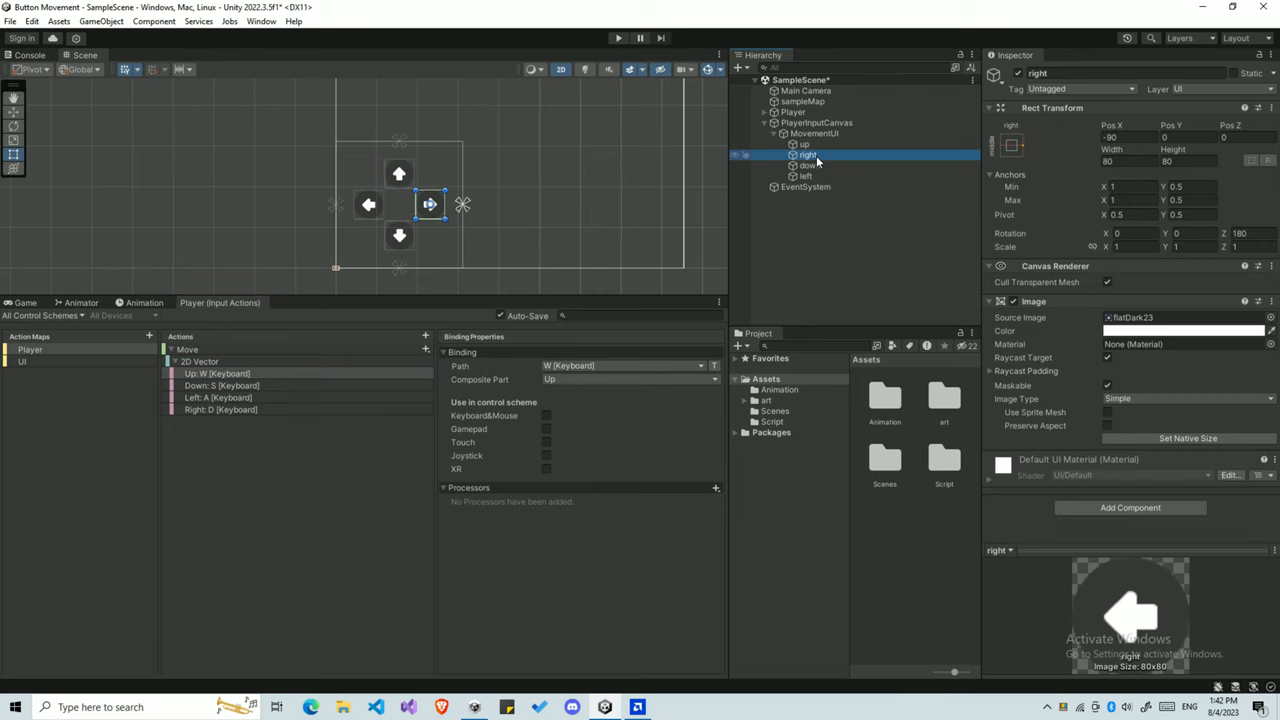
left_click(808, 156)
type("d")
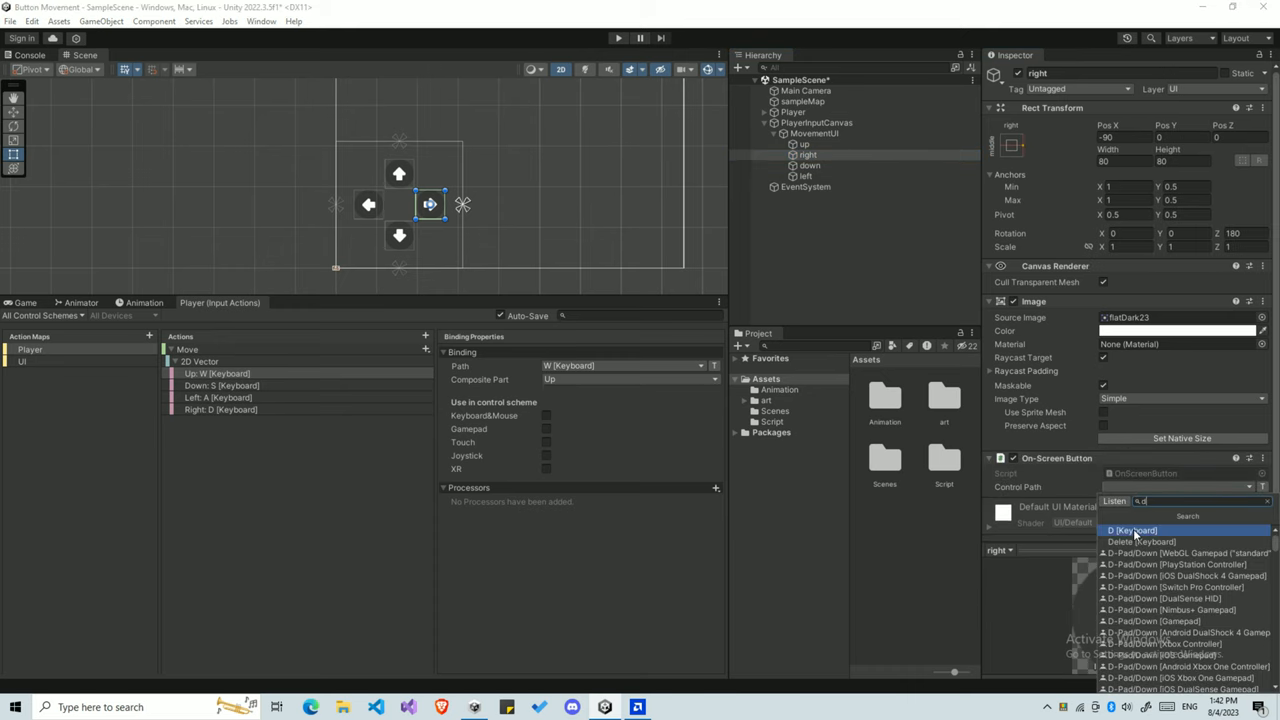
left_click(810, 164)
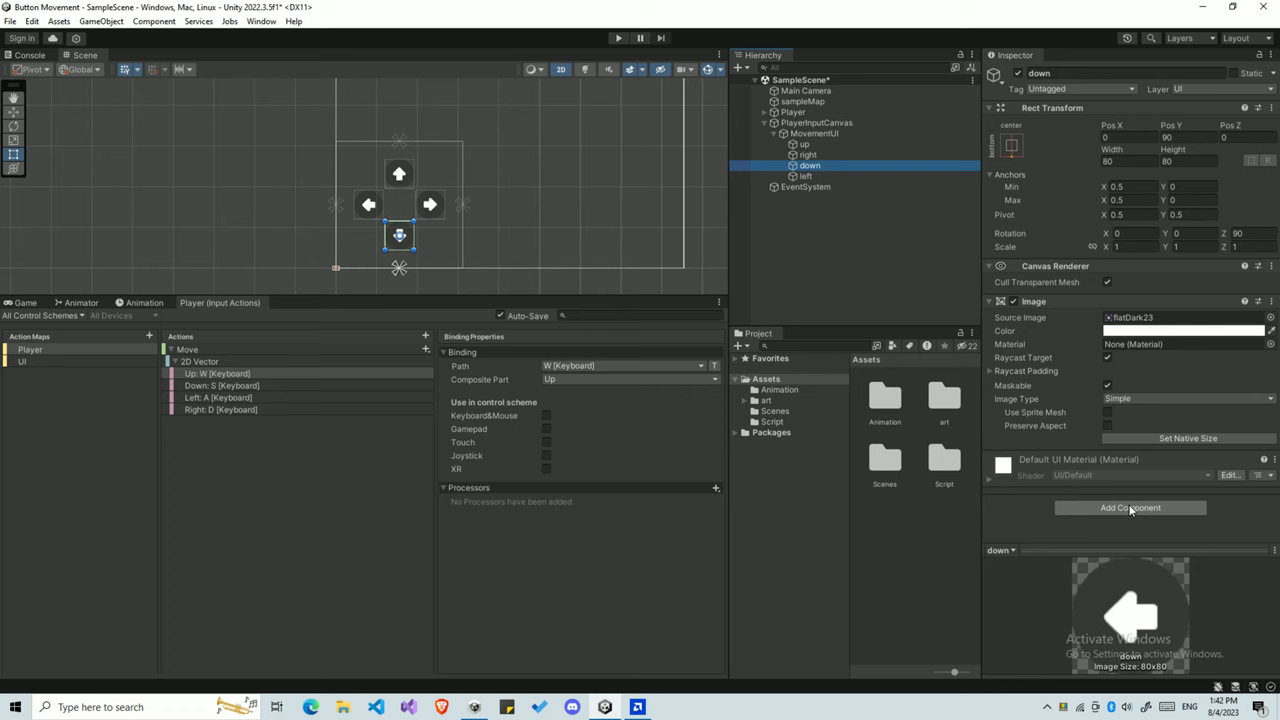
left_click(1130, 508)
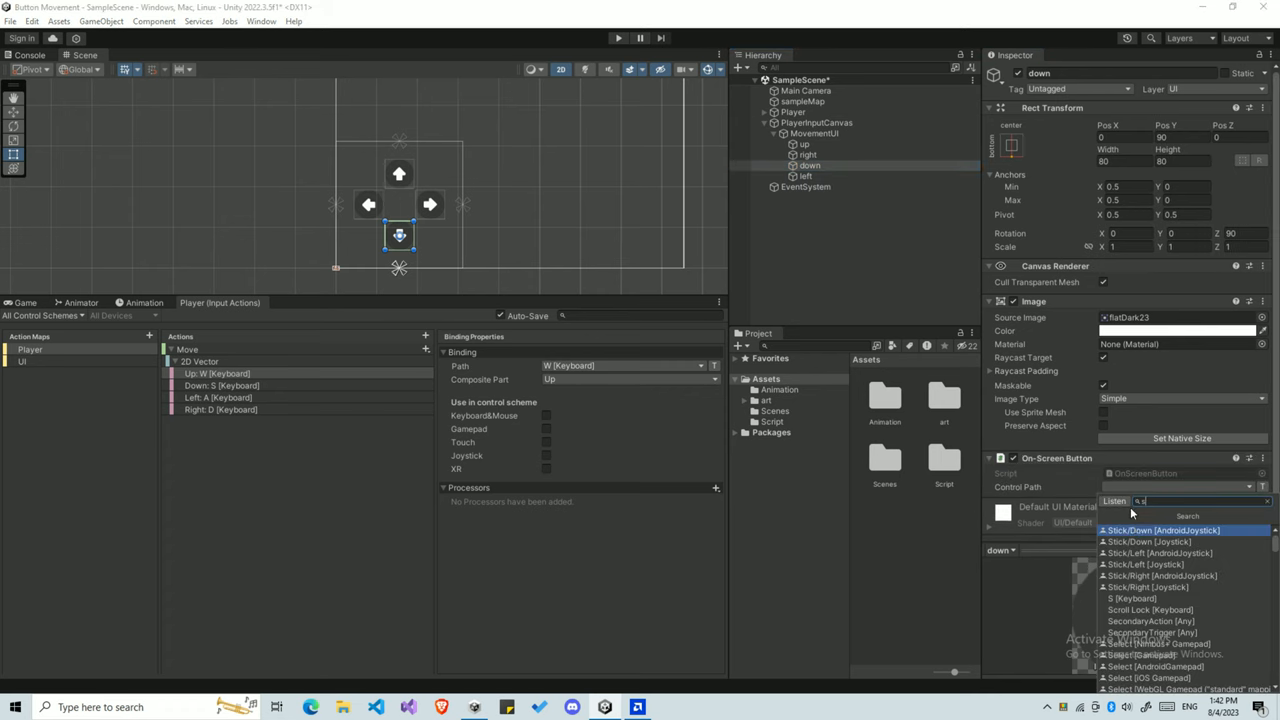
left_click(1150, 576)
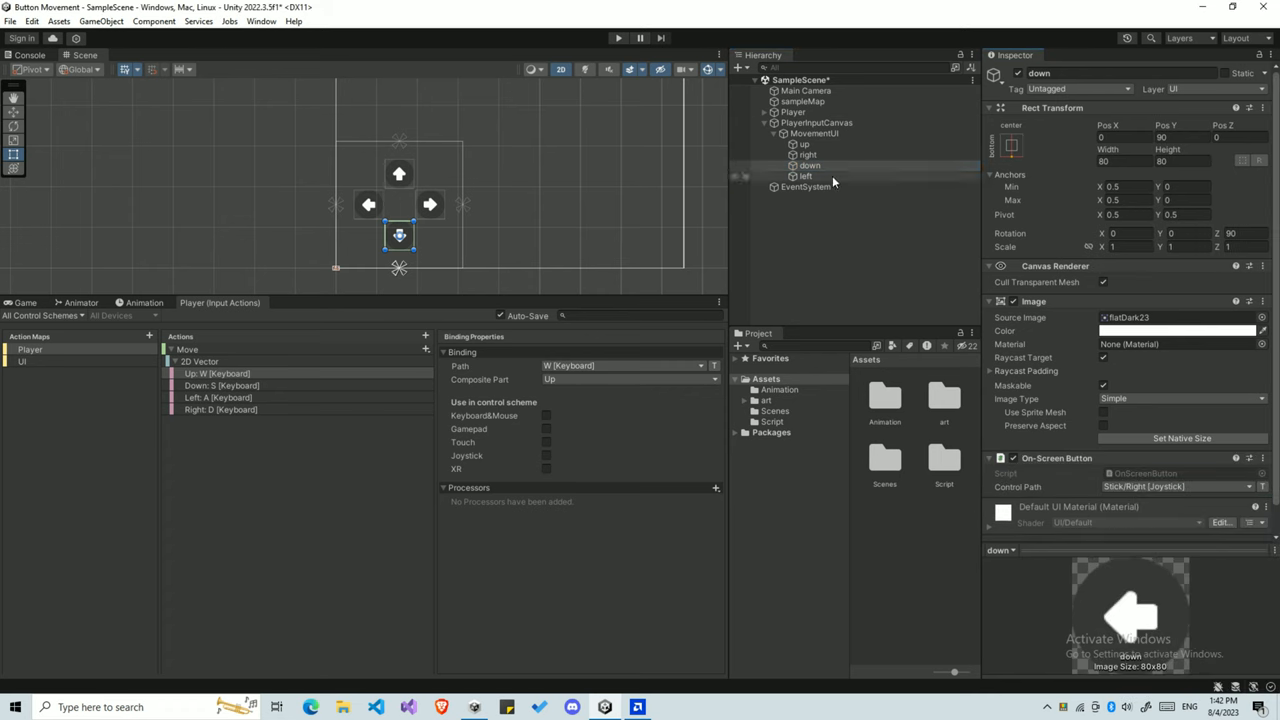
- Check the left arrow's On-Screen Button, then collapse MovementUI and PlayerInputCanvas
left_click(804, 176)
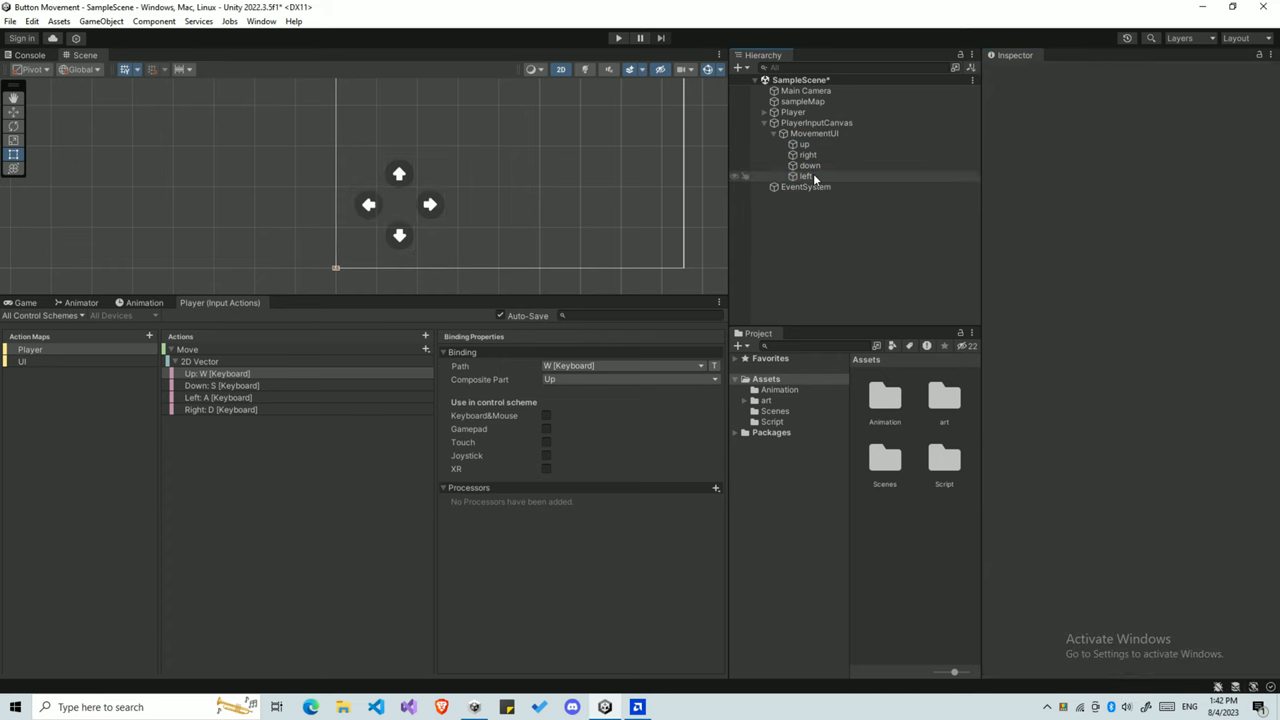
left_click(806, 176)
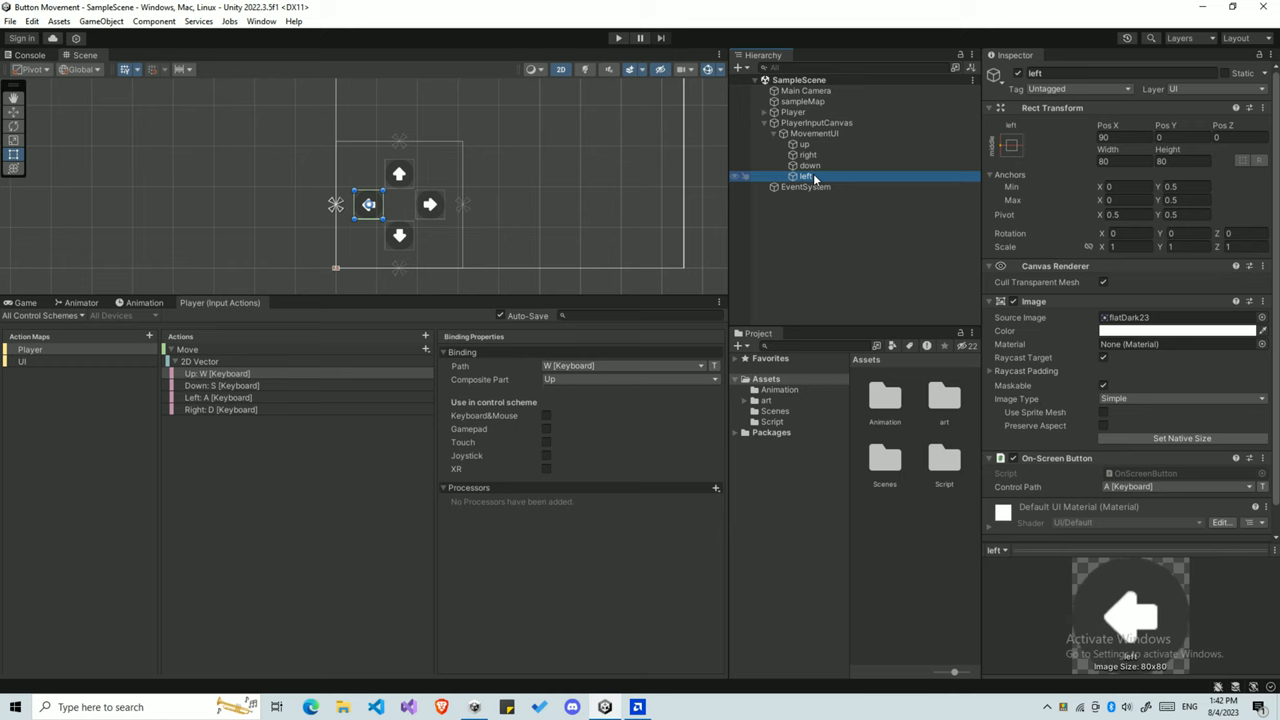
mouse_move(684, 210)
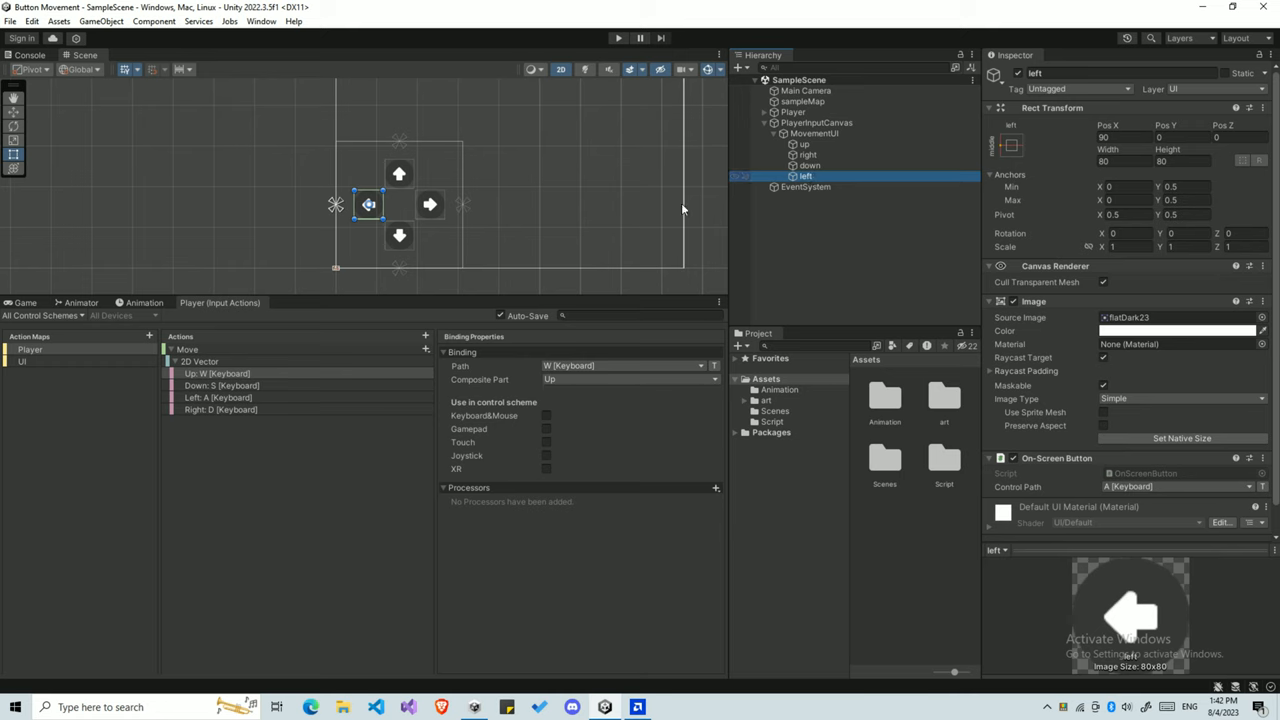
mouse_move(492, 190)
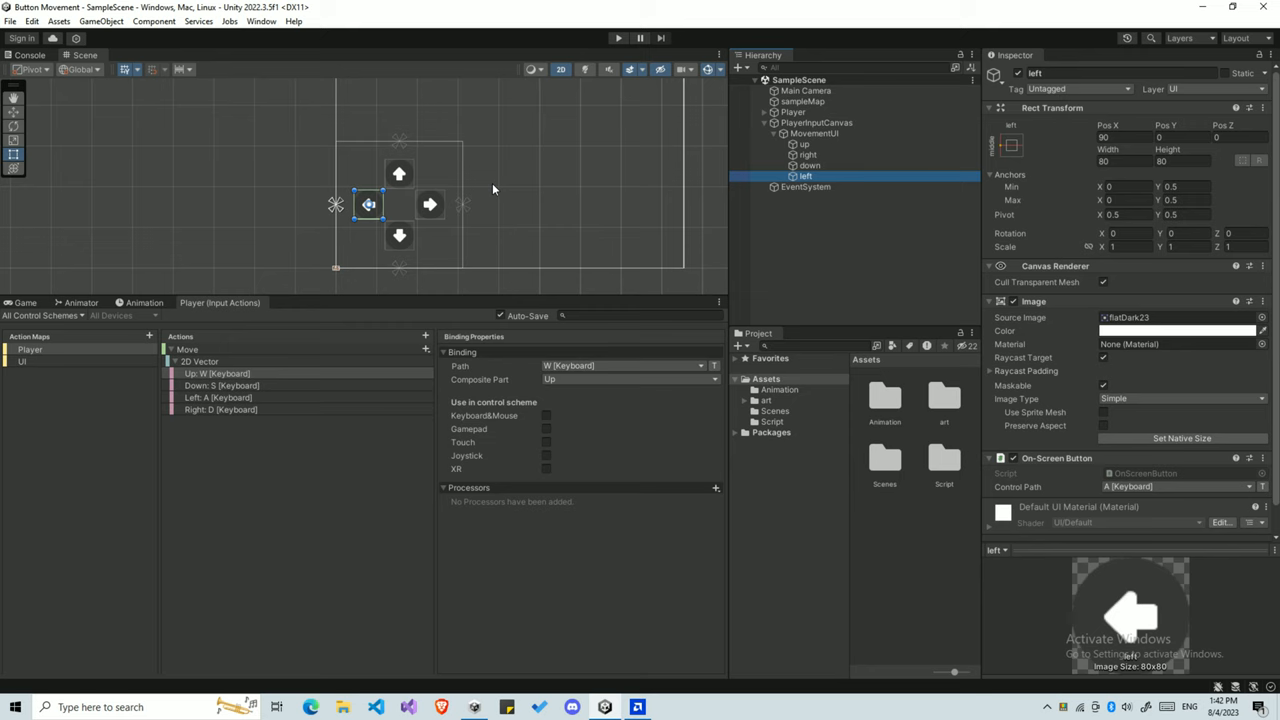
left_click(774, 132)
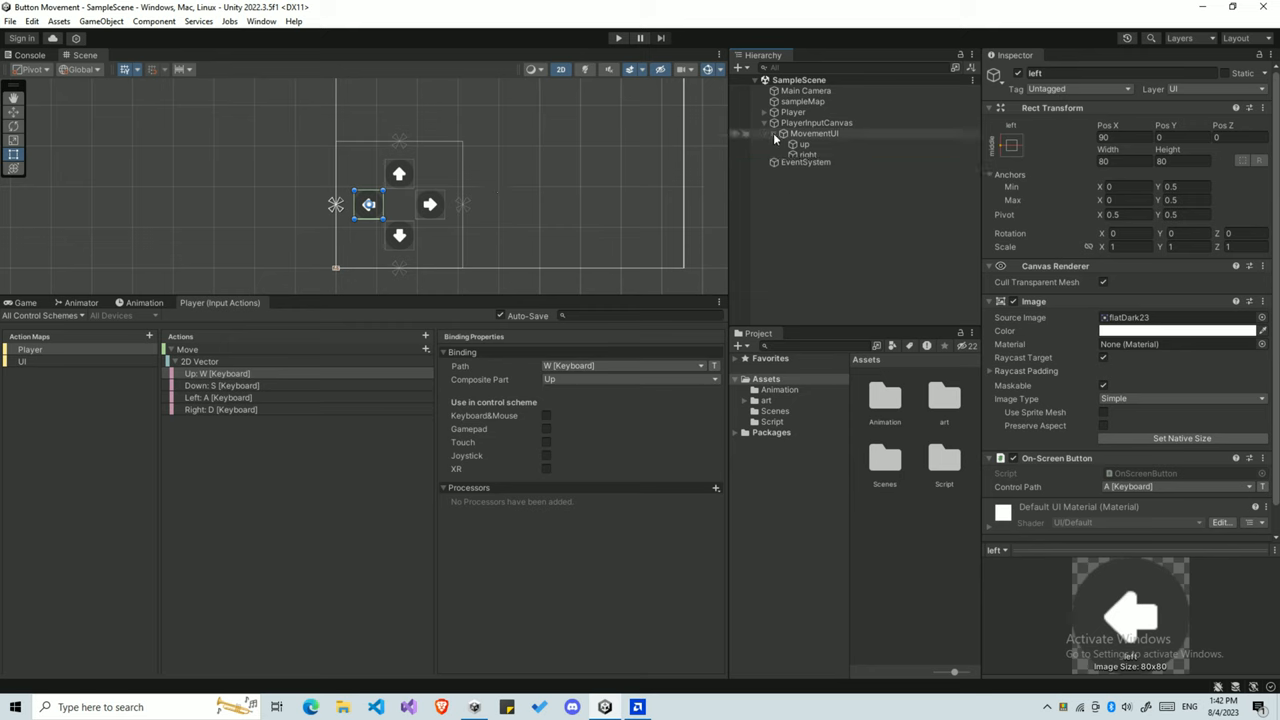
left_click(764, 122)
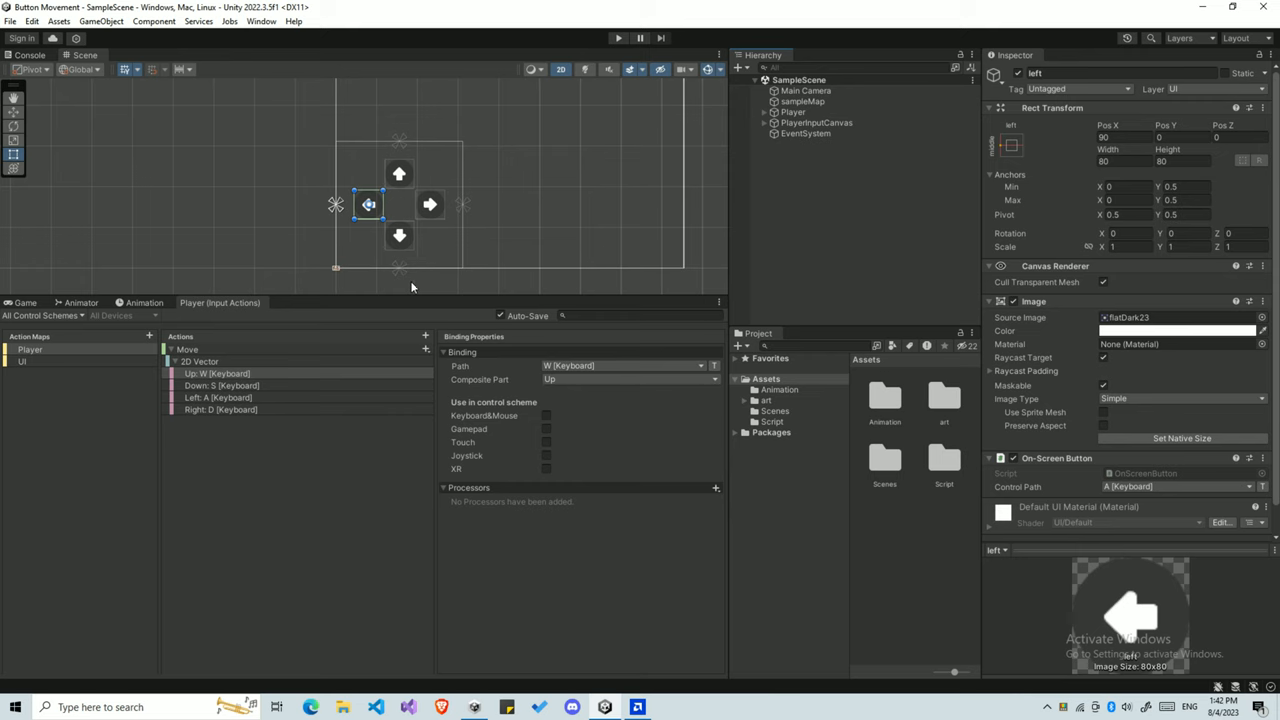
mouse_move(436, 292)
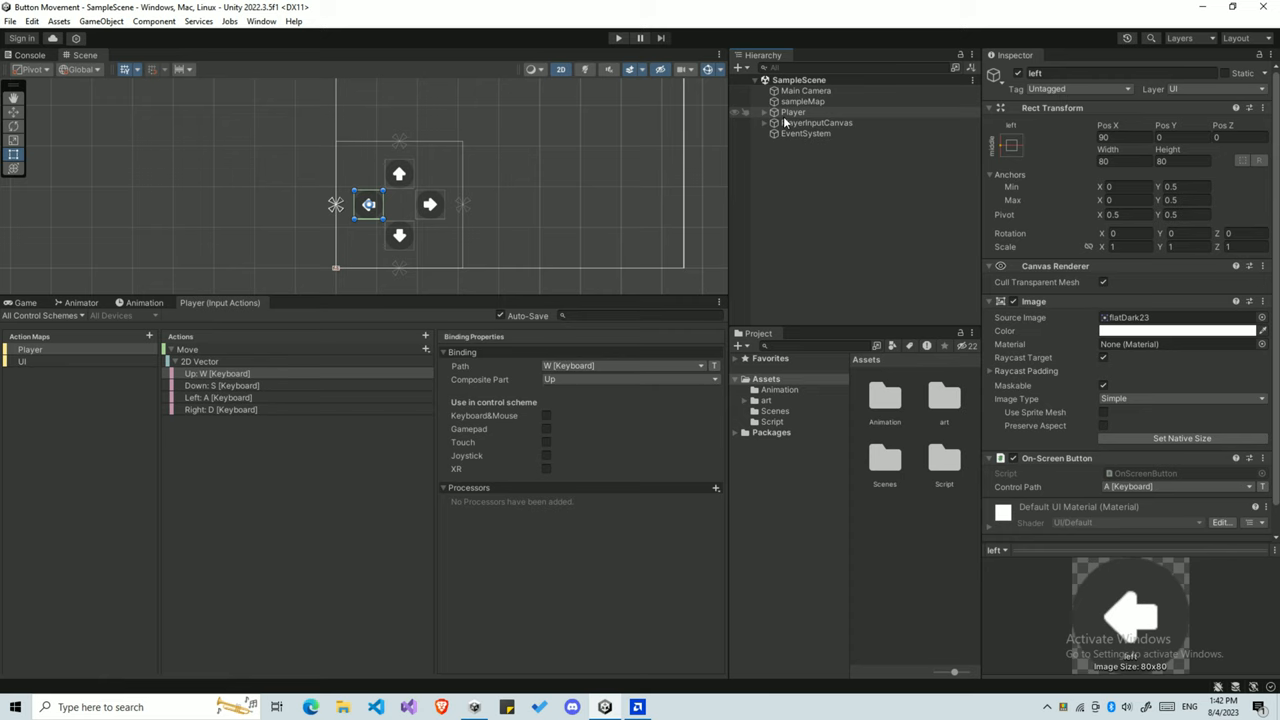
- Enable Generate C# Class on the Player input actions and save it as PlayerActionMap.cs in Script
left_click(772, 420)
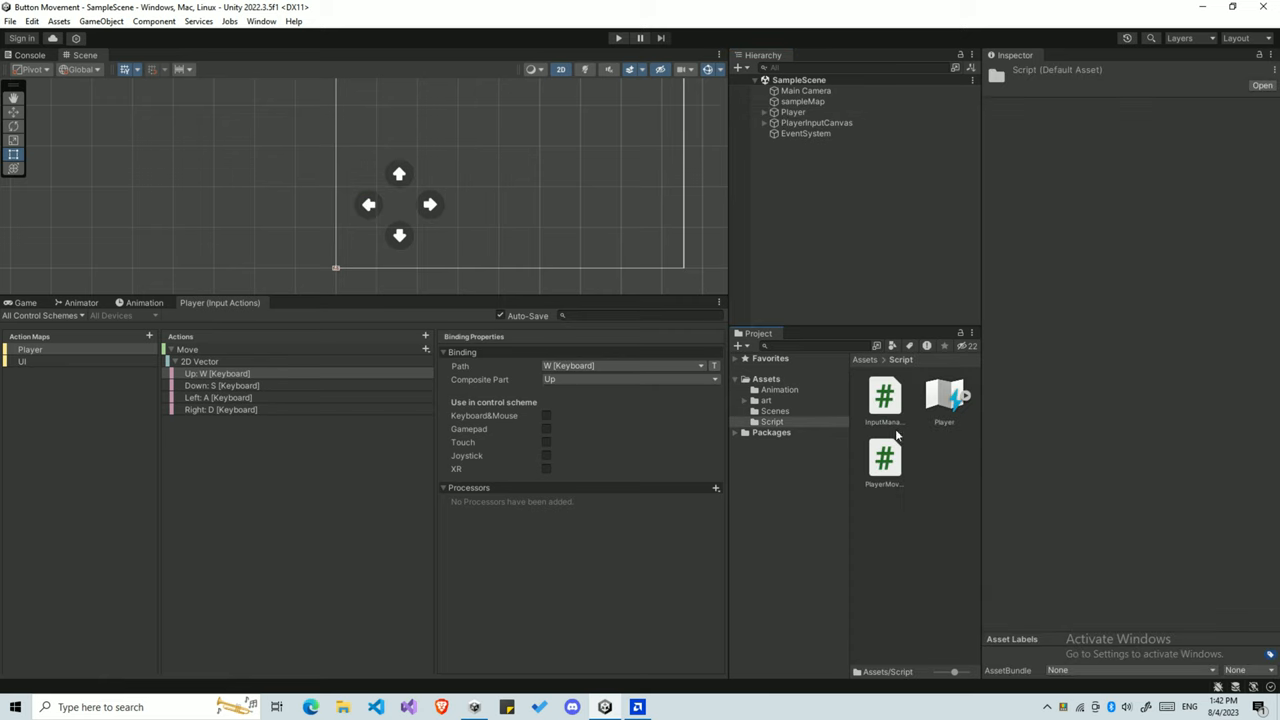
mouse_move(978, 442)
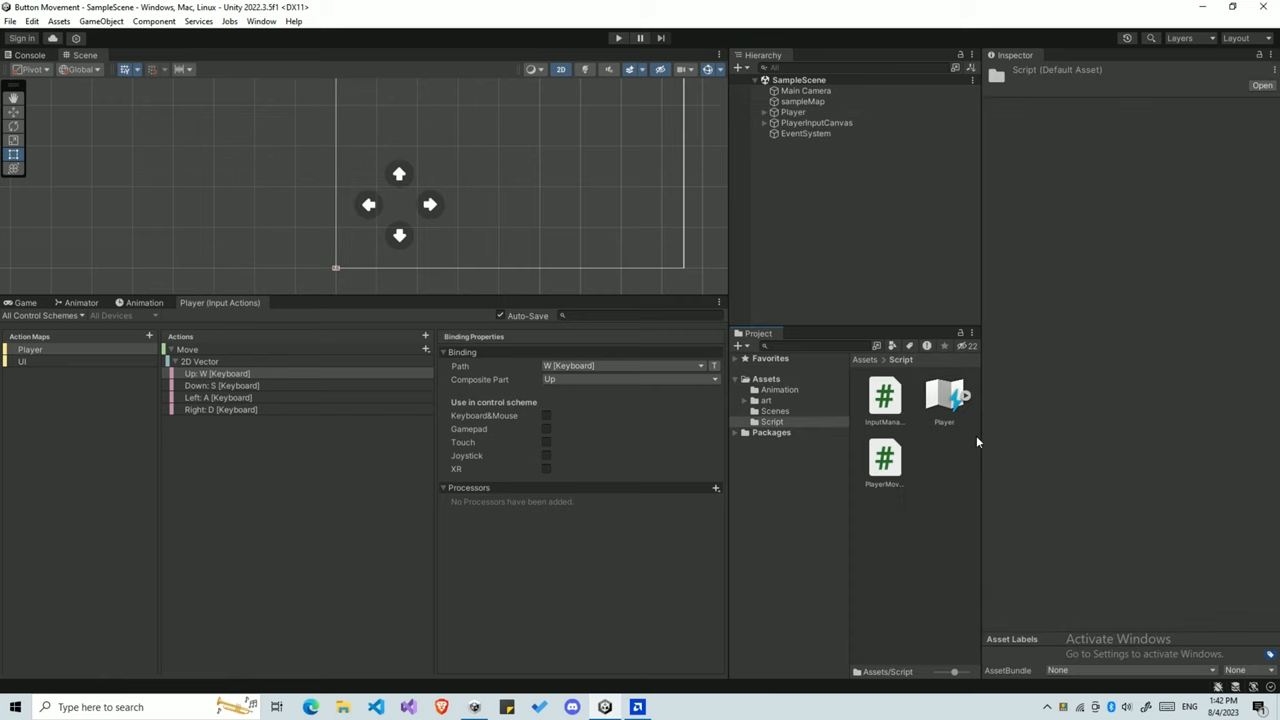
left_click(944, 400)
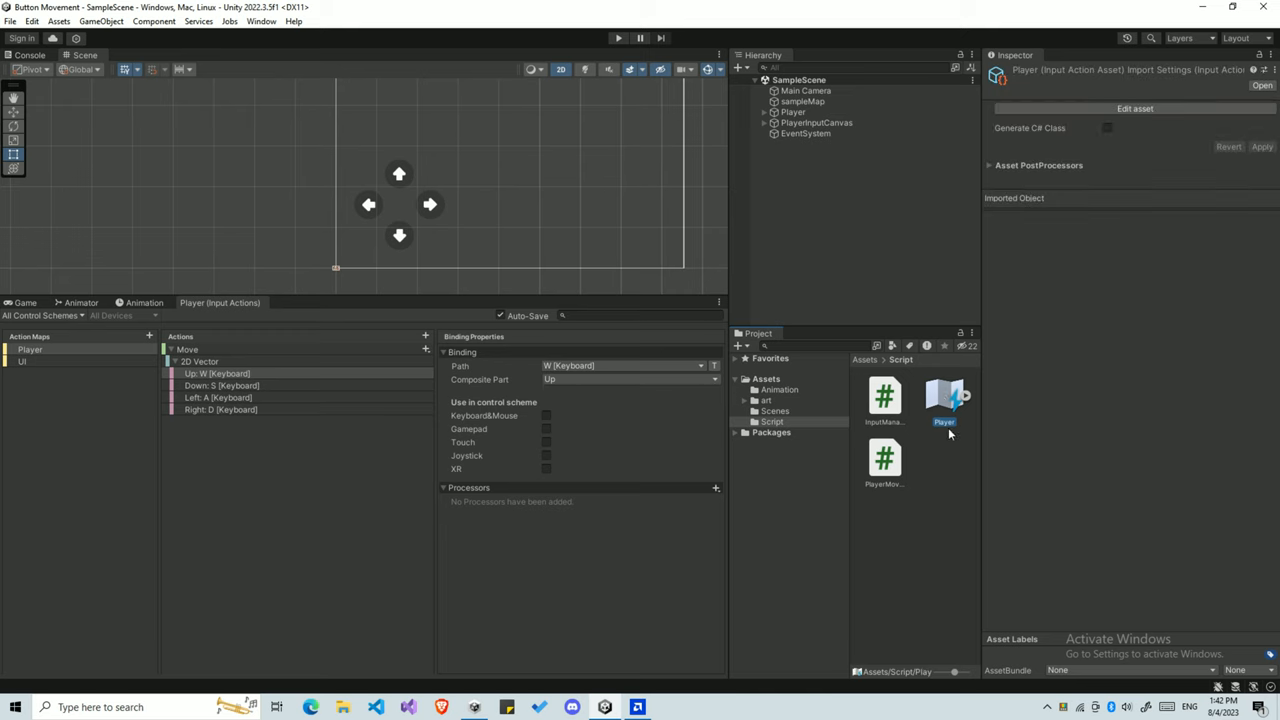
mouse_move(1084, 140)
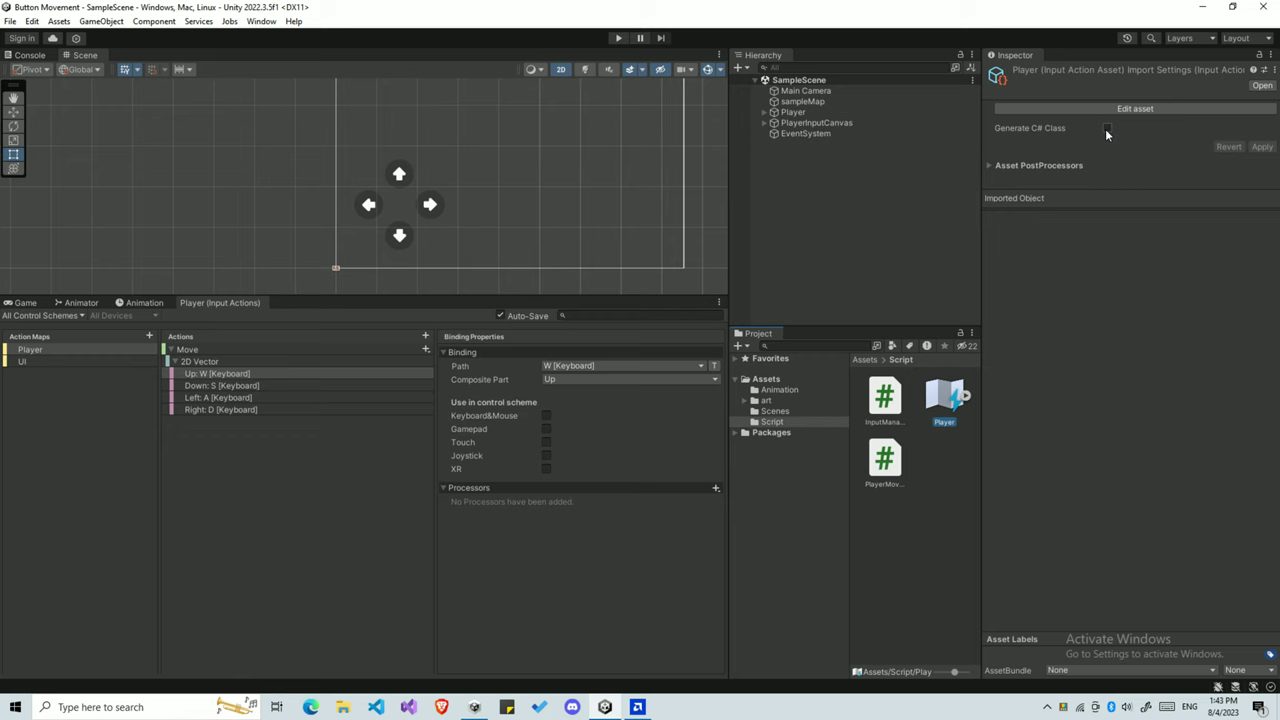
left_click(1108, 128)
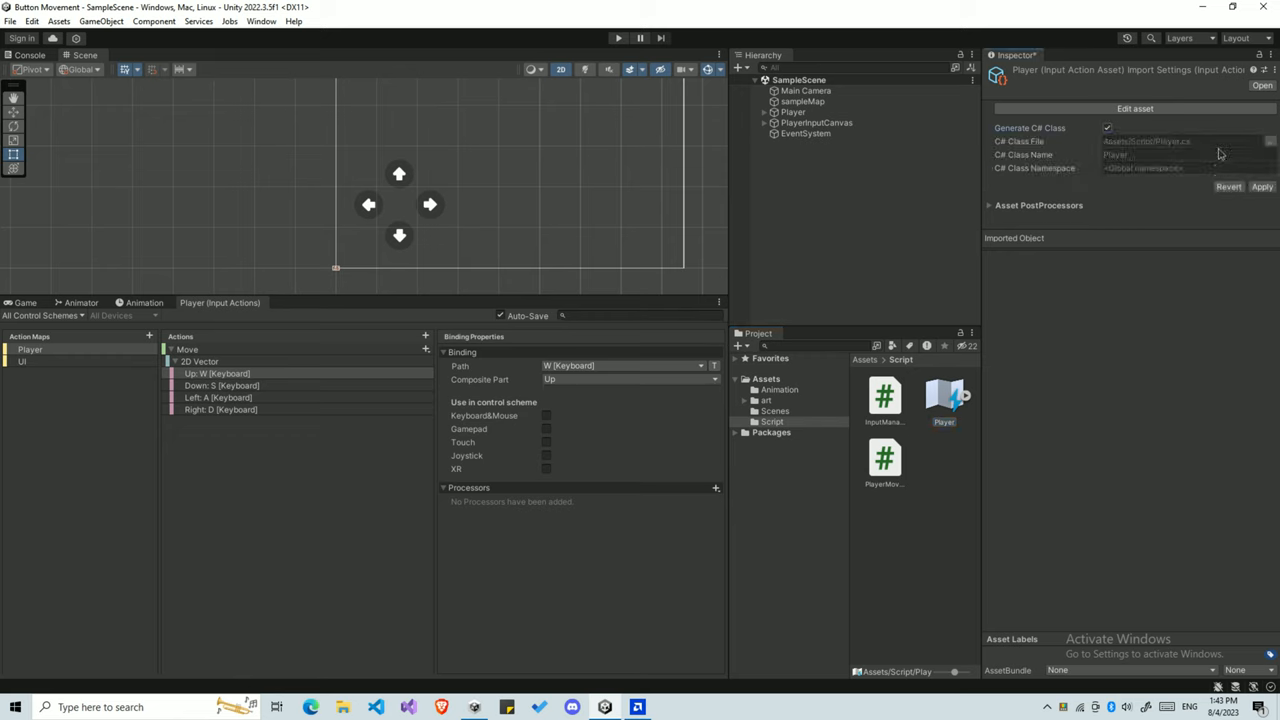
mouse_move(1200, 198)
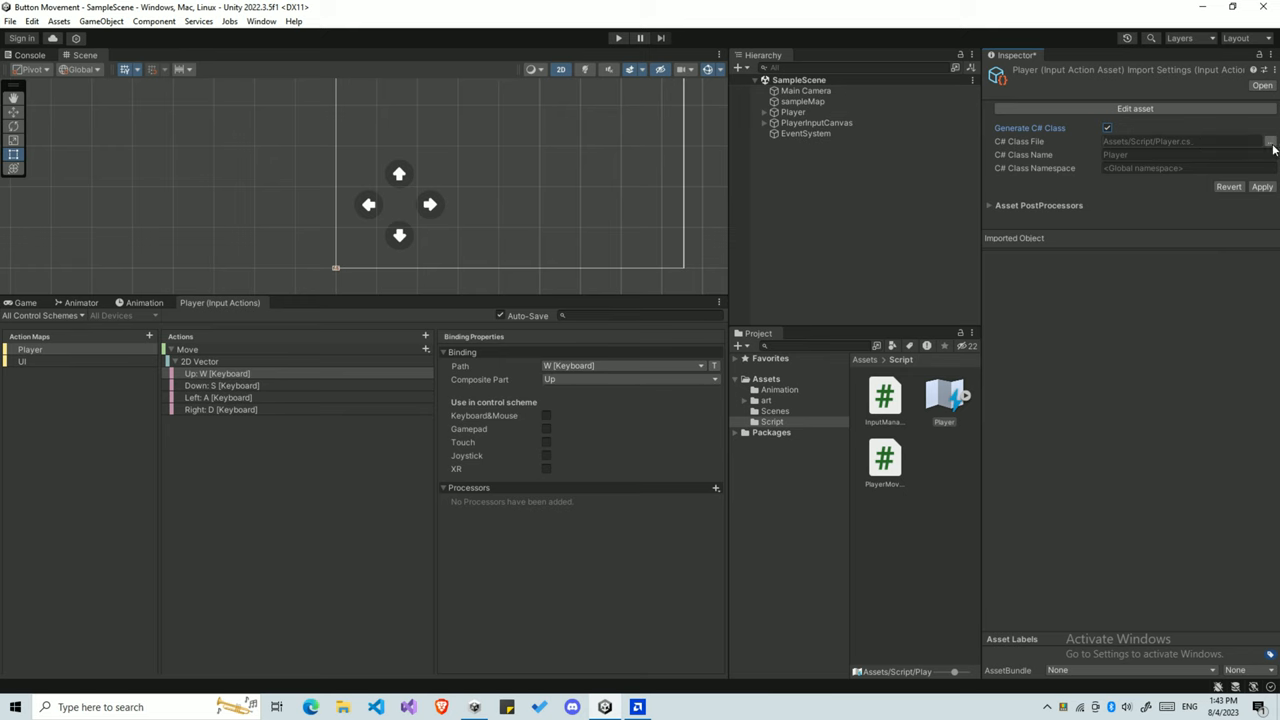
left_click(1270, 140)
type("PlayerActionMaop")
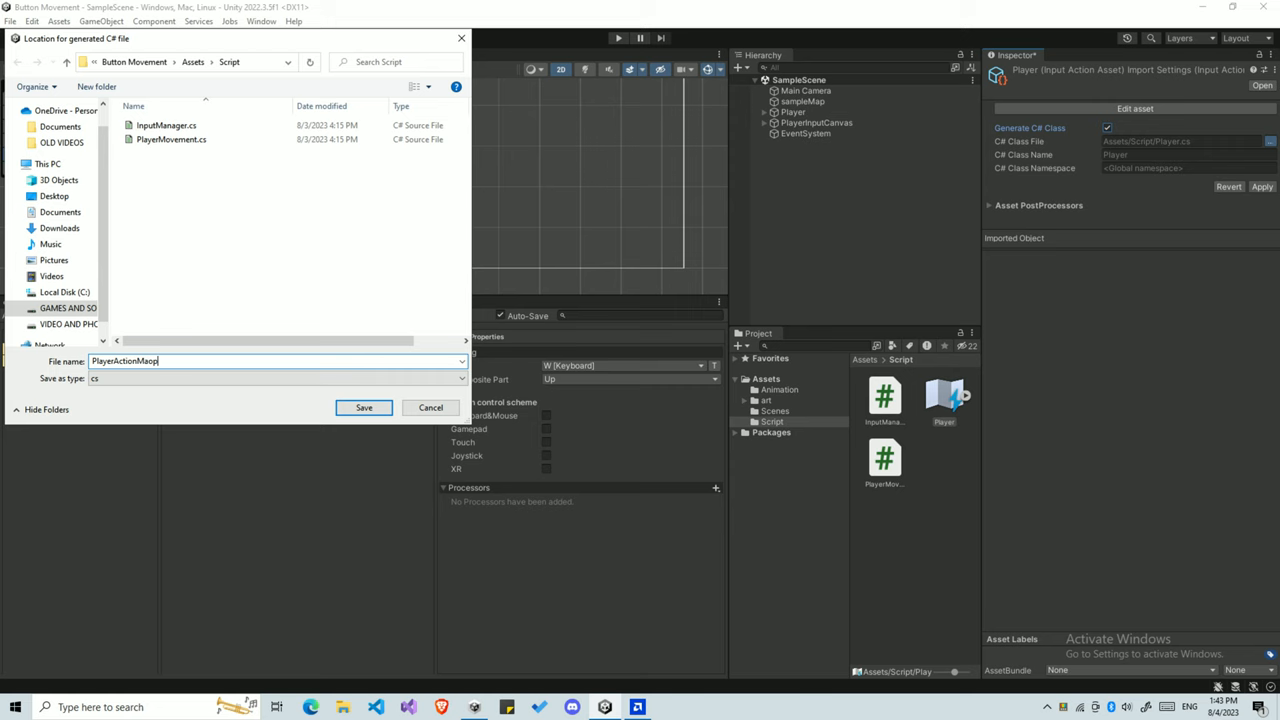
key("Backspace")
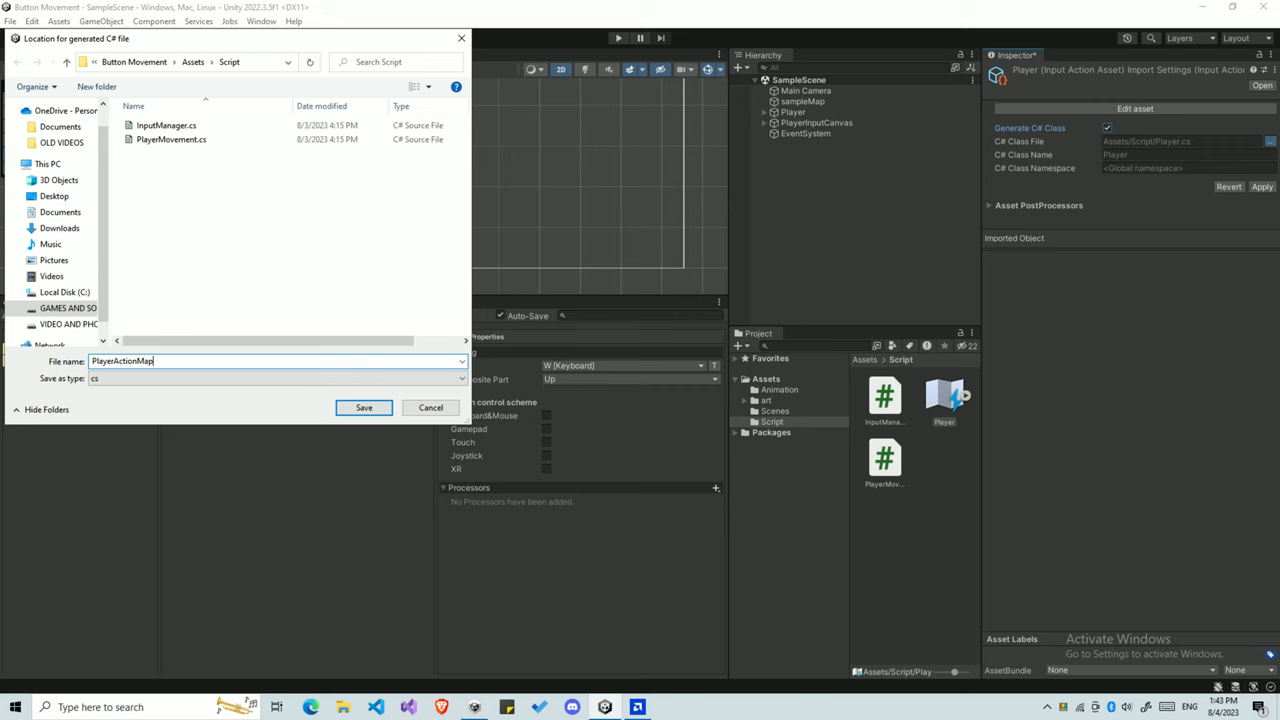
left_click(364, 408)
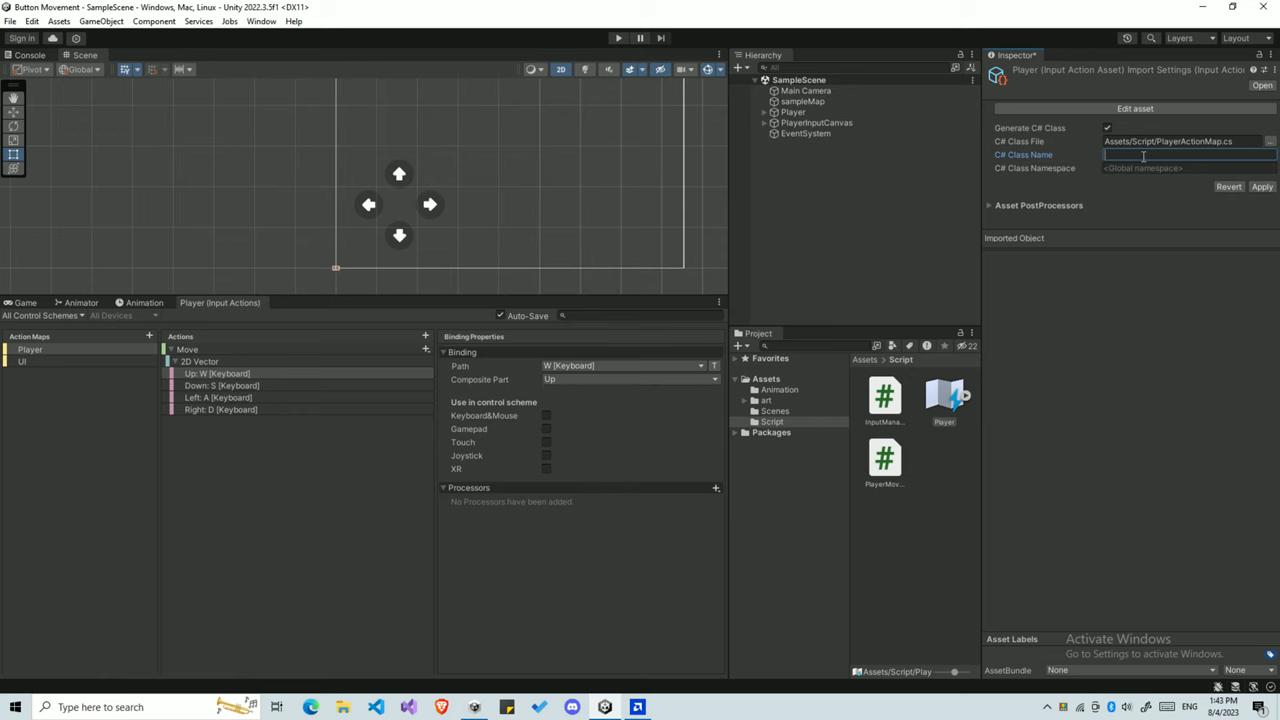
- Set the generated class name to PlayerActionMap and apply the settings
type("PlayerActionMap")
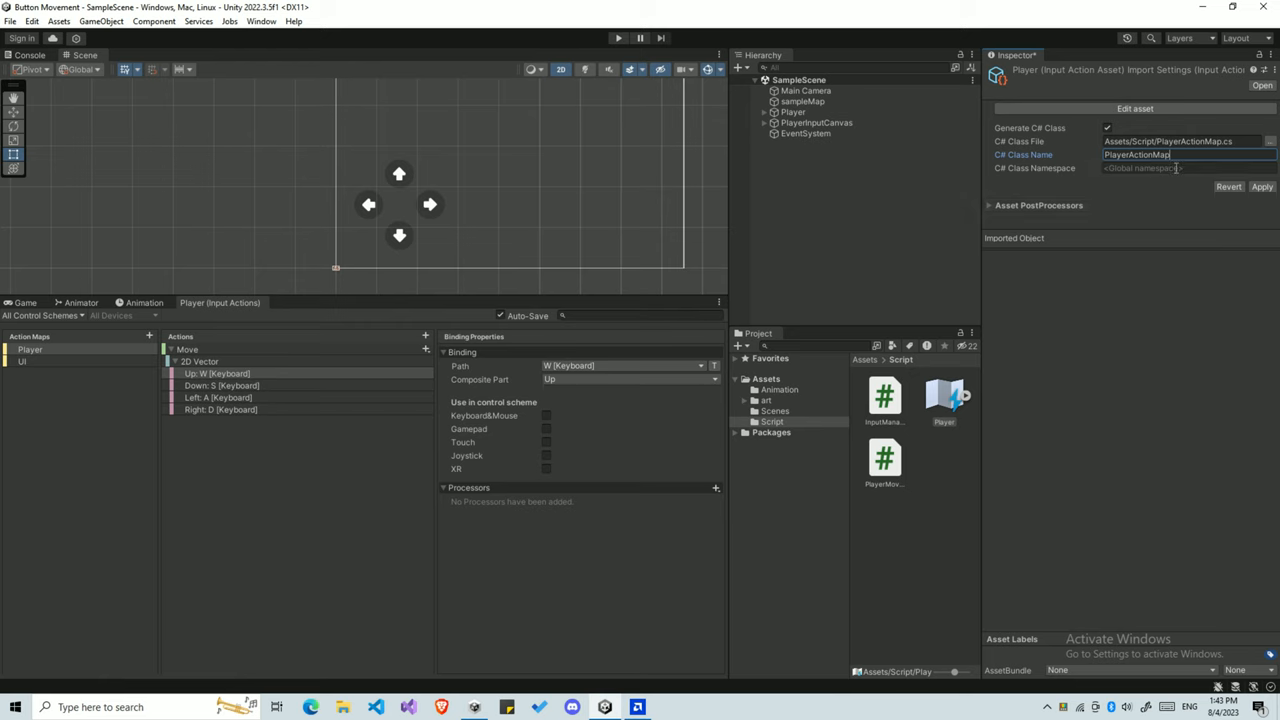
left_click(1262, 186)
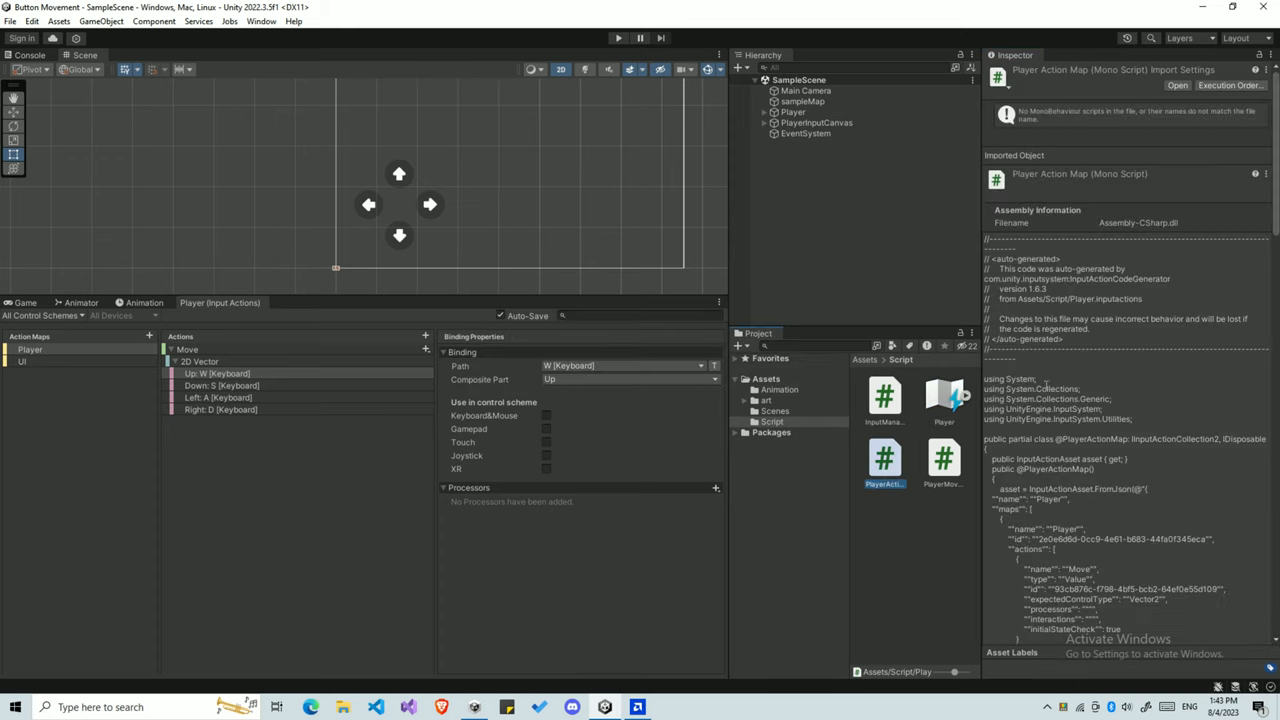
scroll("down", 3)
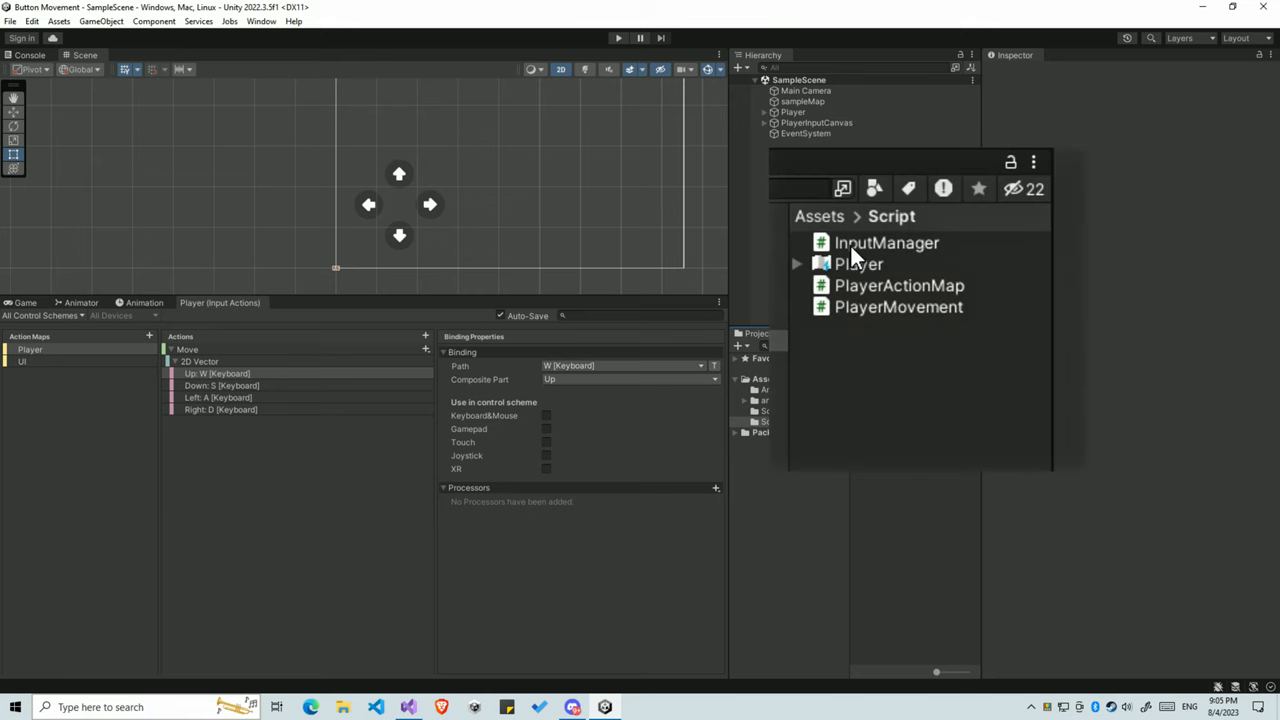
- Preview PlayerMovement and InputManager, then open InputManager in Visual Studio
left_click(898, 308)
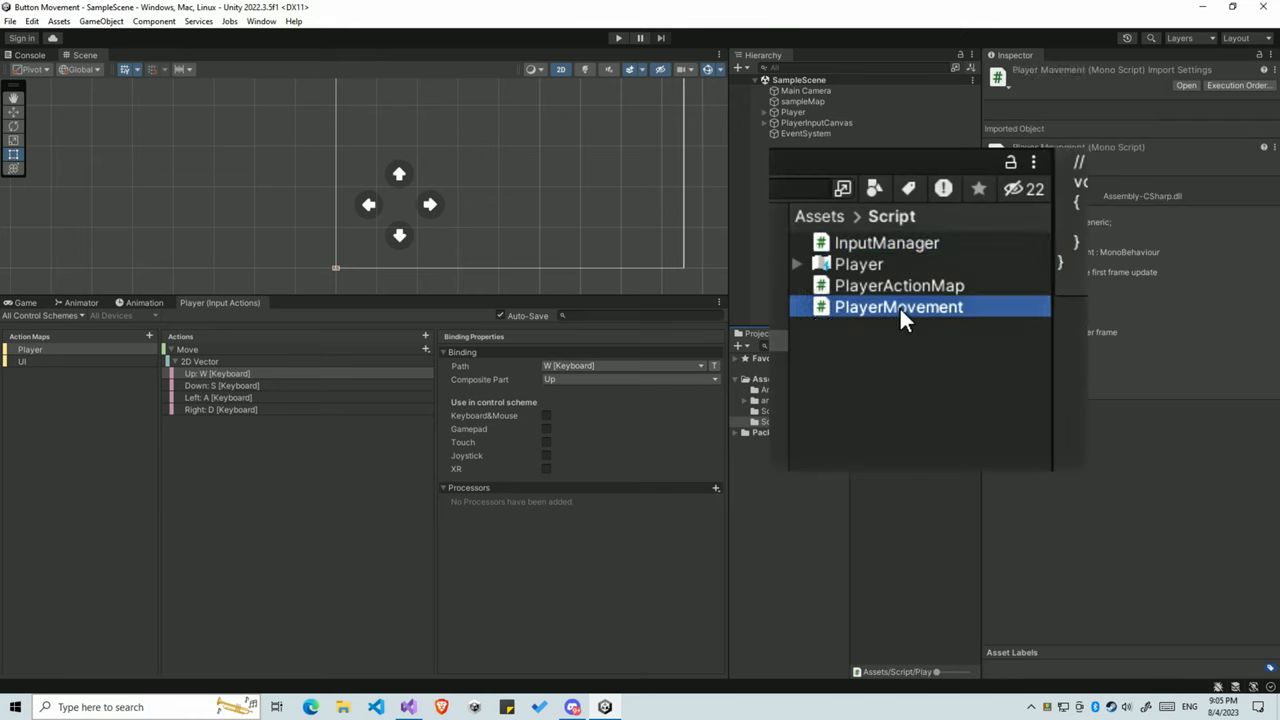
left_click(896, 372)
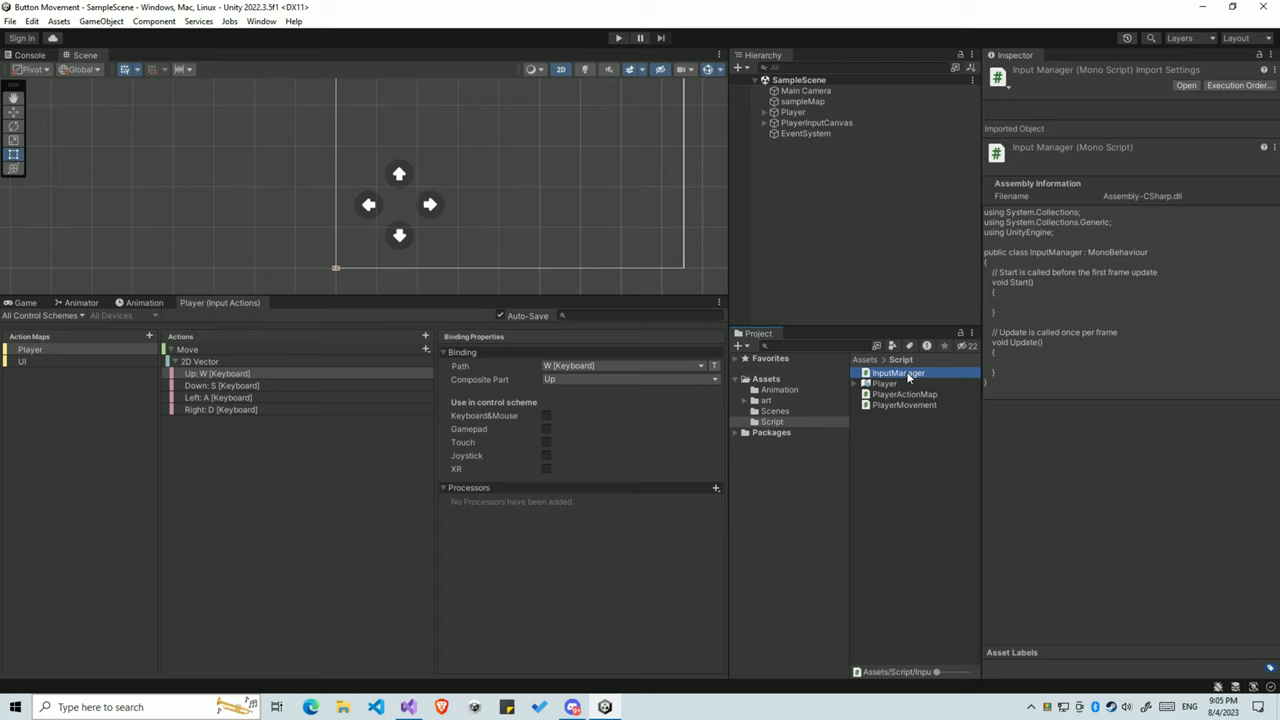
mouse_move(900, 410)
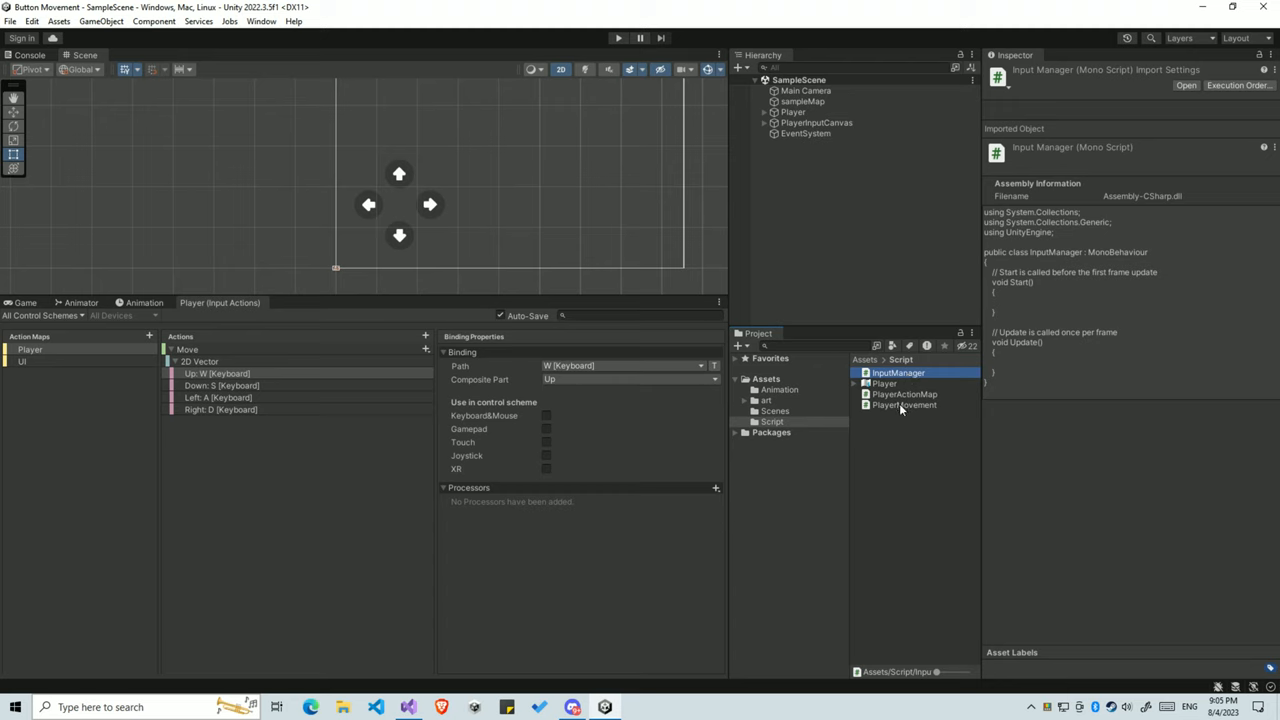
left_click(904, 404)
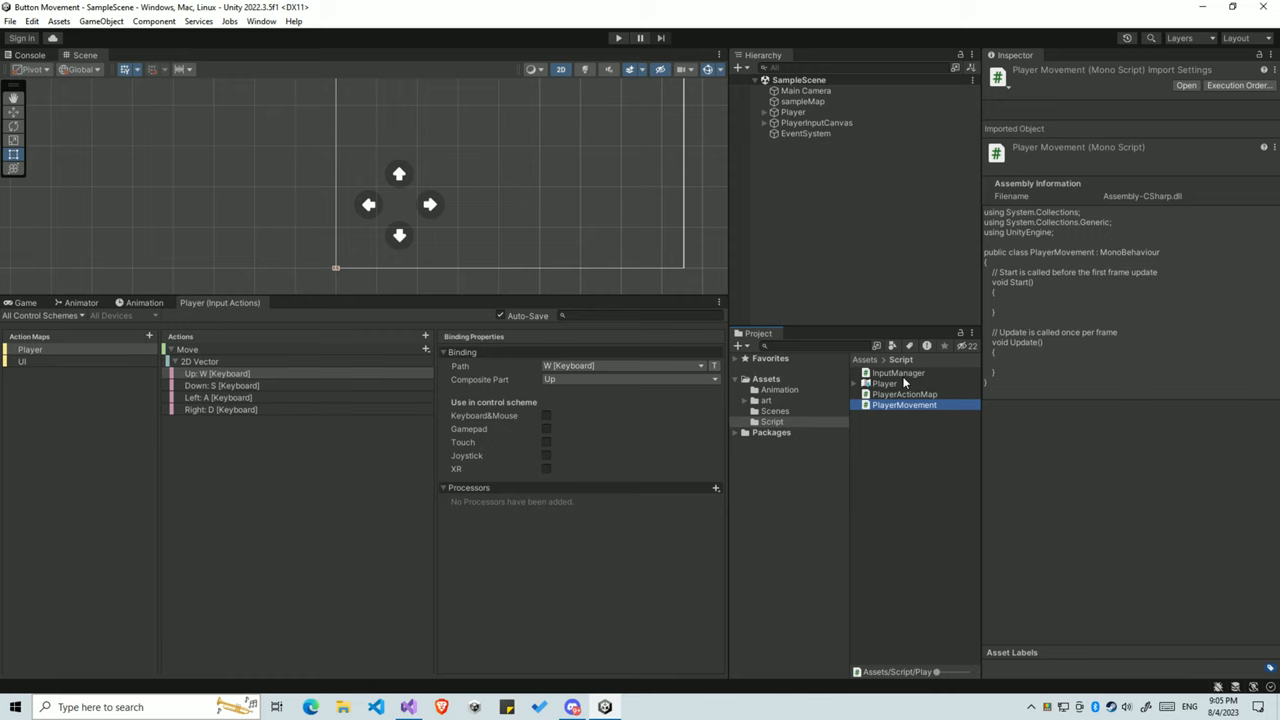
left_click(898, 372)
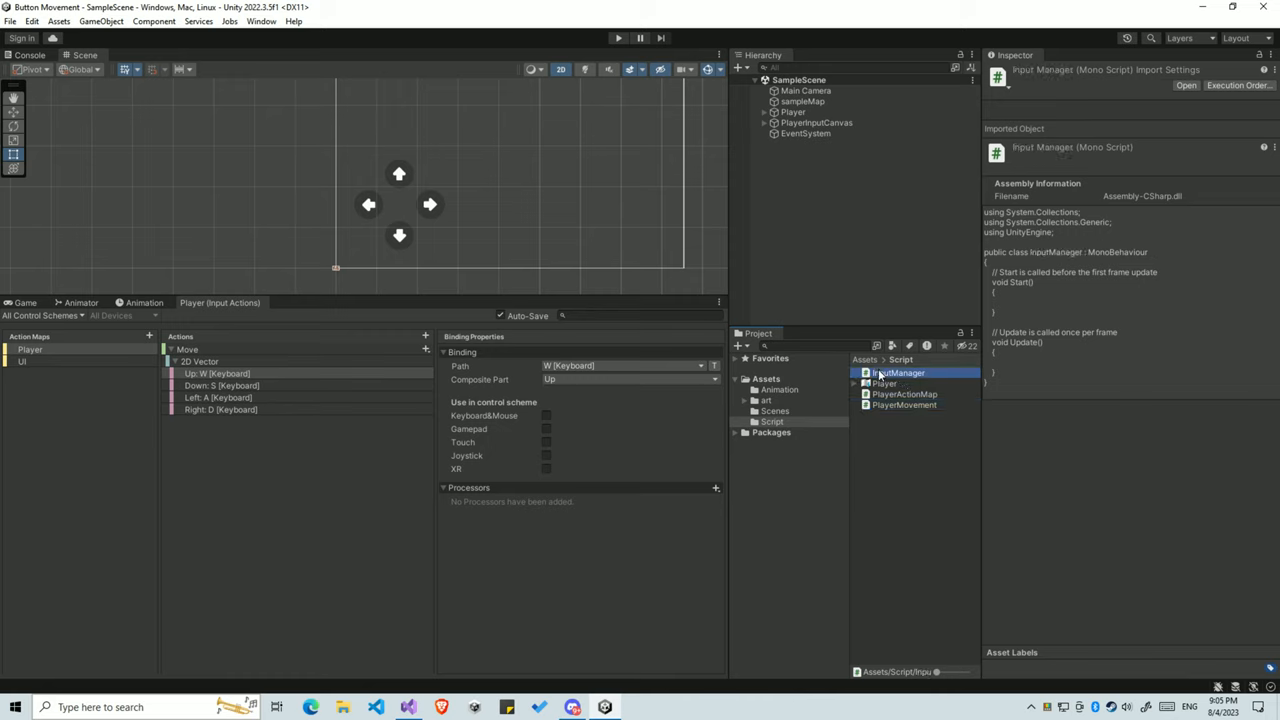
mouse_move(878, 372)
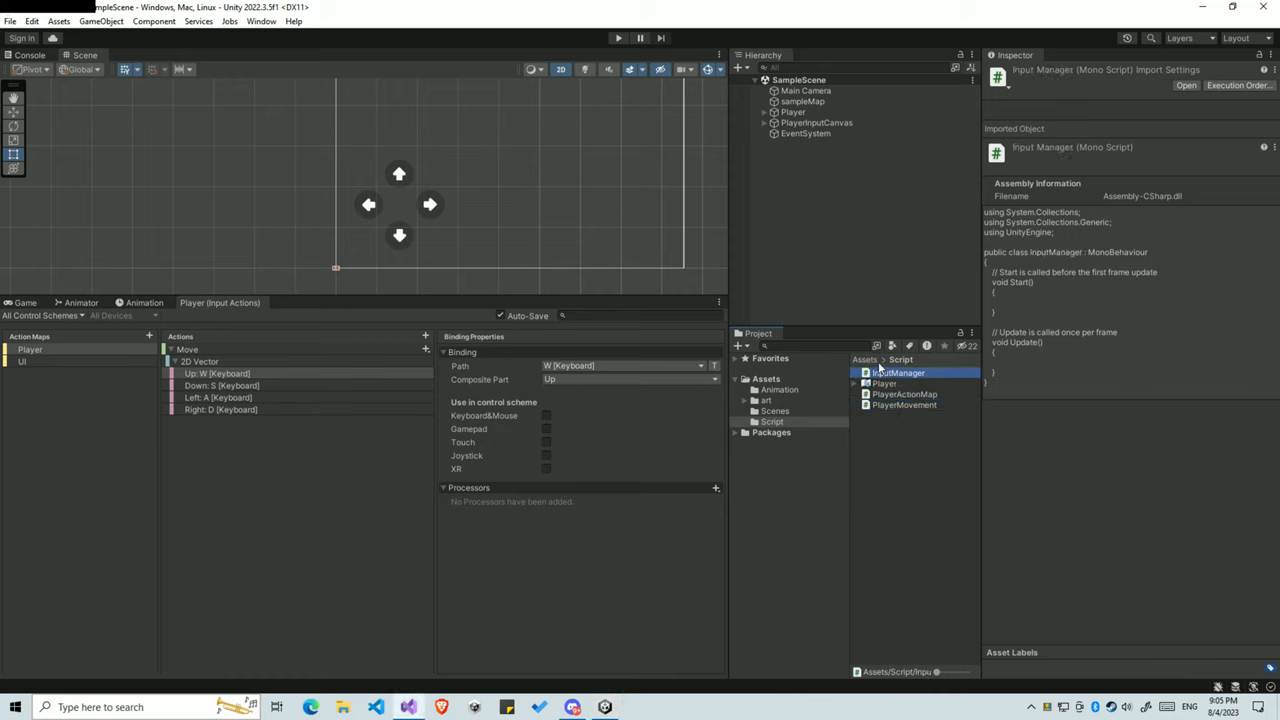
double_click(898, 372)
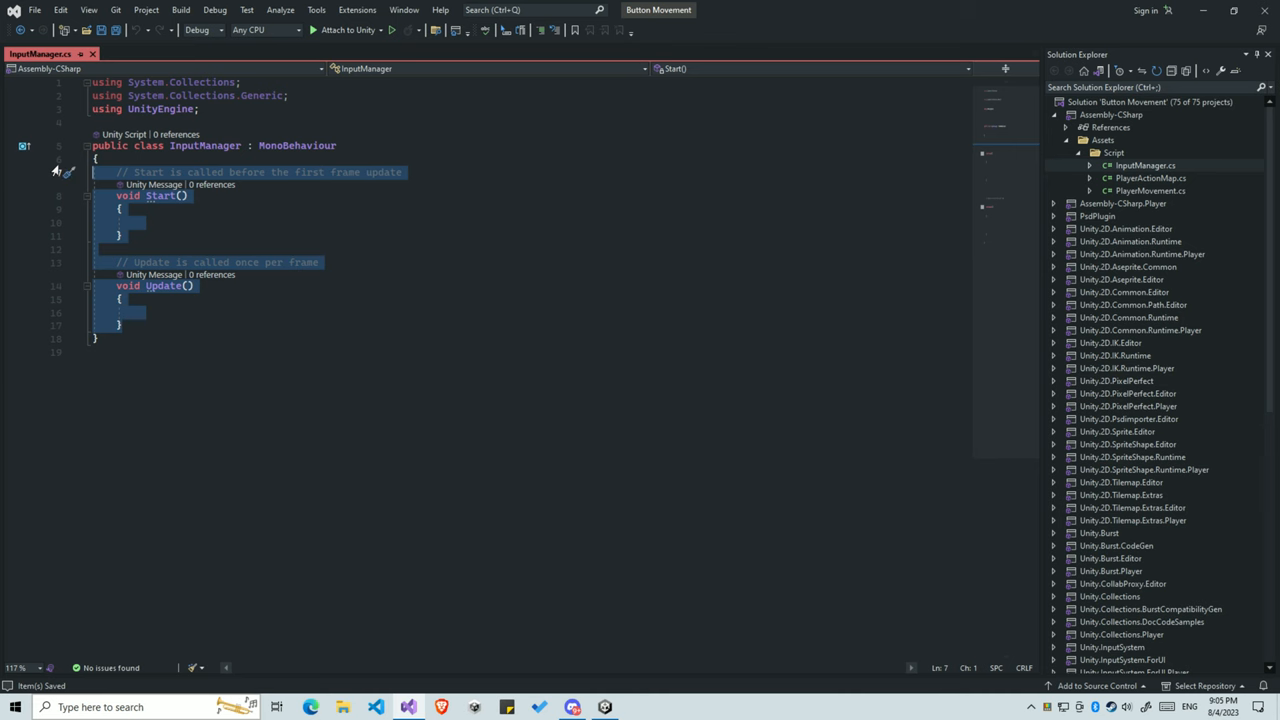
- Remove the default Start/Update methods and declare 'private PlayerActionMap playerActionMap;'
key("Delete")
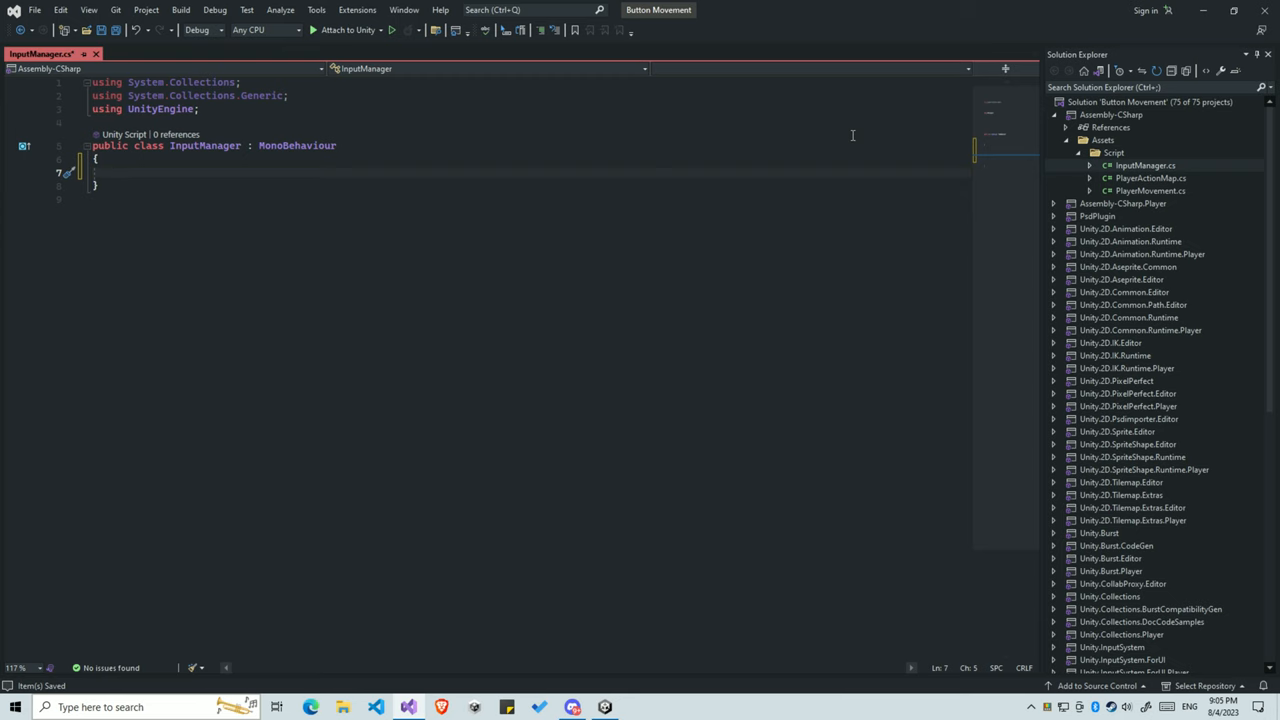
left_click(1148, 178)
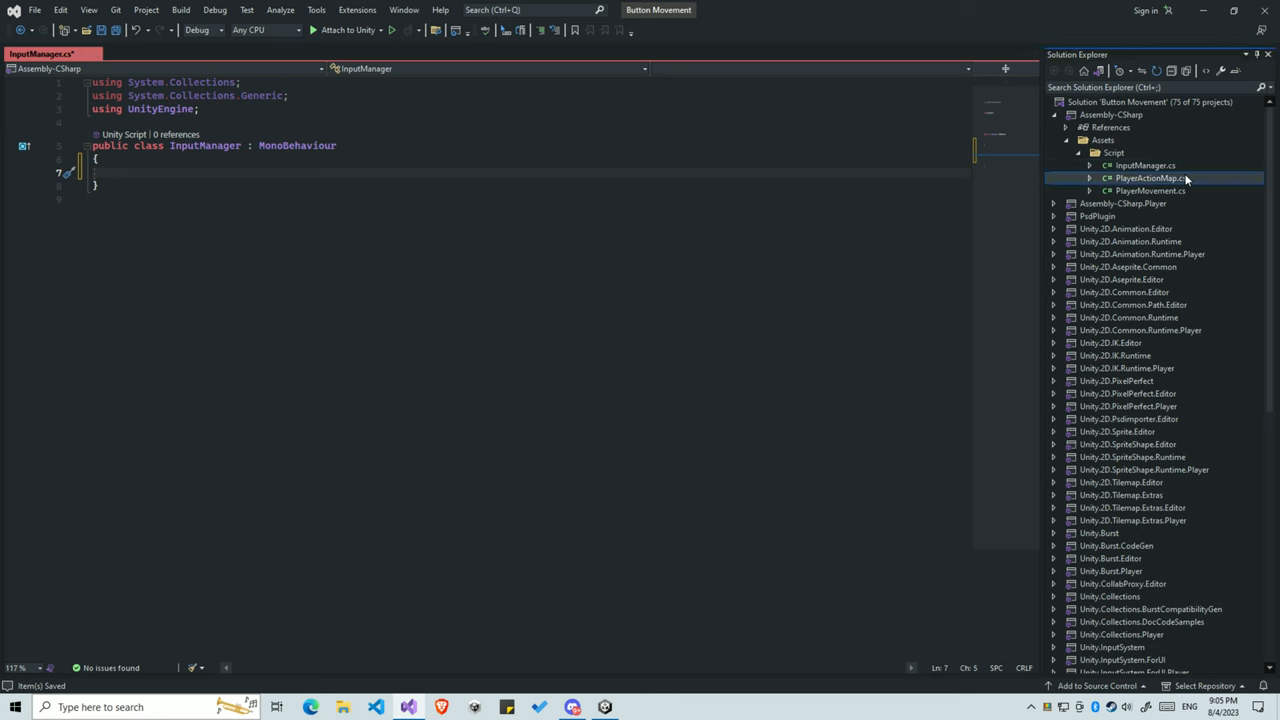
double_click(1148, 178)
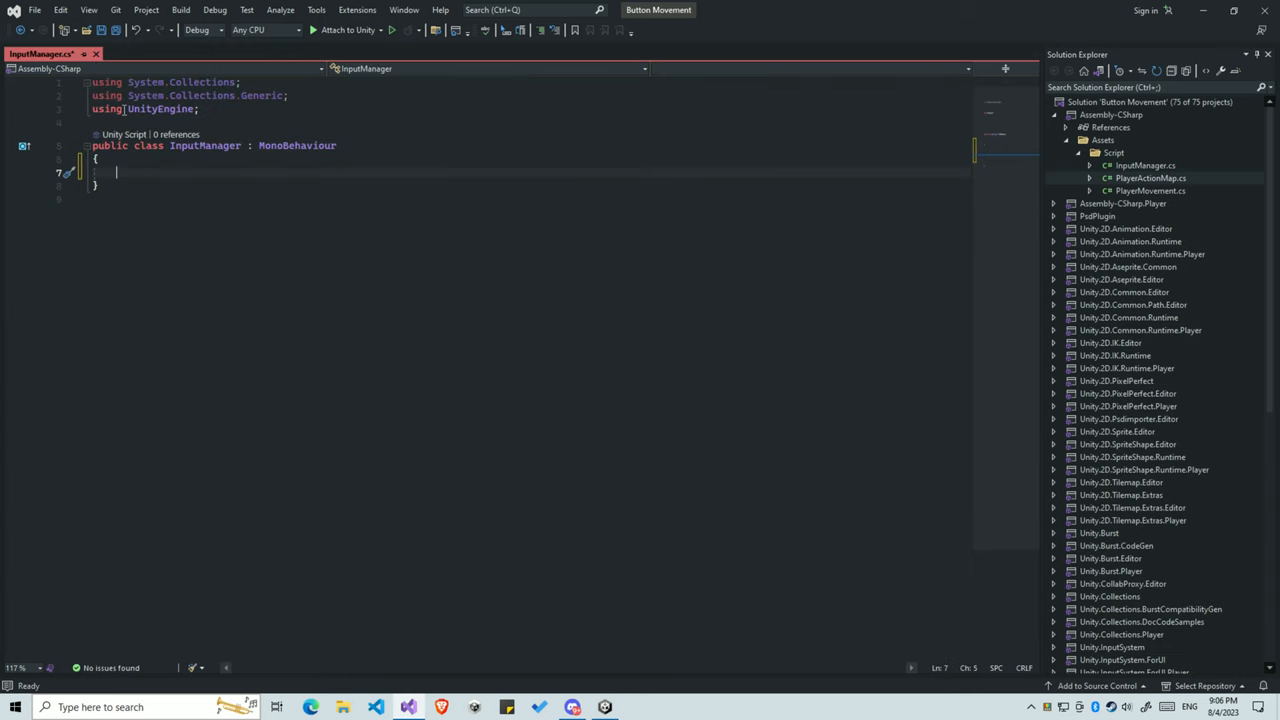
type("private PlayerActionMap playerActionMap;")
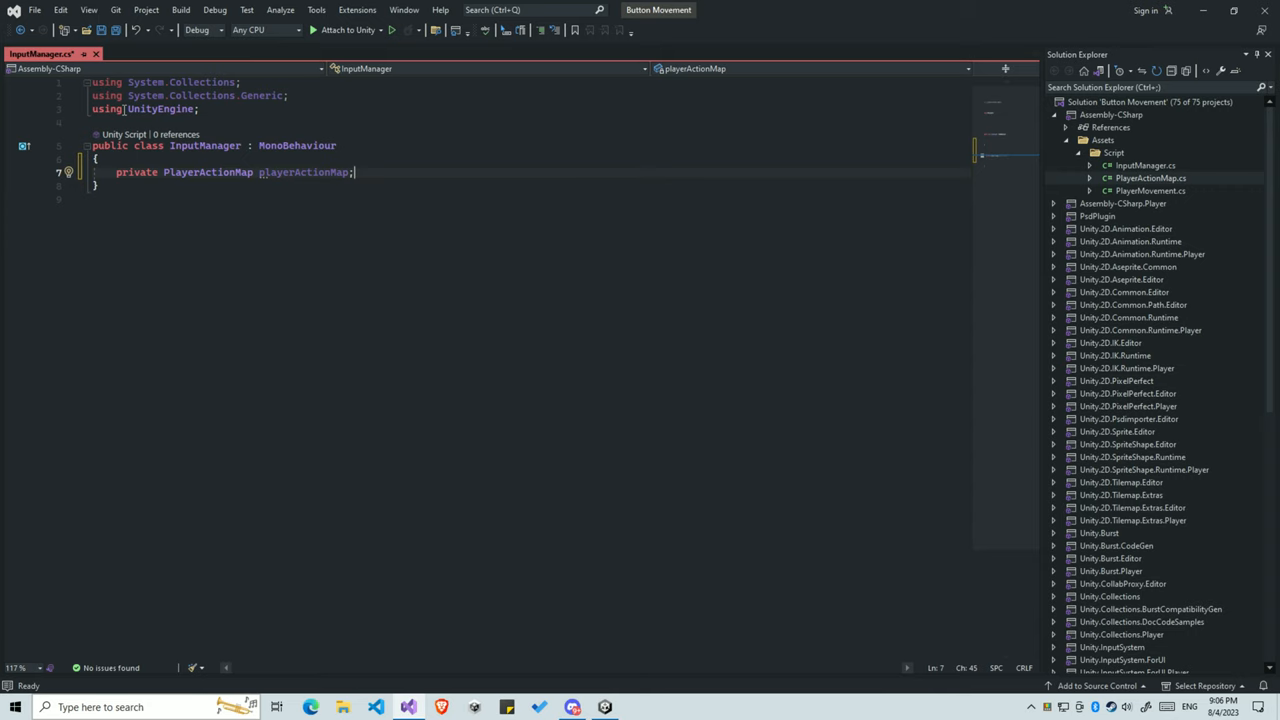
key("enter")
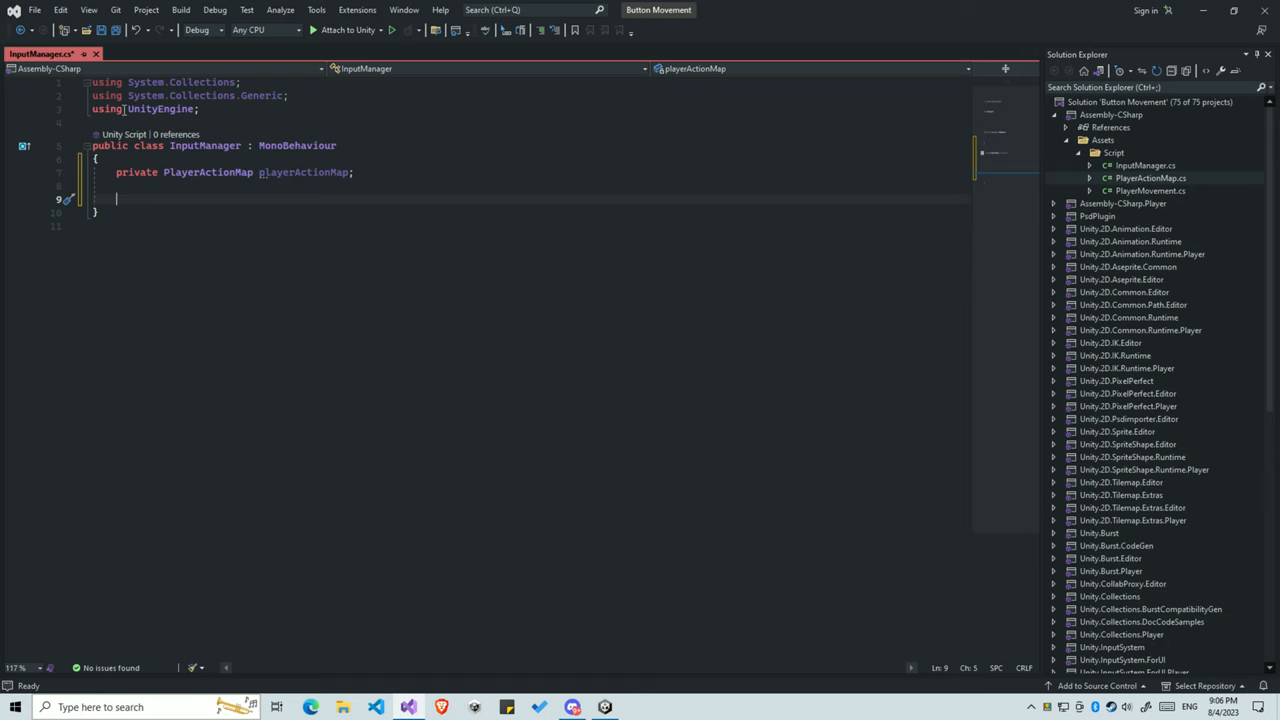
- Write Awake creating a new PlayerActionMap, OnEnable calling Enable() and OnDisable calling Disable()
type("void Awake(")
type("playerActionMap = new PlayerActionMap();")
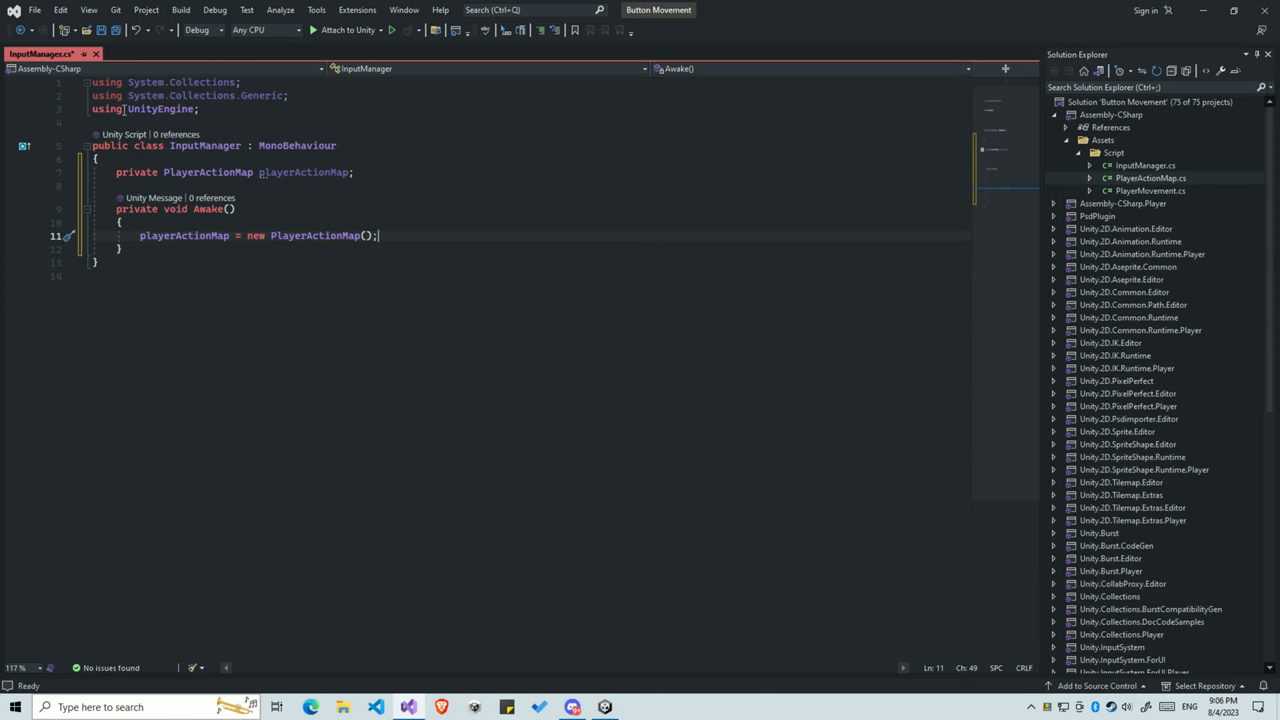
type("p")
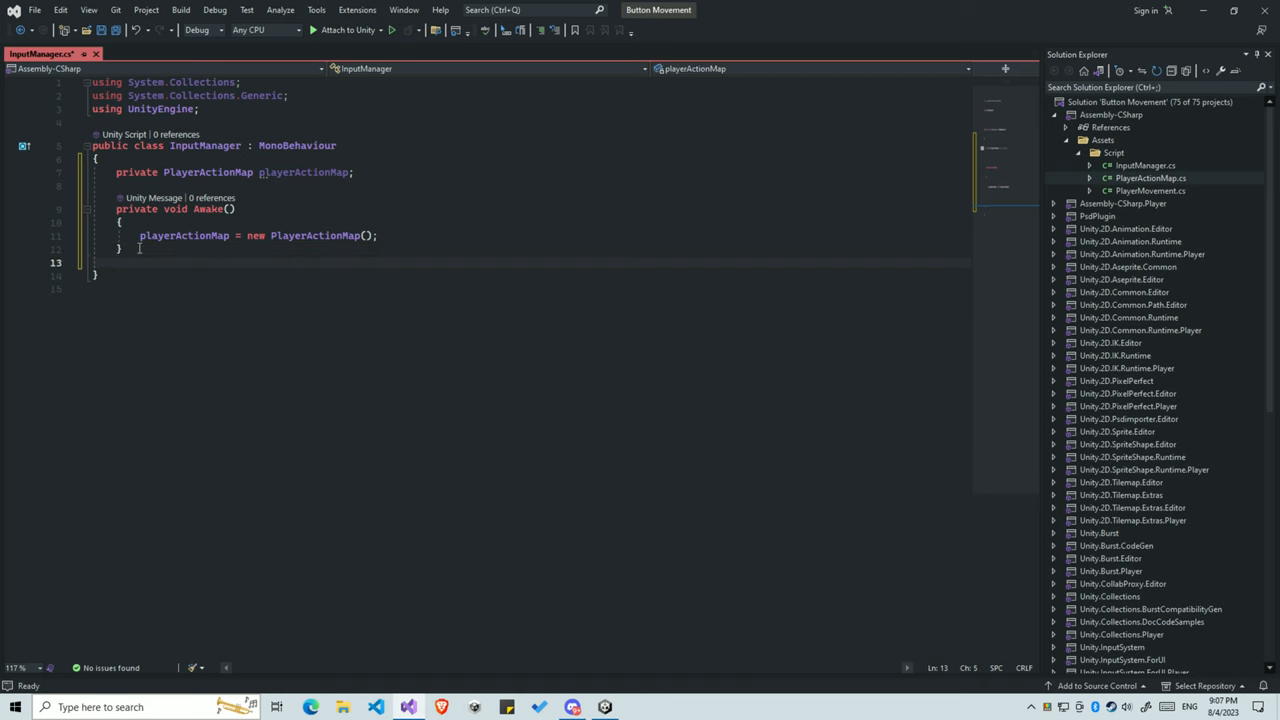
type("void En")
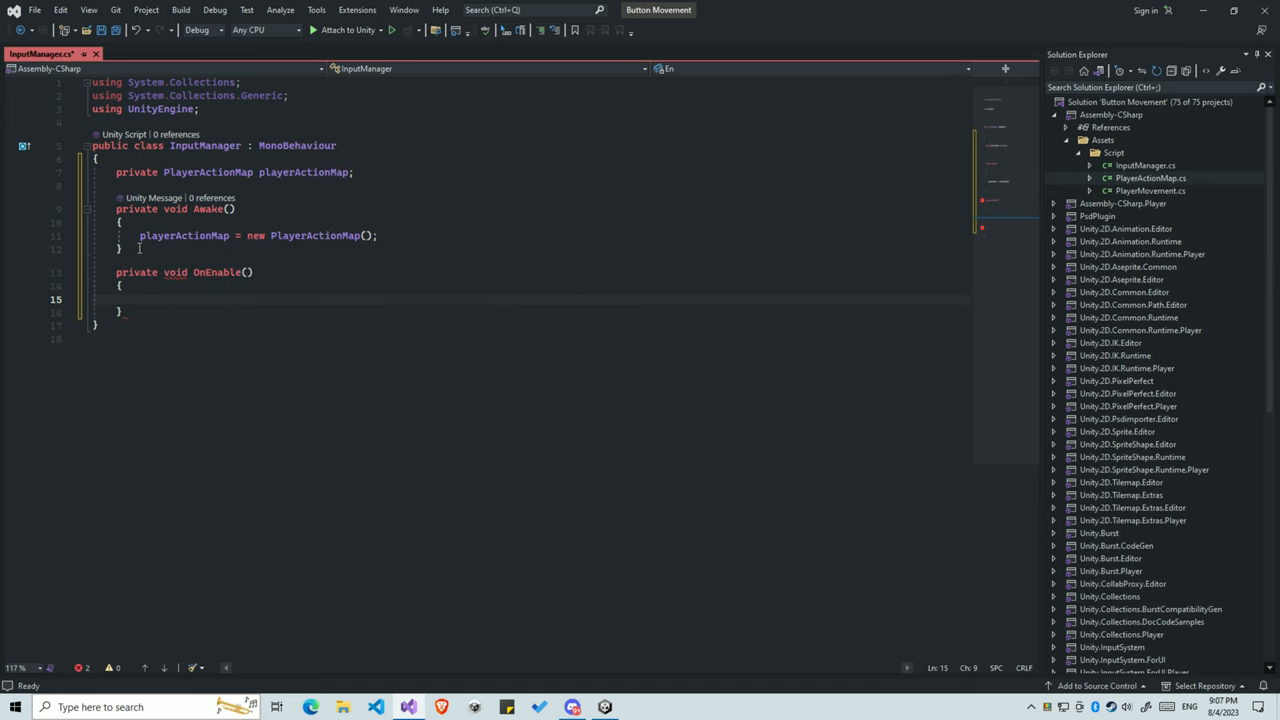
type("playerActionMap.Enable();")
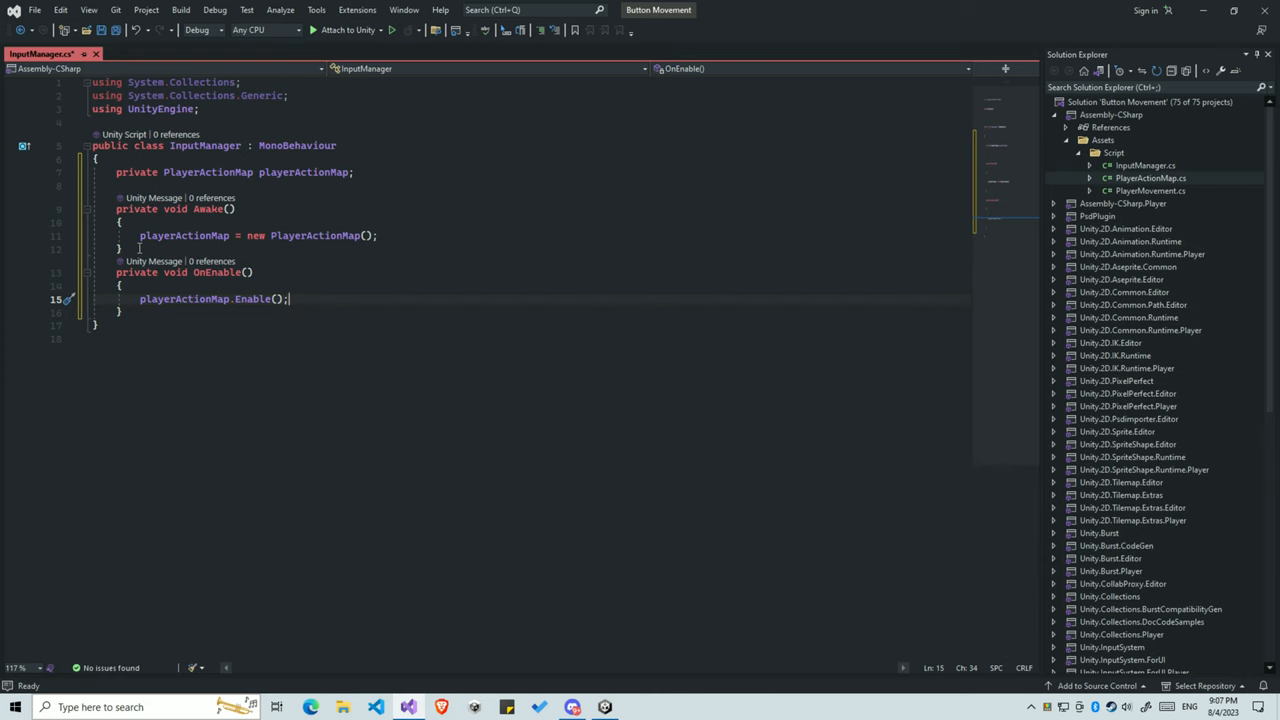
type("pr")
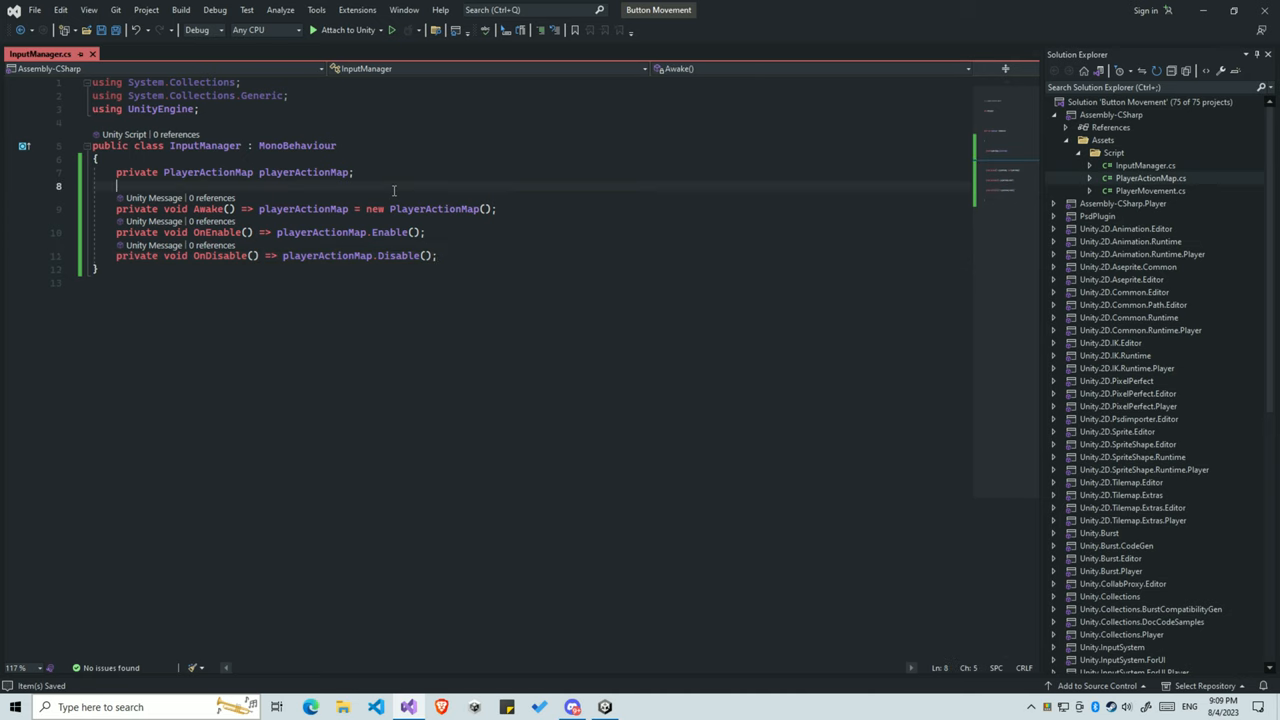
type("private Vector2")
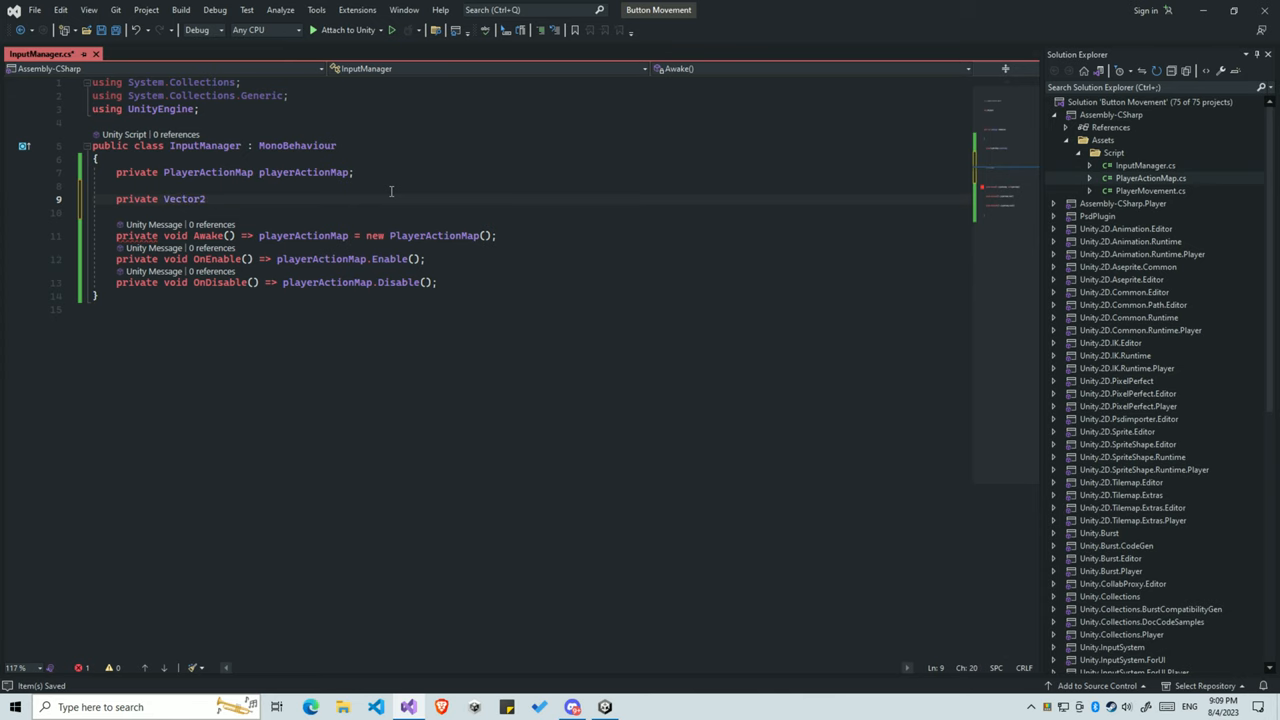
- Declare 'private Vector2 moveInput;' and 'public Vector2 MoveInput => moveInput;'
double_click(184, 200)
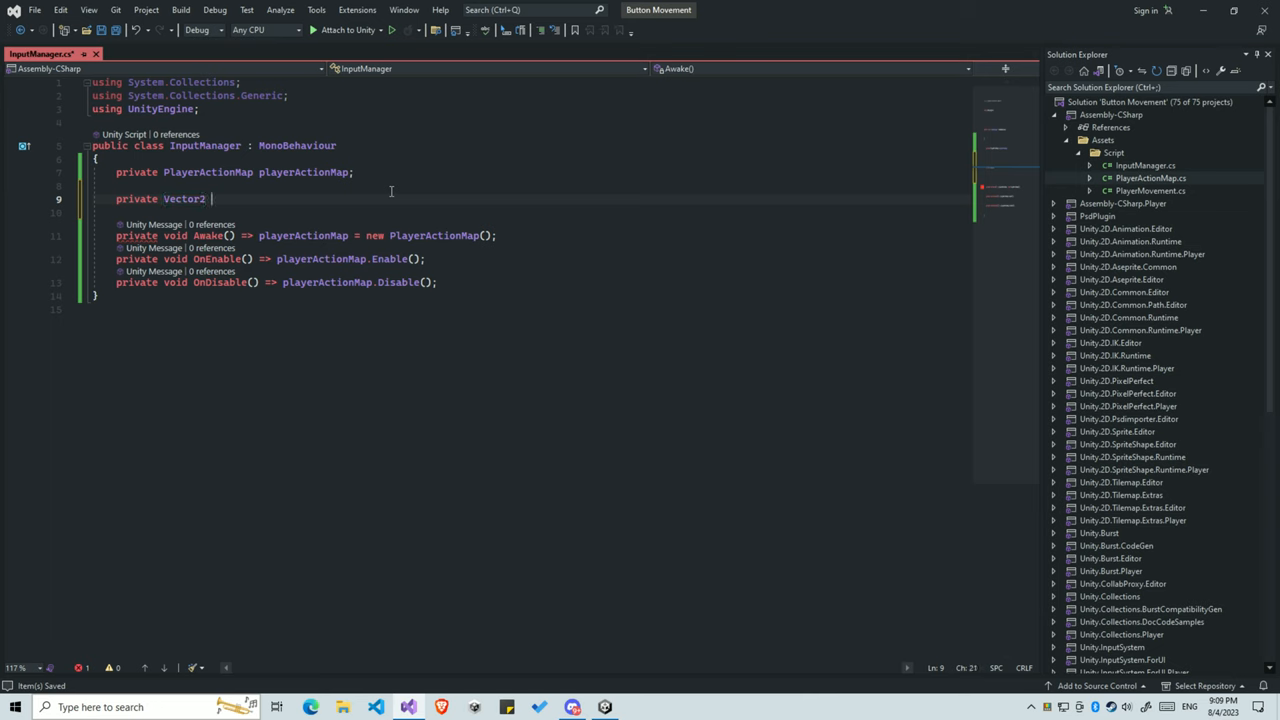
type("moveInput;")
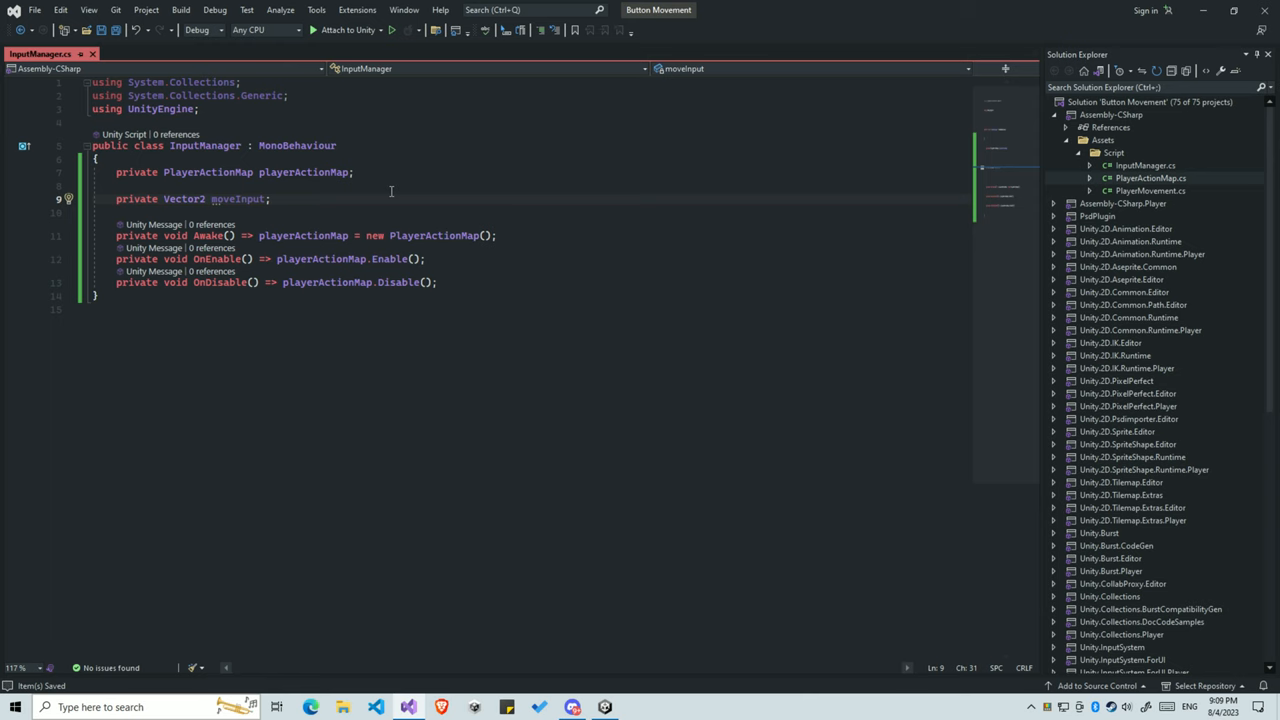
type("private Vector2 velocityInput;")
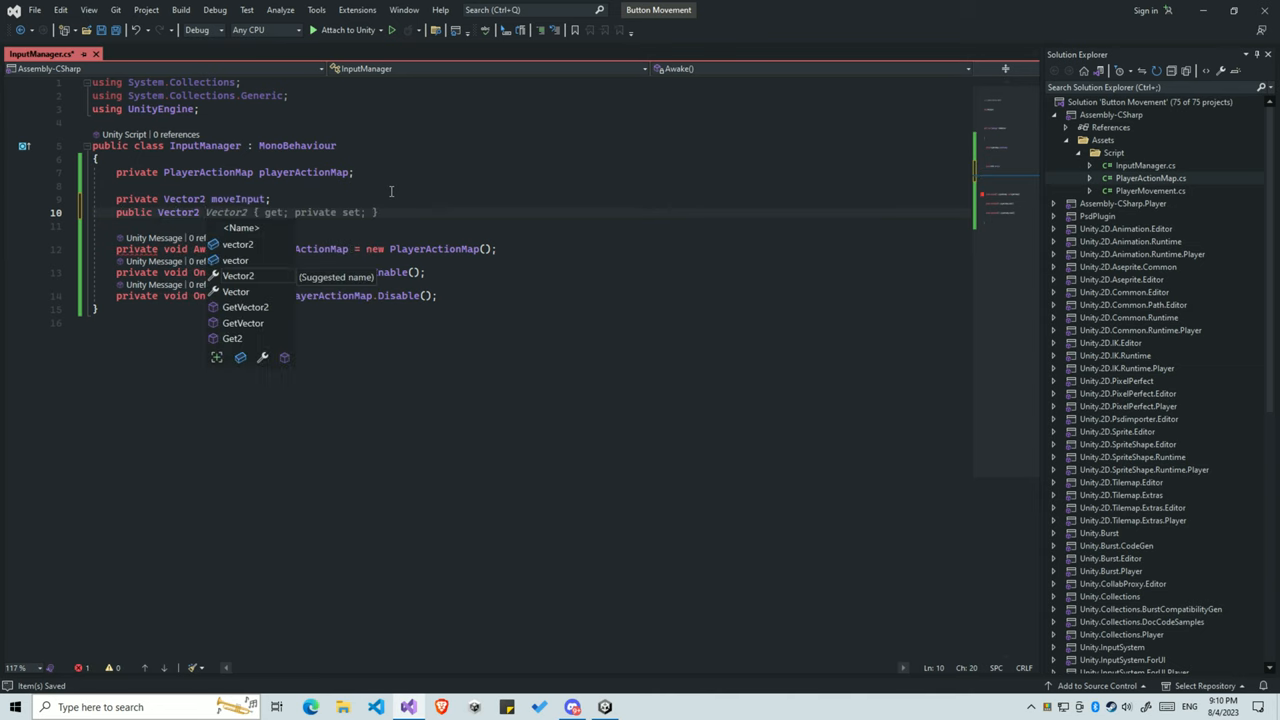
type("Move")
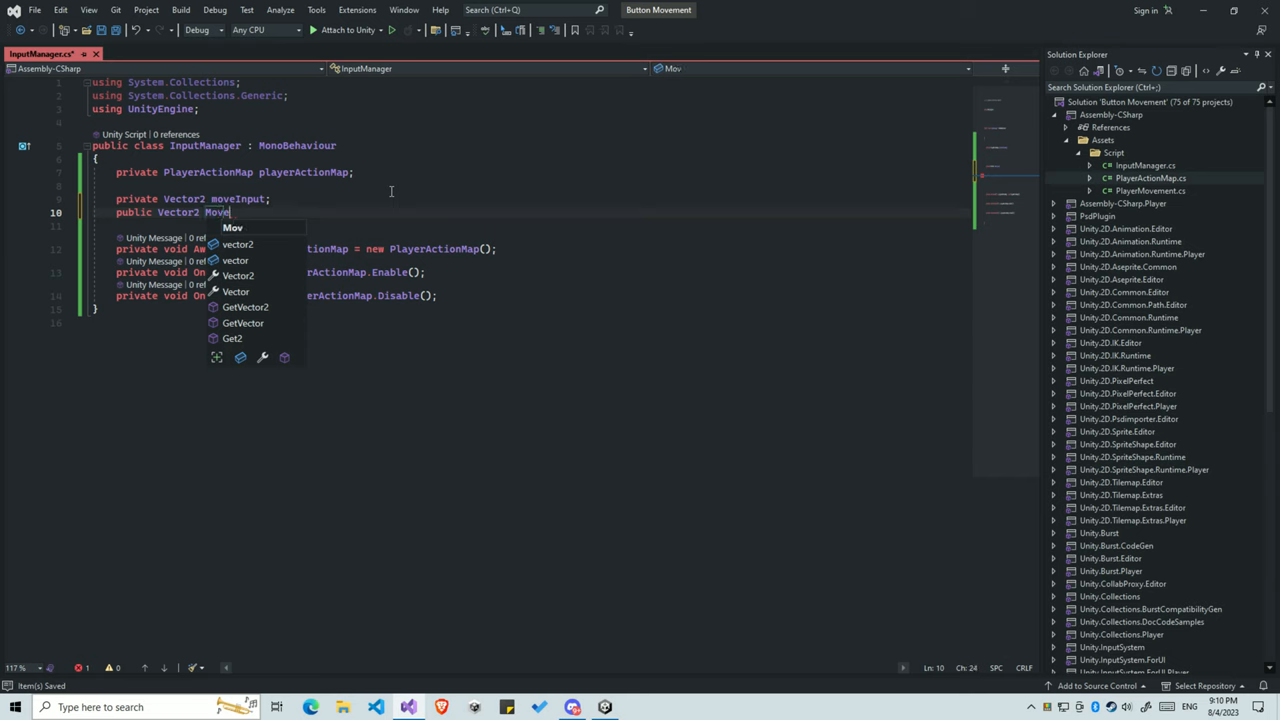
type("Input => moveInput;")
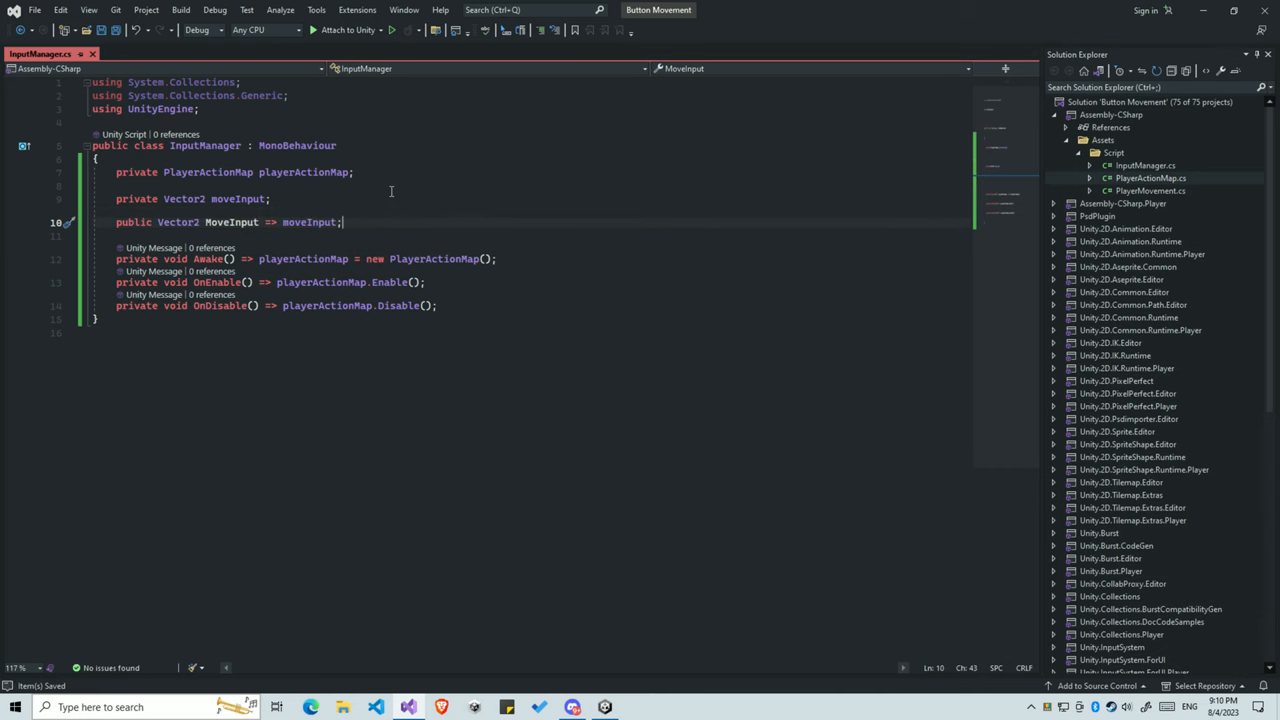
mouse_move(226, 204)
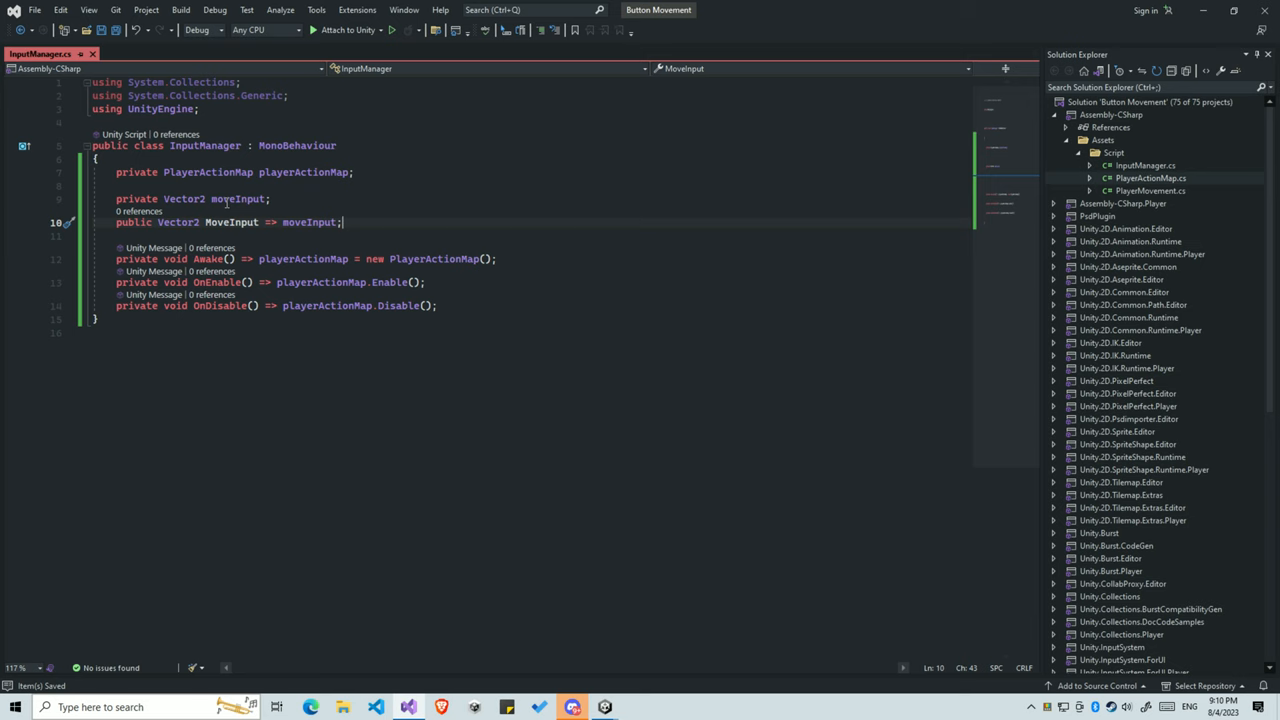
- Start a new Update method line after OnDisable
double_click(308, 222)
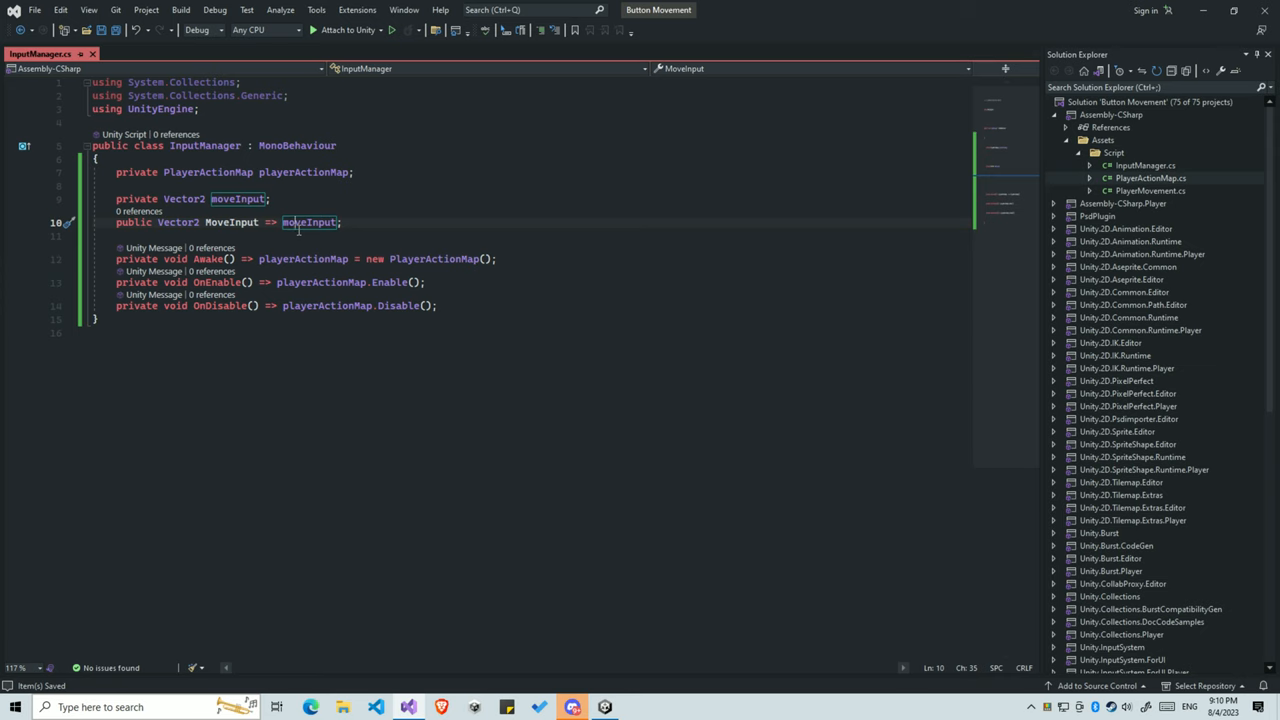
left_click(436, 304)
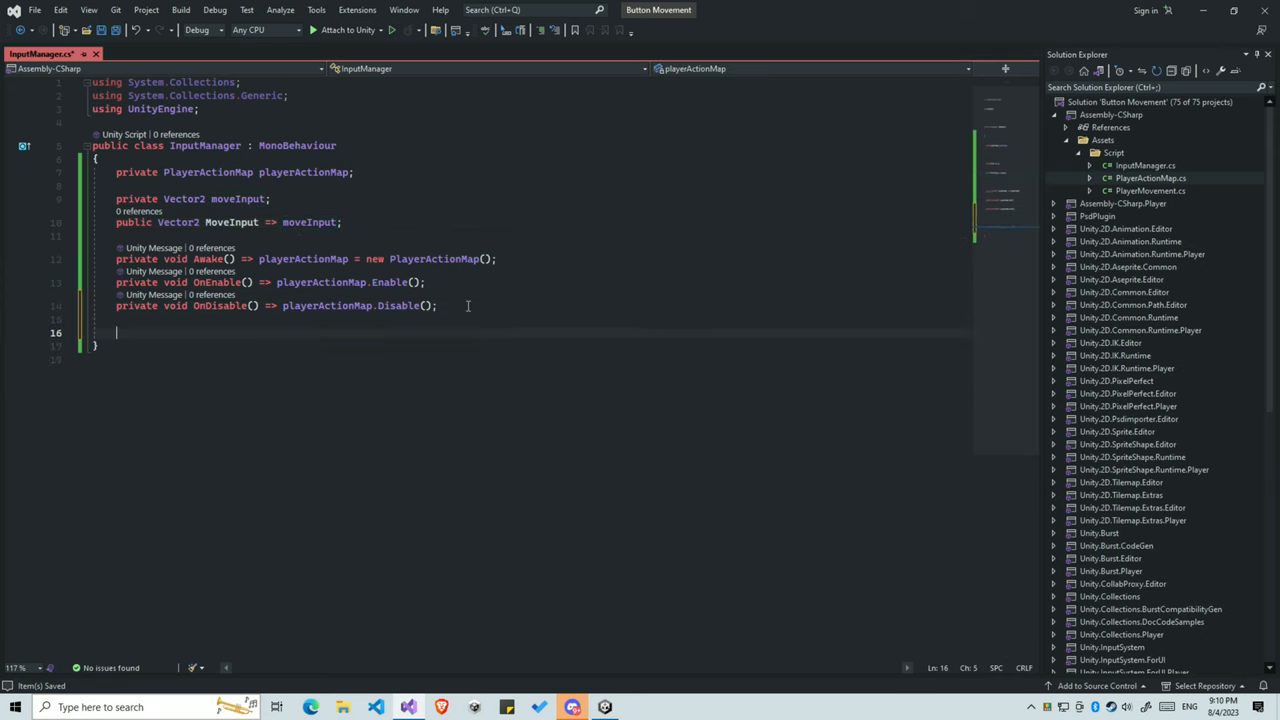
type("void Update(")
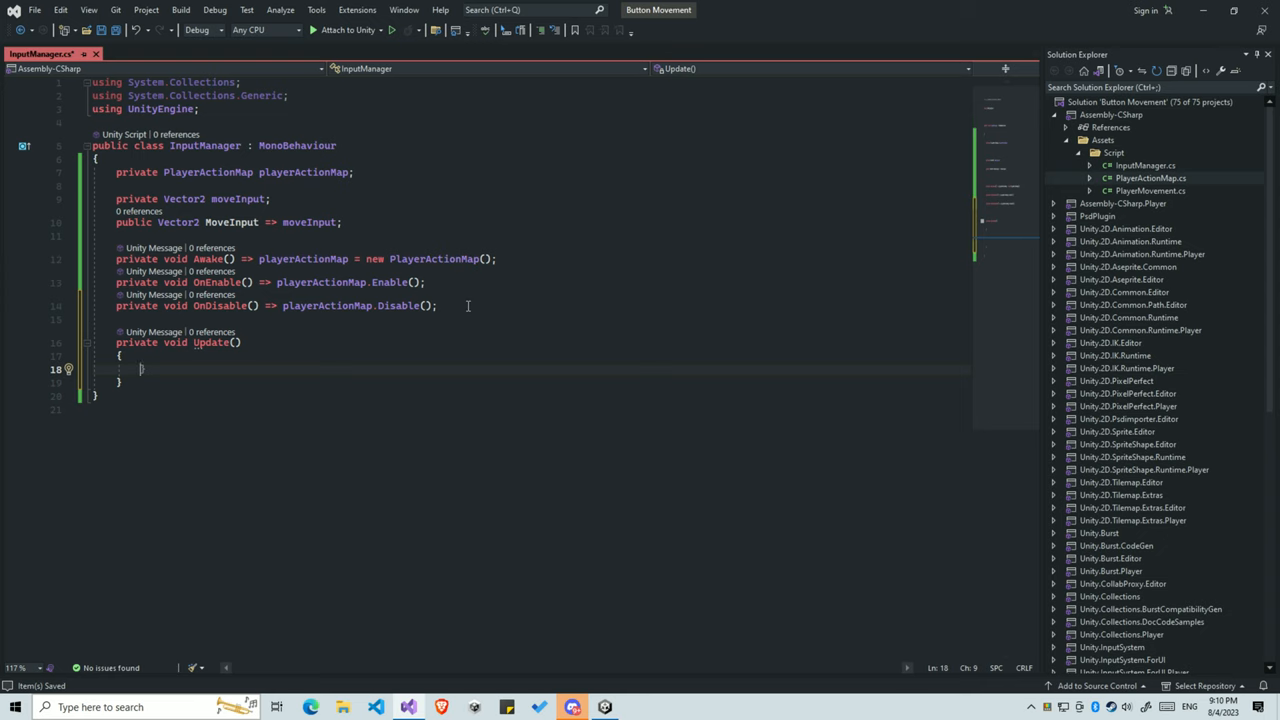
- In Update, set moveInput from playerActionMap.Player.Move's read value
type("moveInput =")
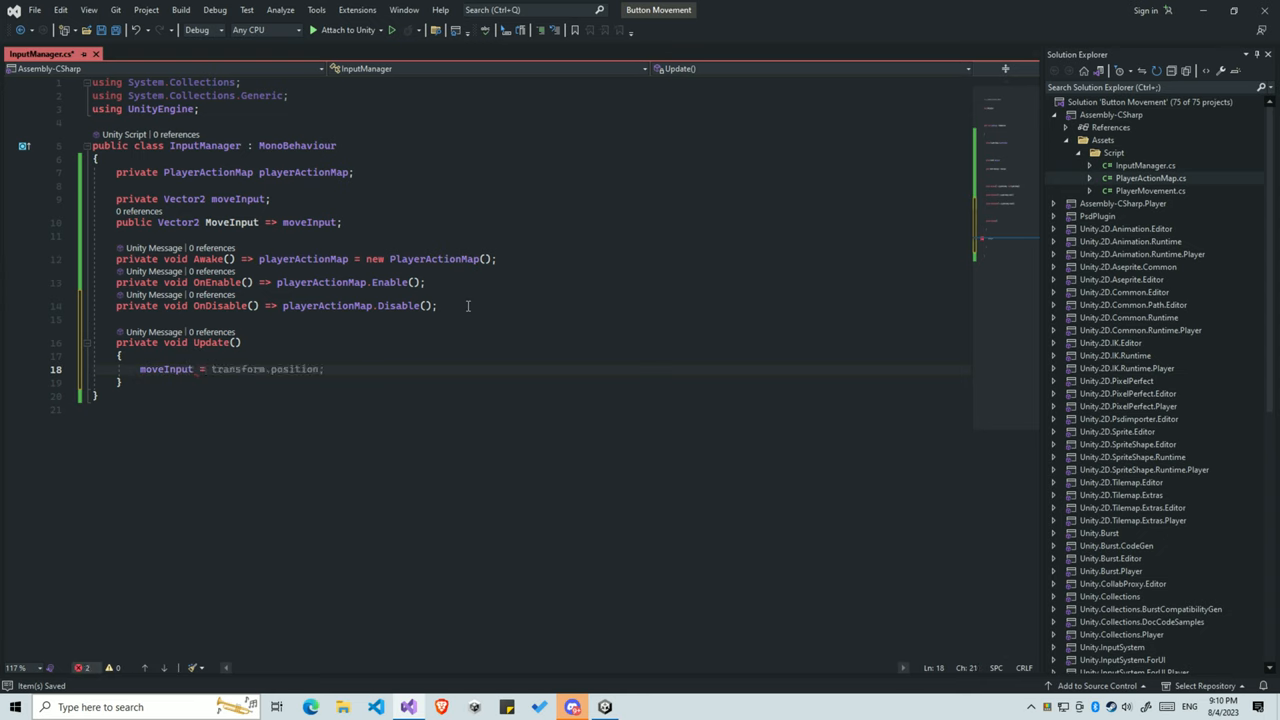
type("playerActionMap.")
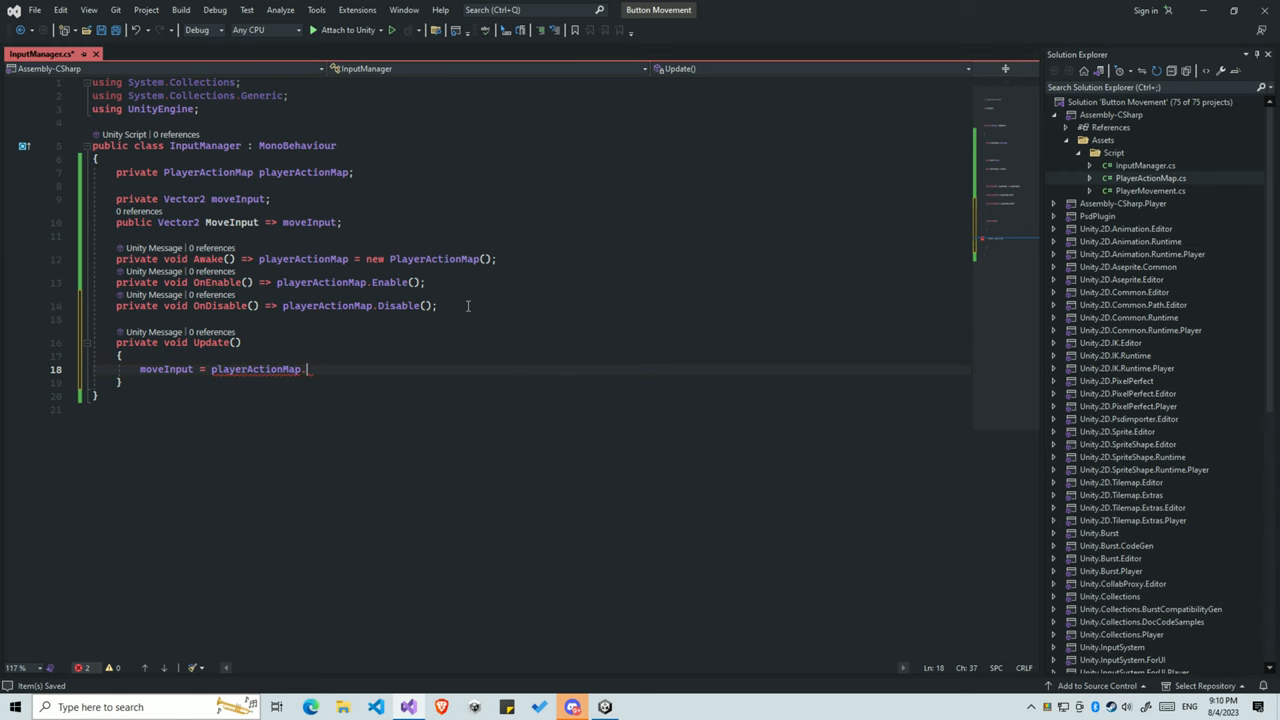
type("Player.Move")
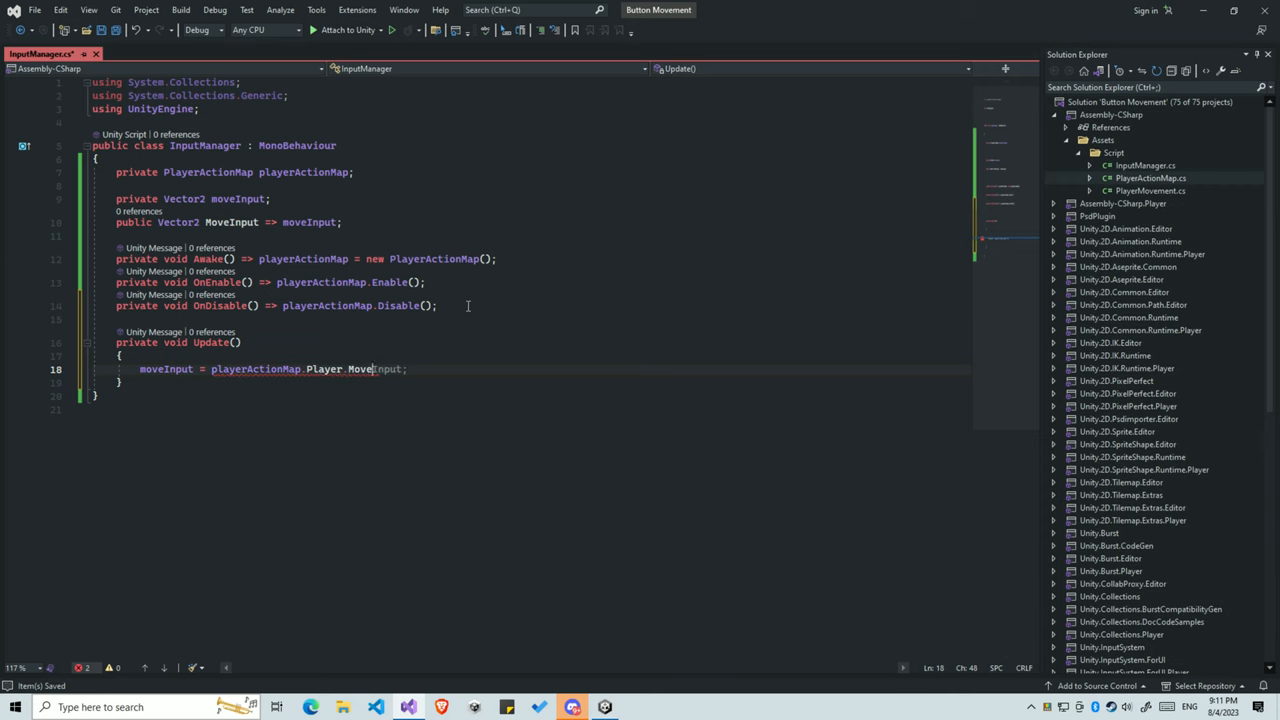
type(".")
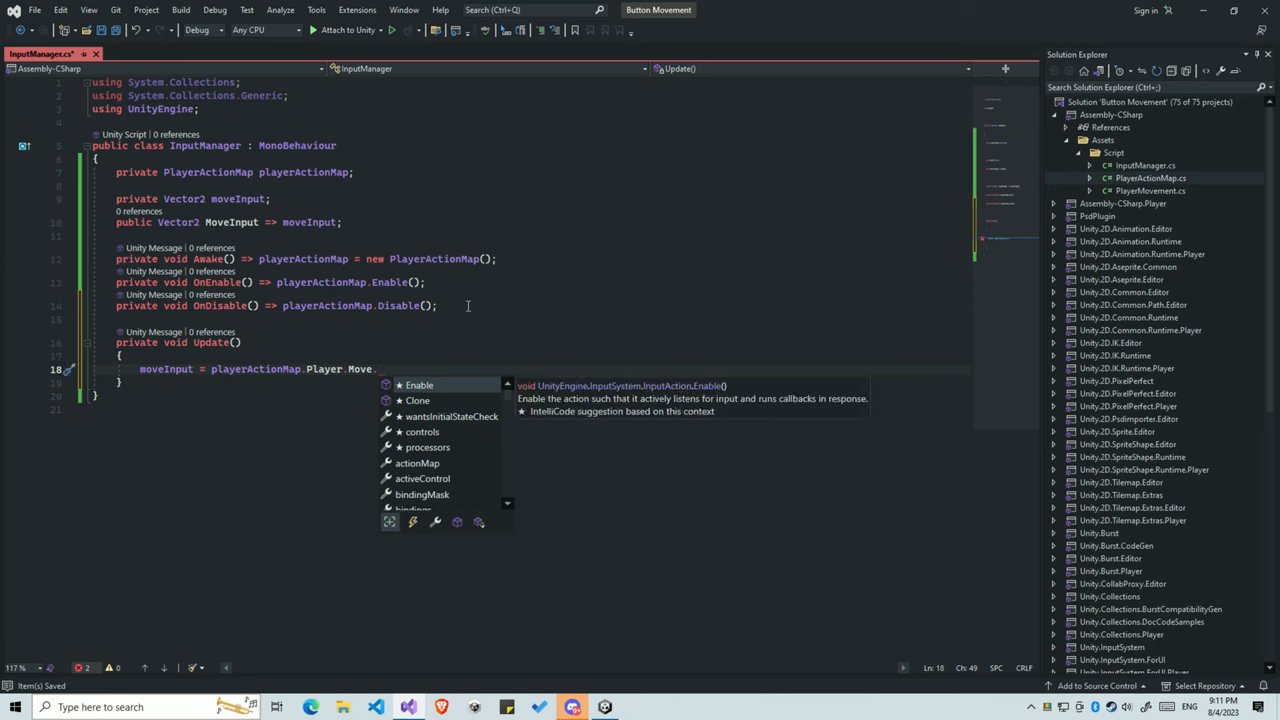
type("Rre")
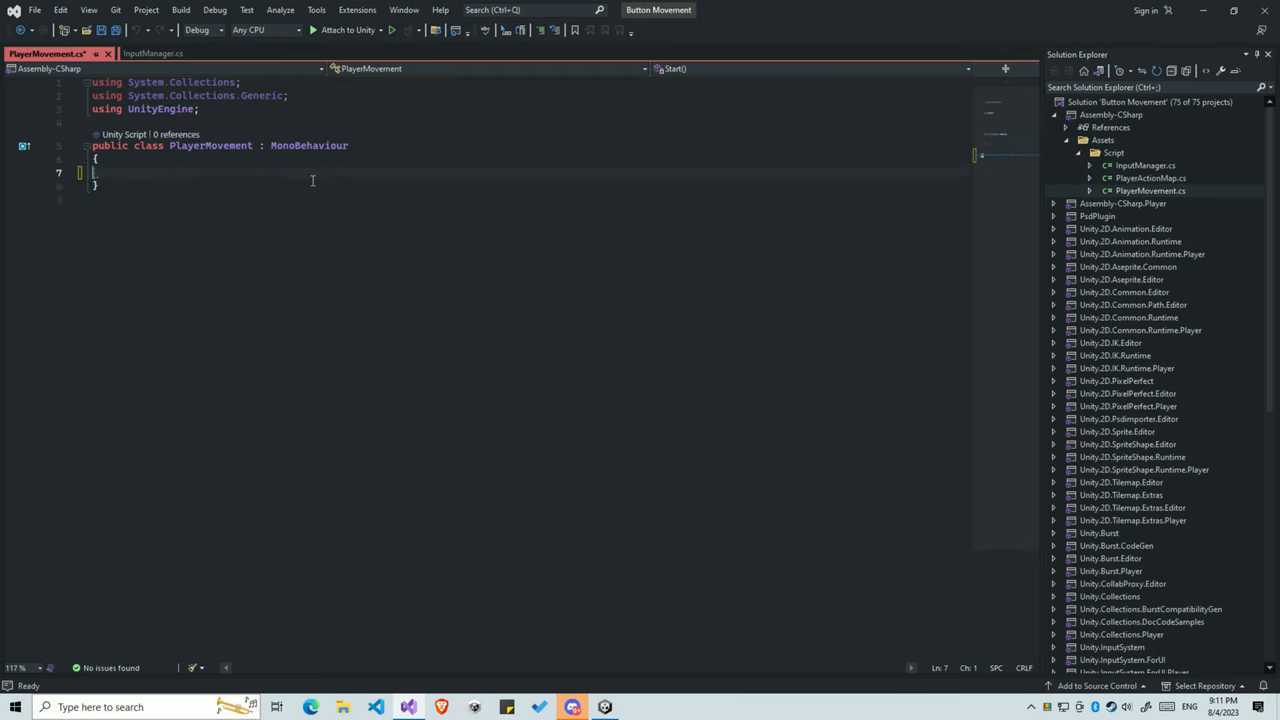
- Declare private Rigidbody2D rb and private InputManager inputManager fields in PlayerMovement
type("[SerializeField]")
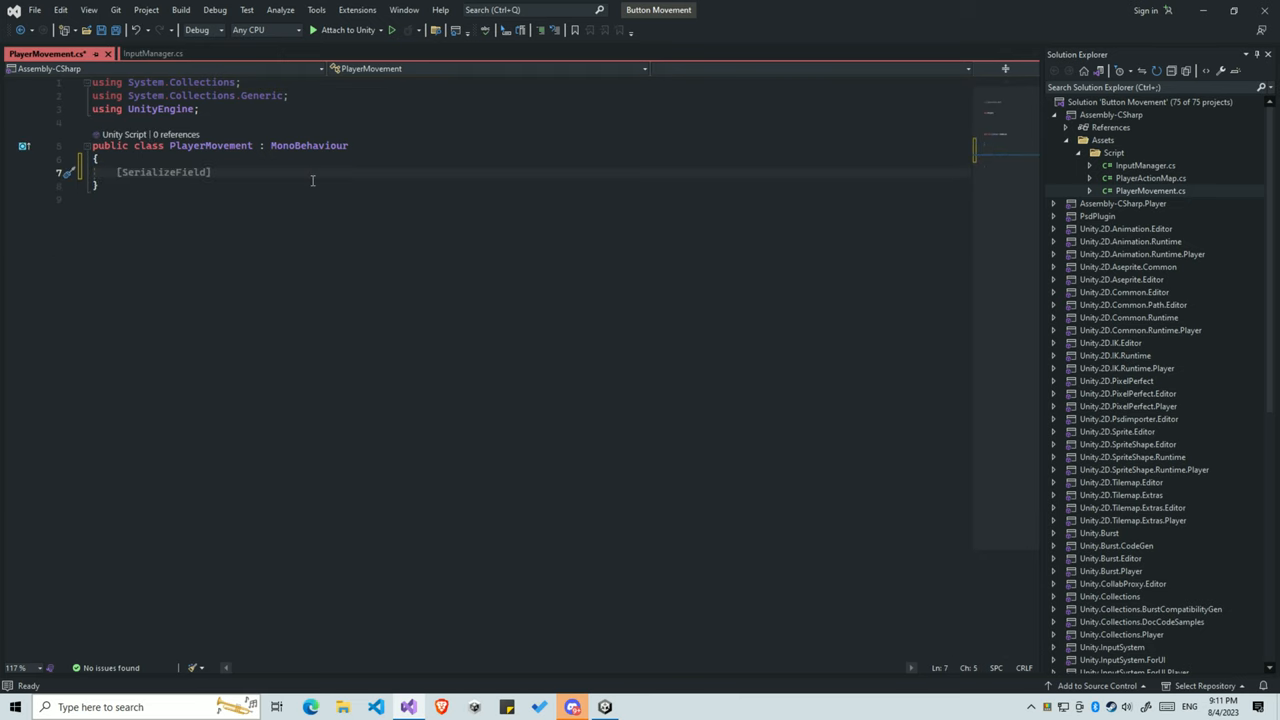
type("private")
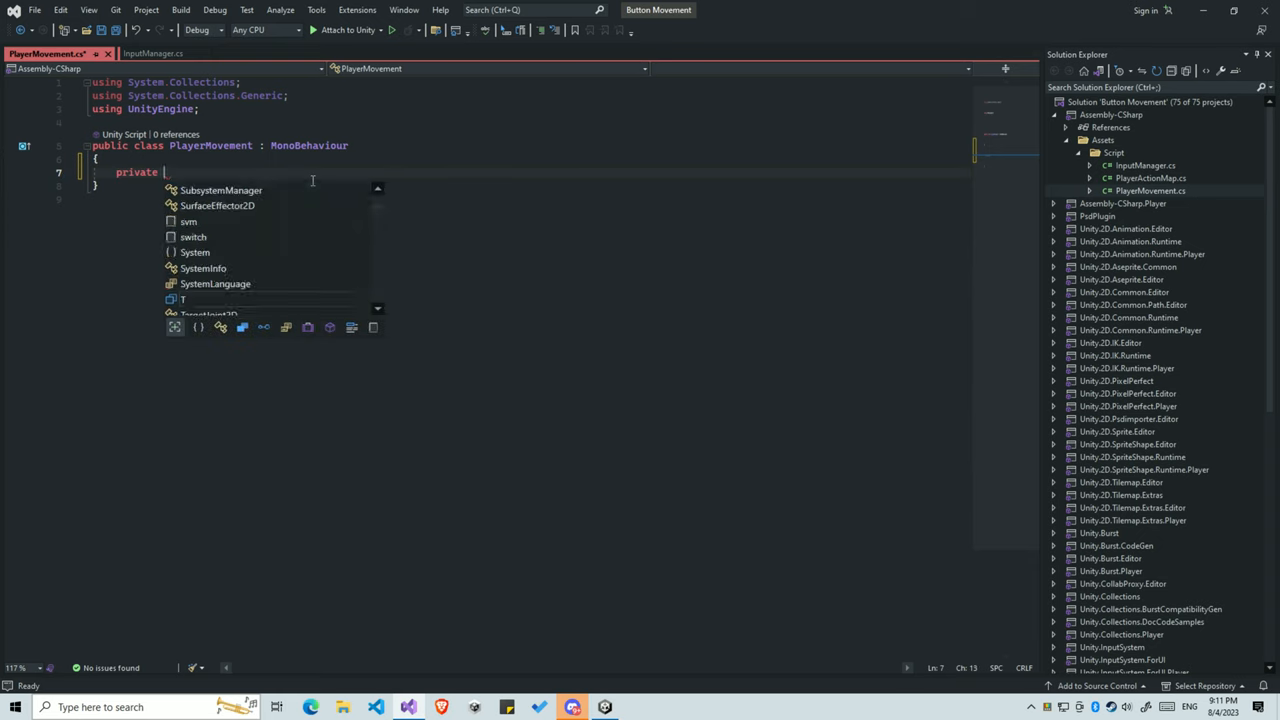
type("Rigidbody2D rb;")
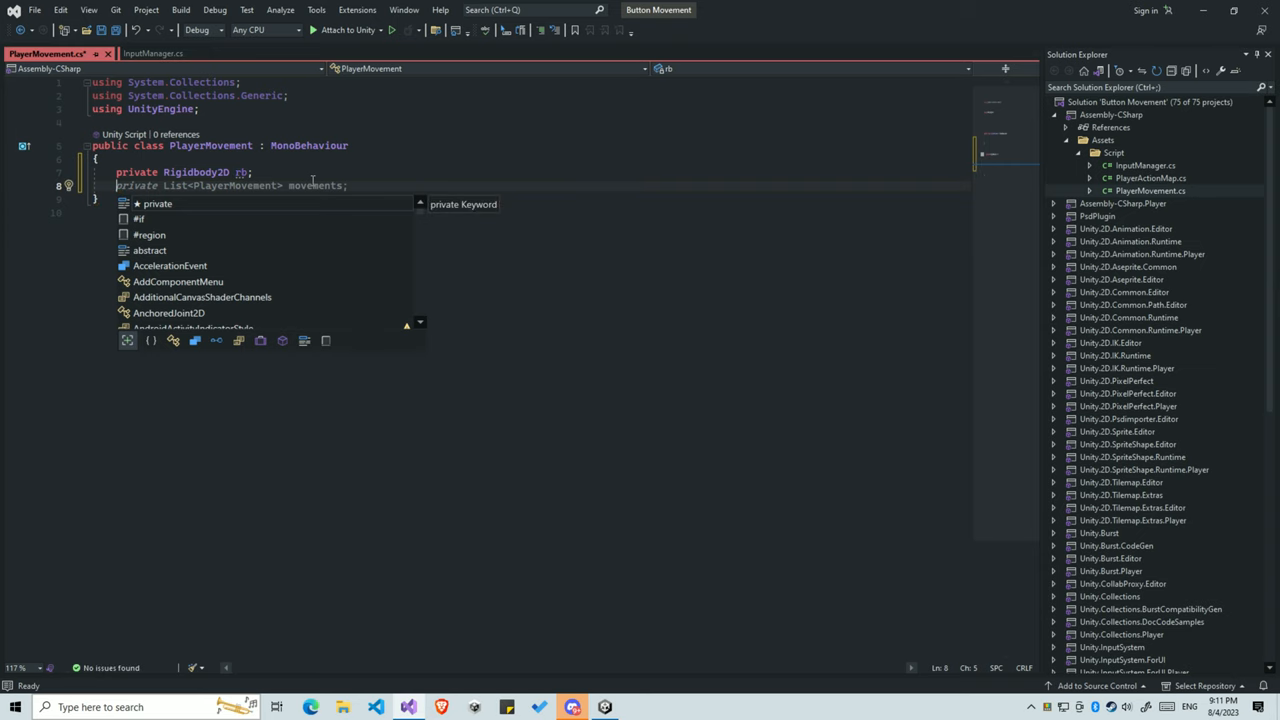
type("pri")
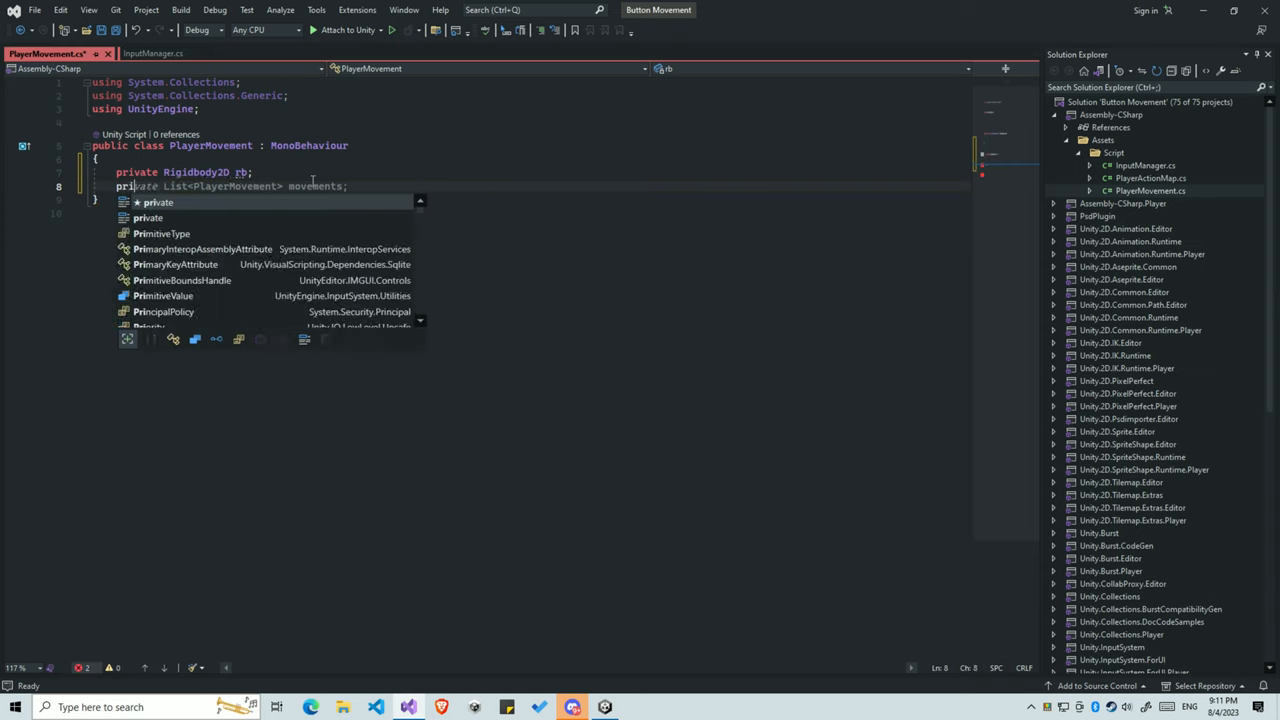
type("InputManager inputManager;")
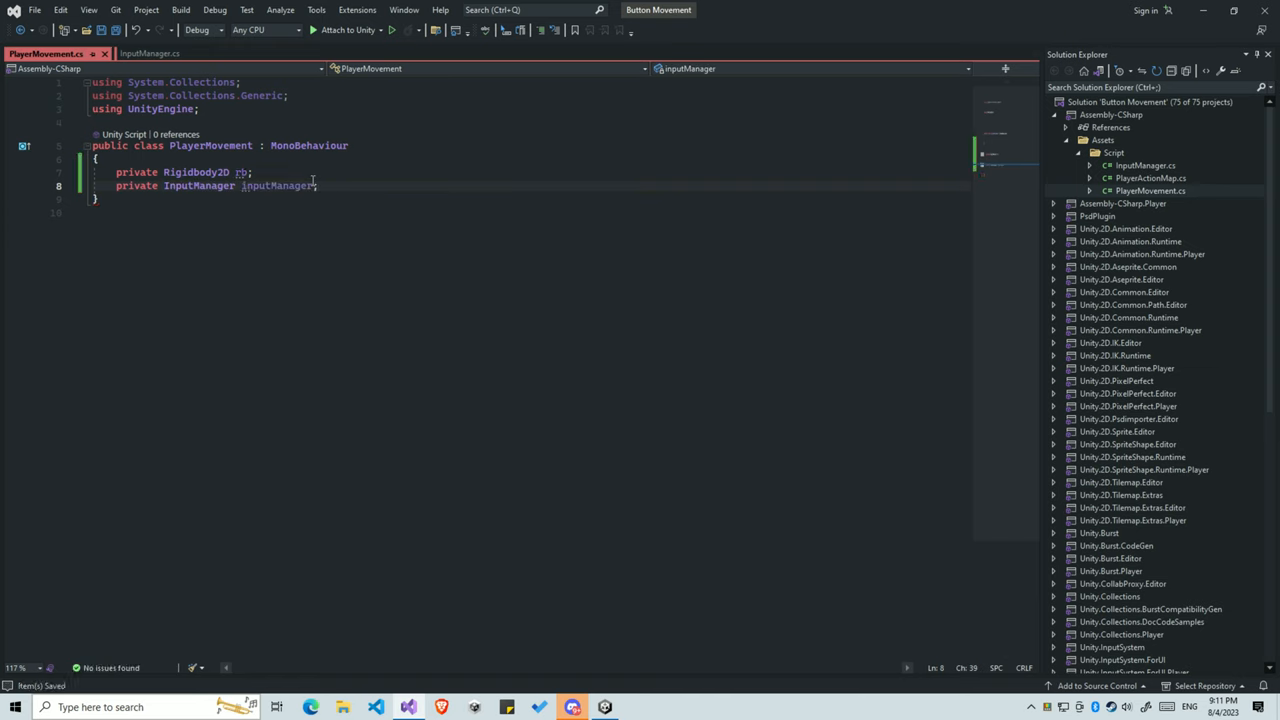
mouse_move(240, 172)
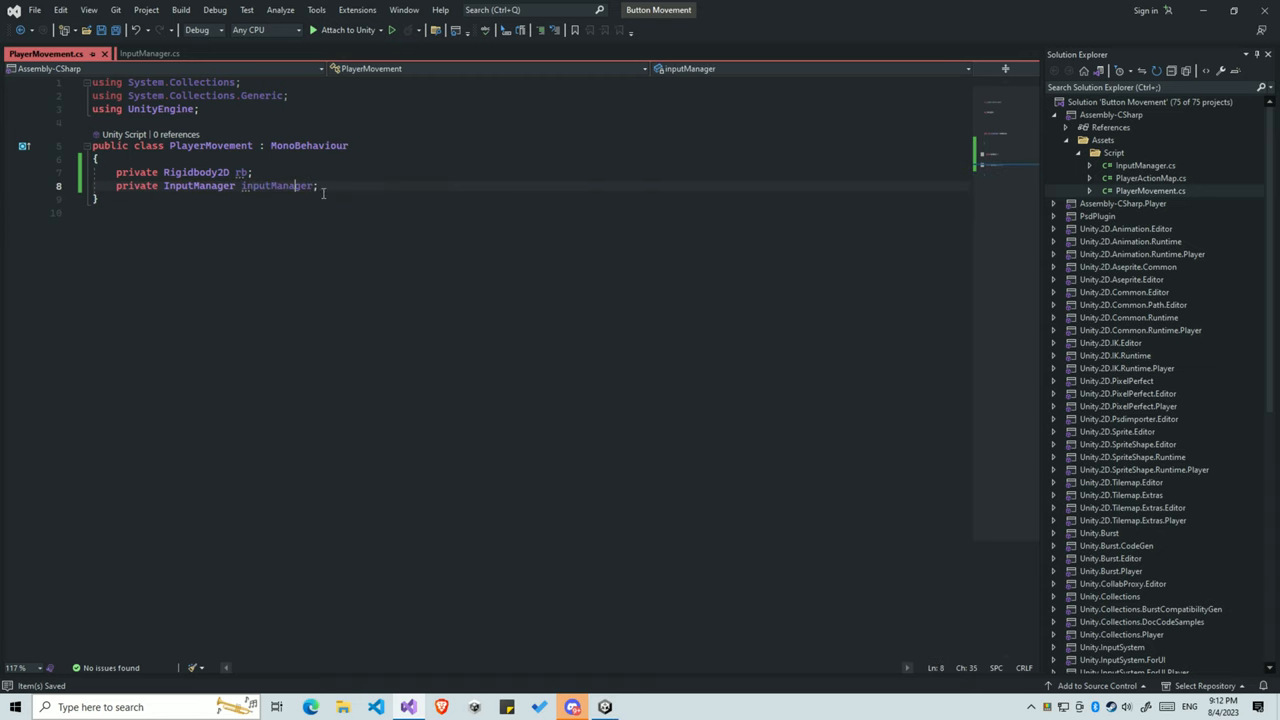
- In Awake, assign rb and inputManager with GetComponent
double_click(276, 186)
type("private void Awake(")
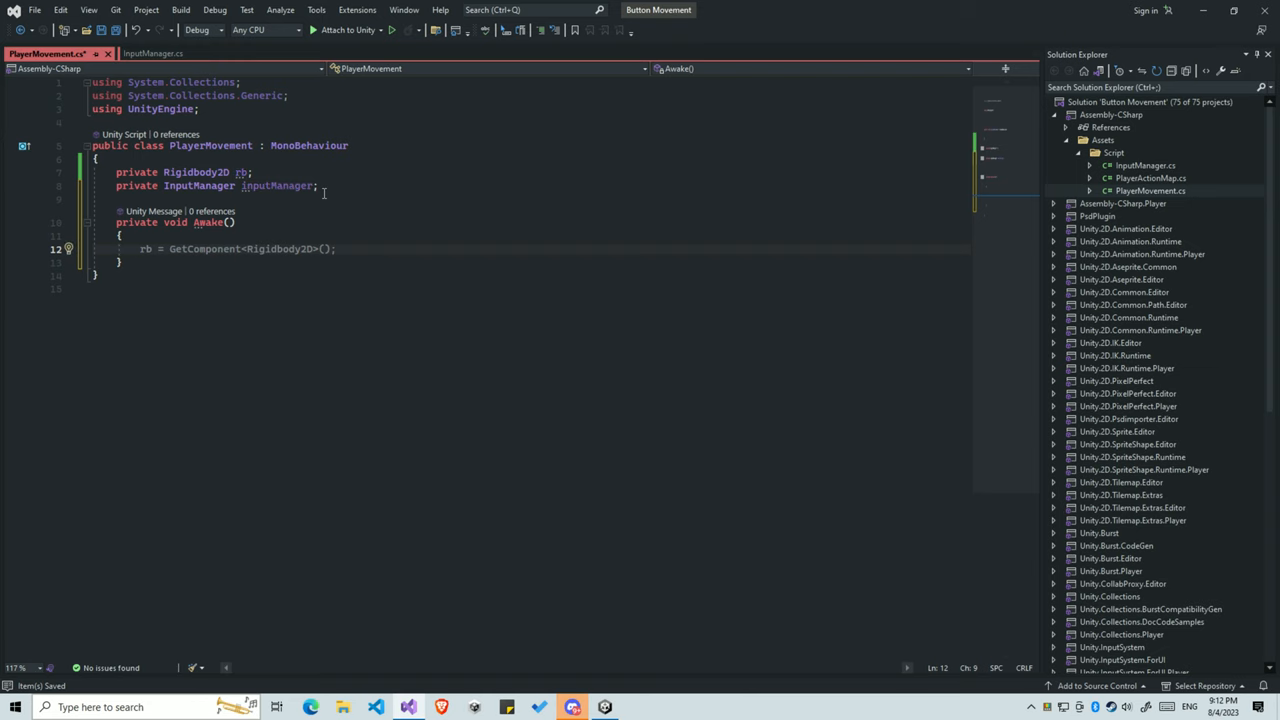
type("inputManager = GetComponent<InputManager>();")
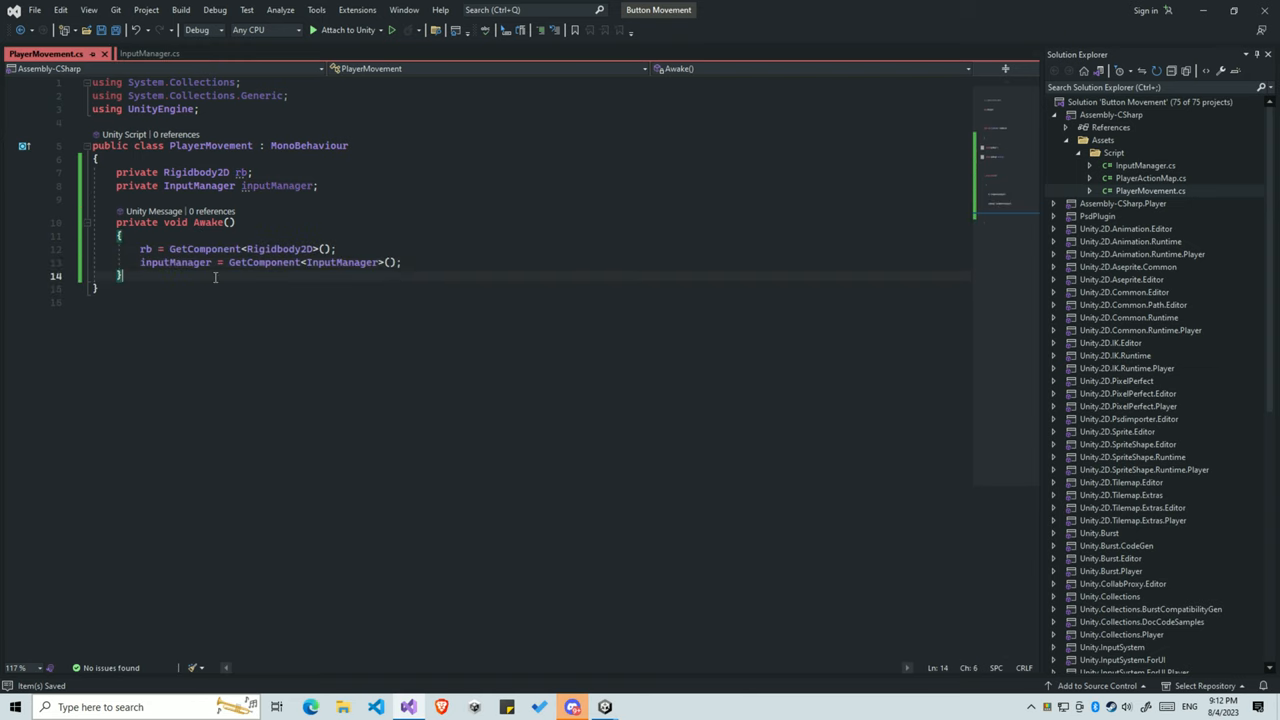
left_click(368, 200)
type("[SerializeField")
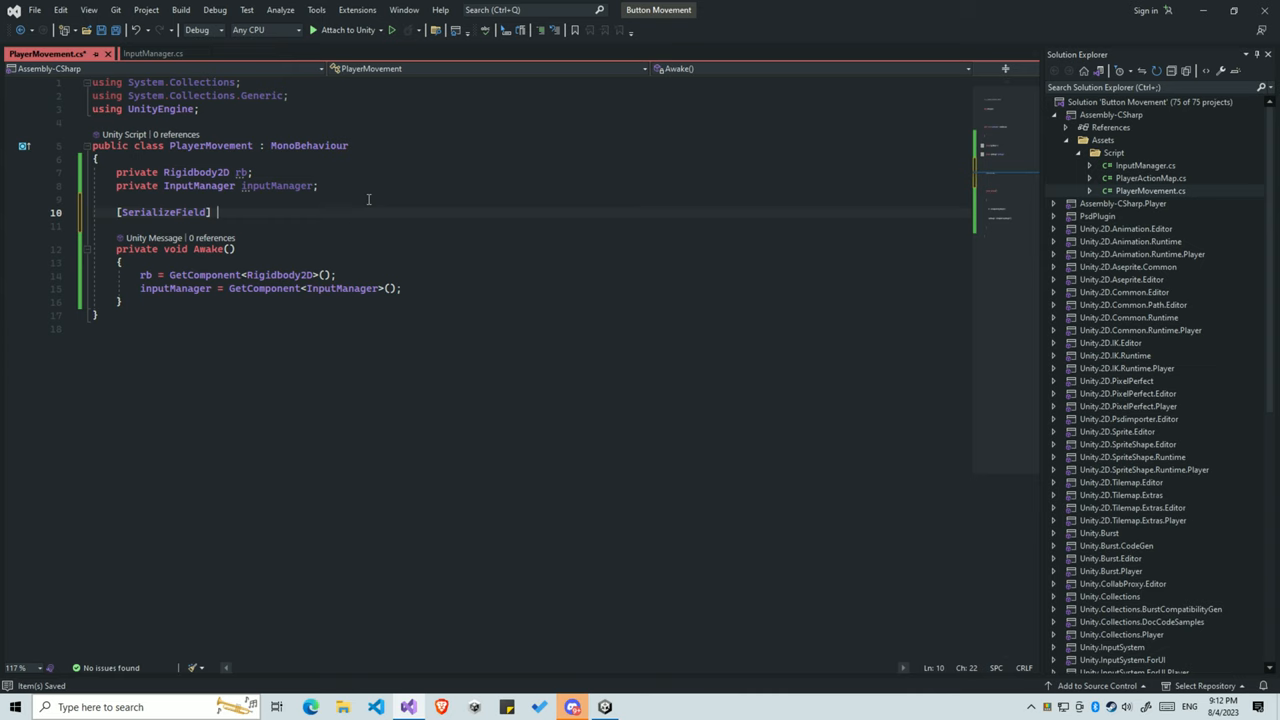
- Declare '[SerializeField] private float speed;' and 'private Vector2 moveDir;'
type("private float")
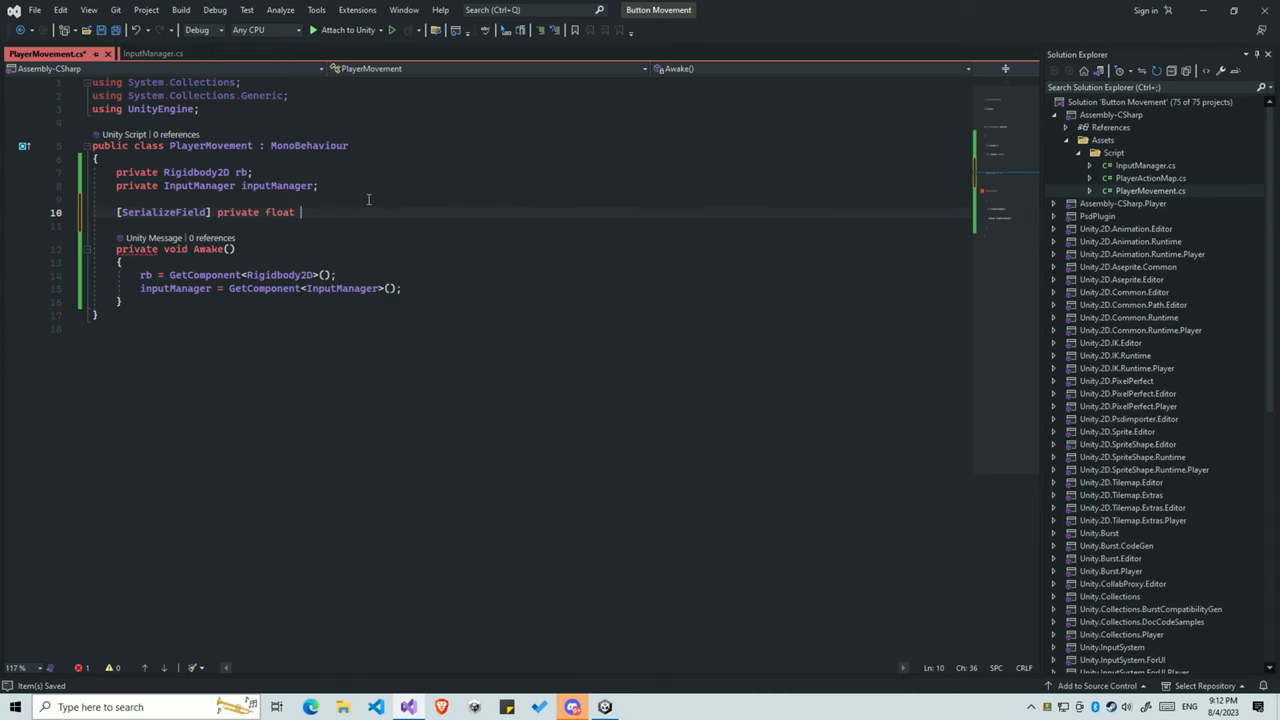
type("speed;")
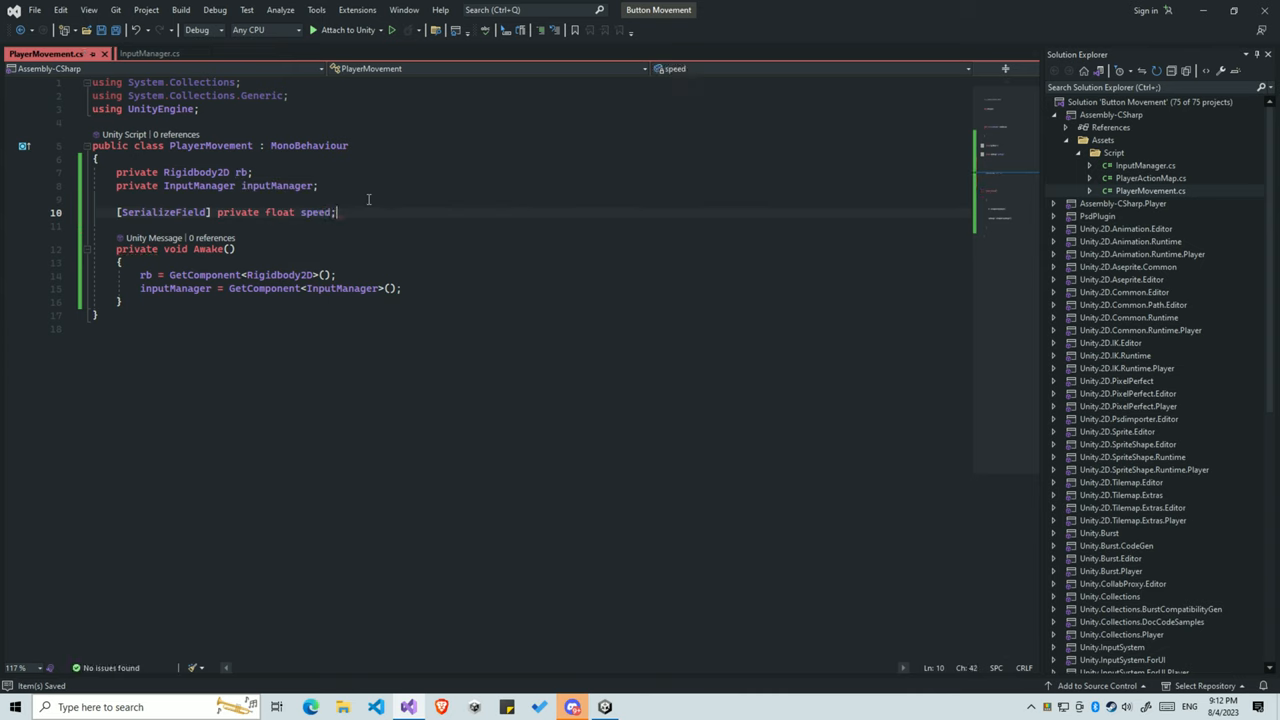
type("[SerializeField] private float speedMultiplier;")
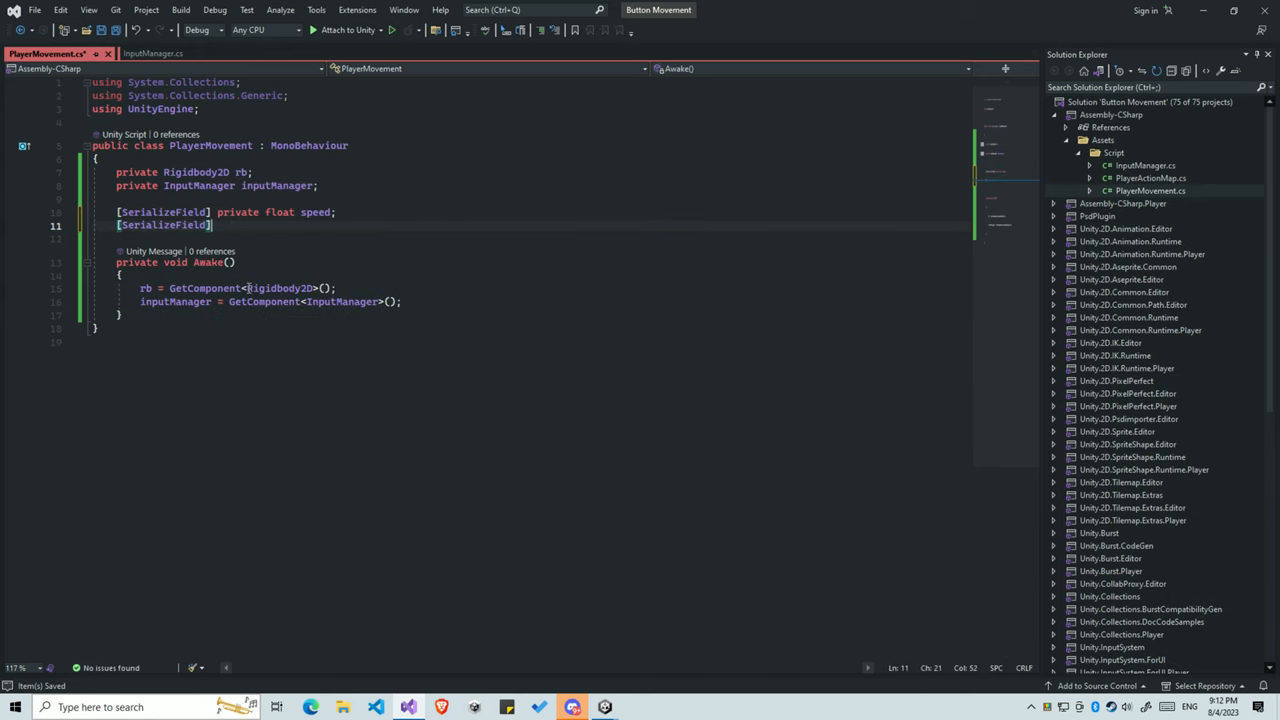
type("private float speedMultiplier;")
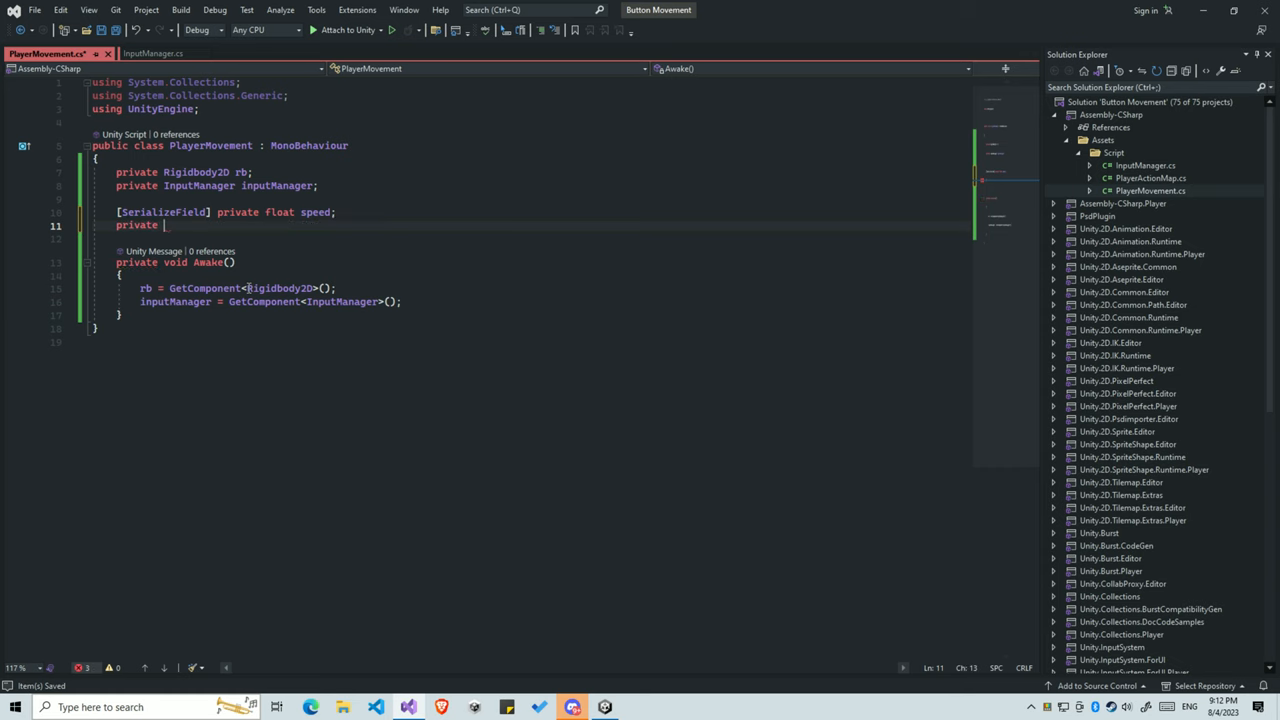
type("Vector2")
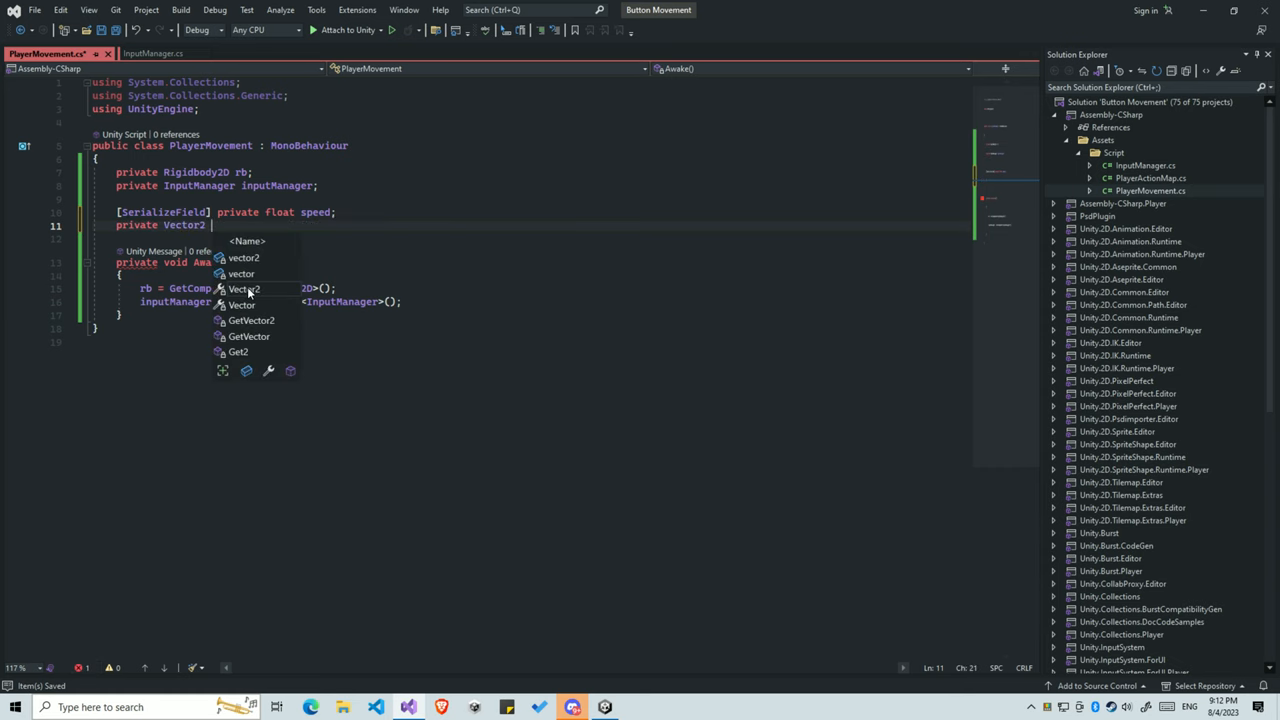
type("moveDir;")
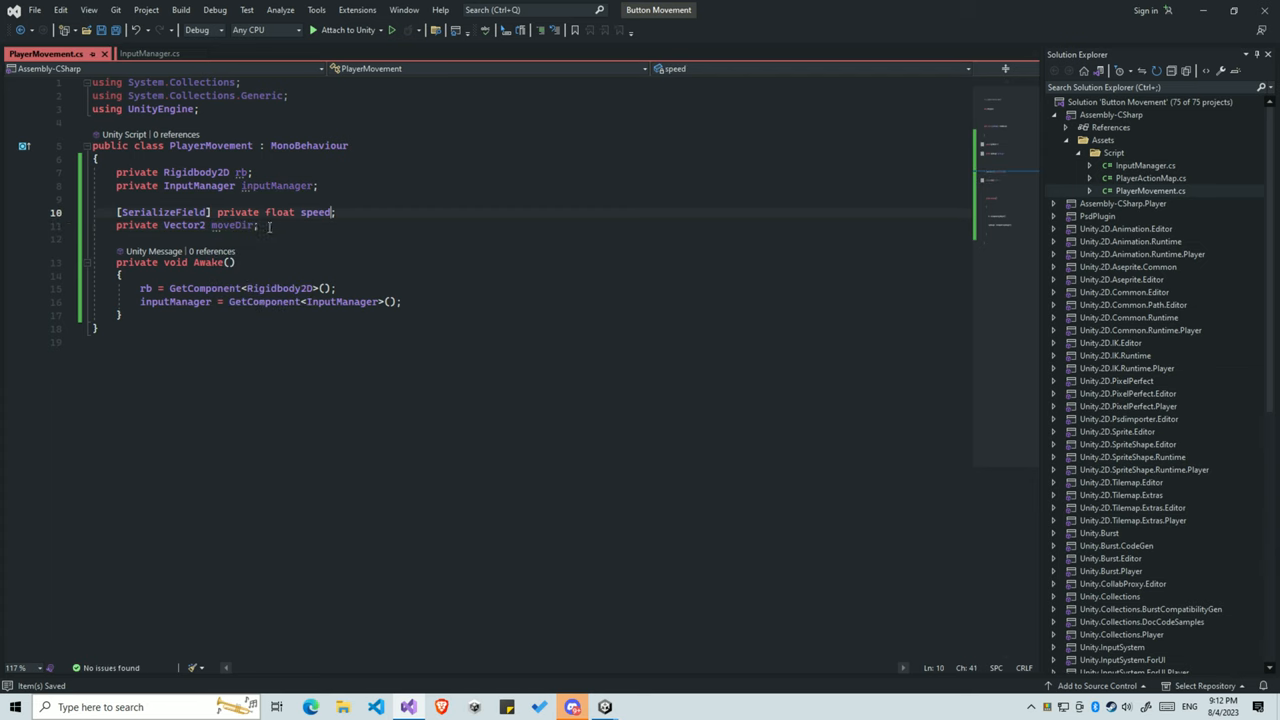
left_click(176, 316)
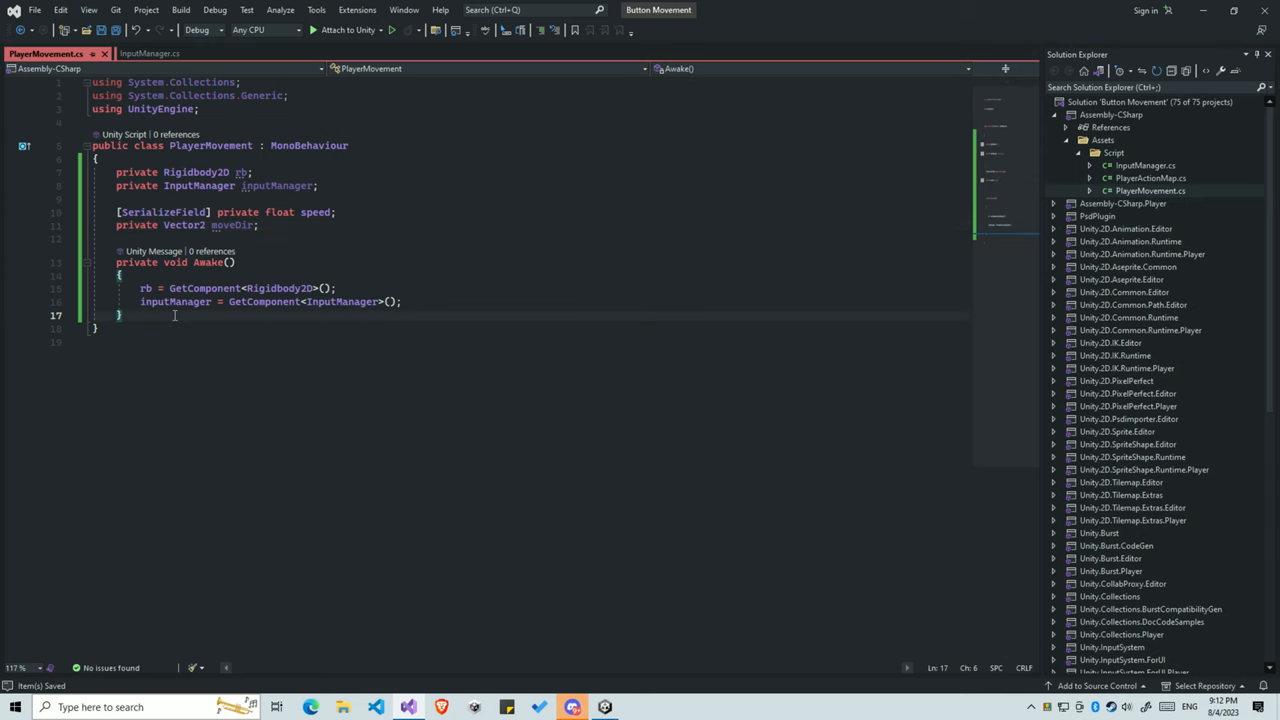
- Add private void Update() setting moveDir = inputManager.MoveInput;
type("void")
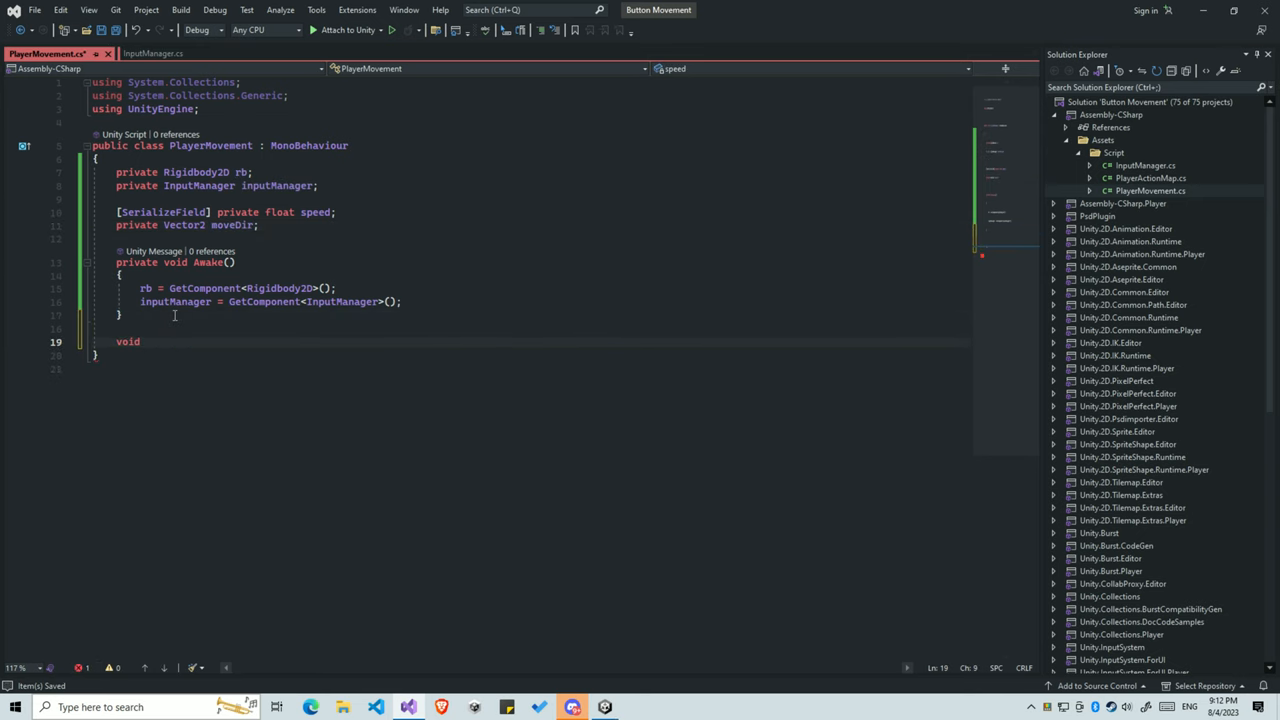
type("private void Update()")
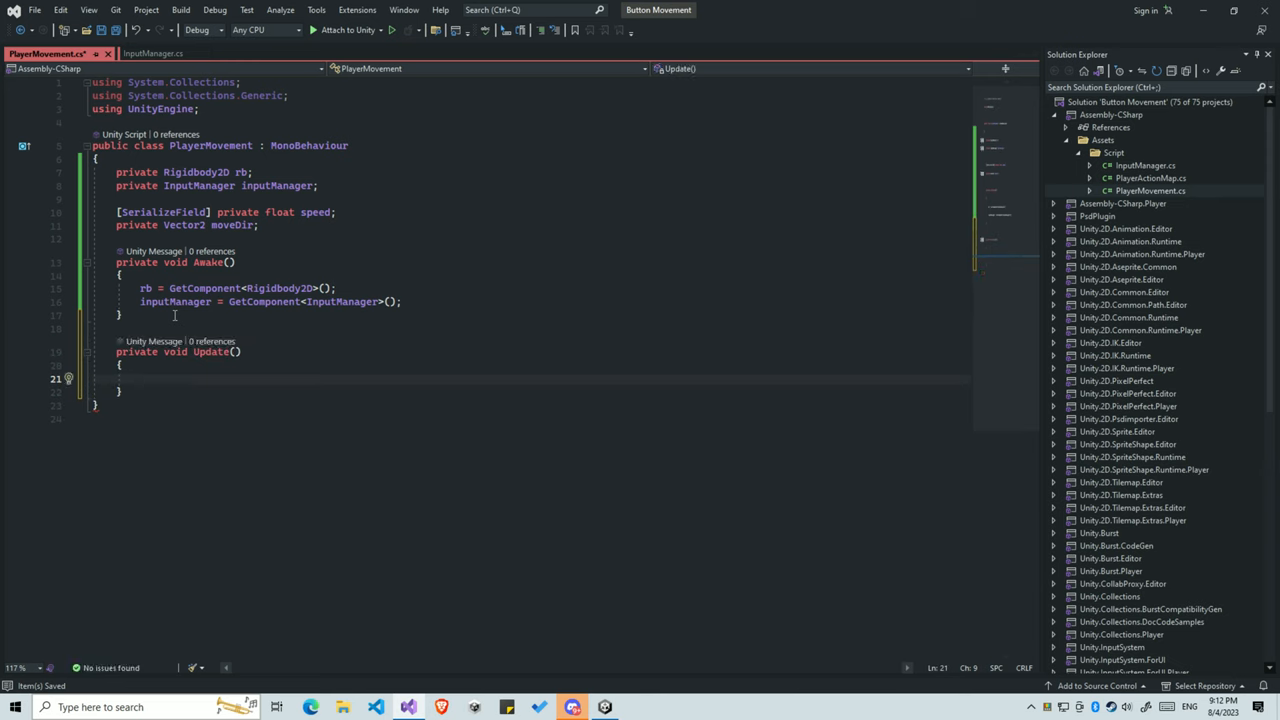
type("m")
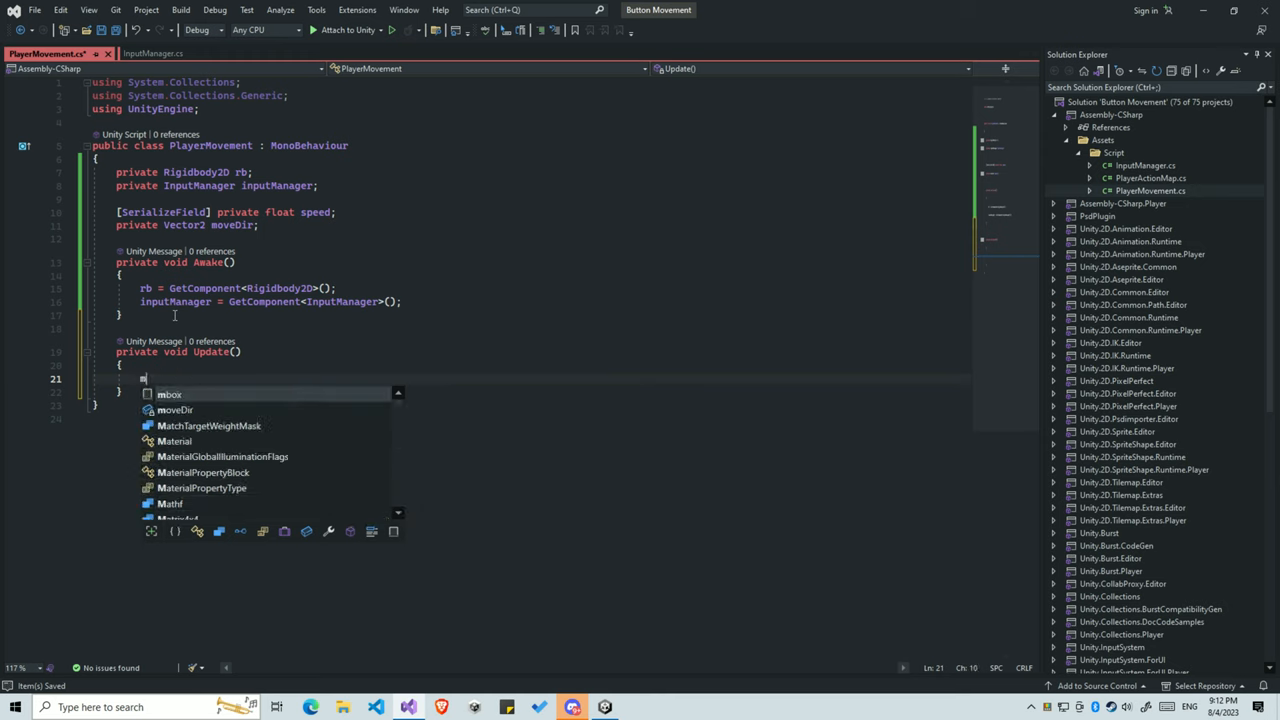
type("moveDir = rb.velocity;")
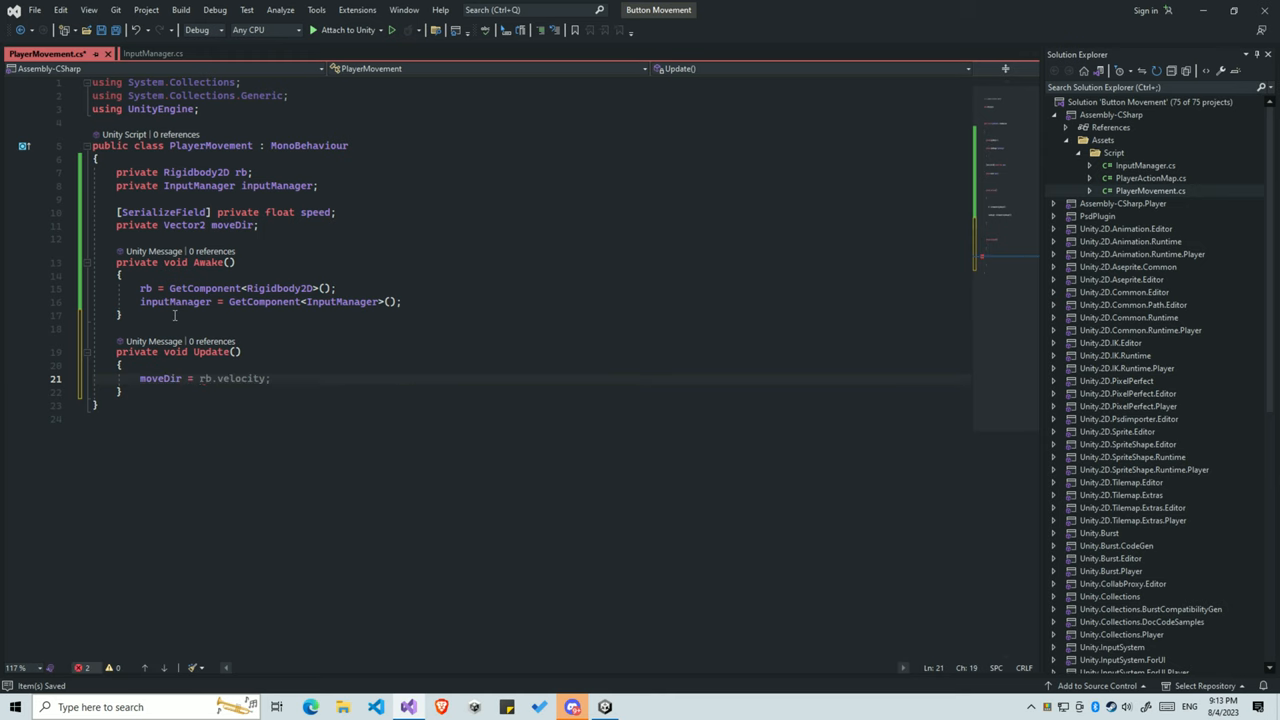
type("inputManager.")
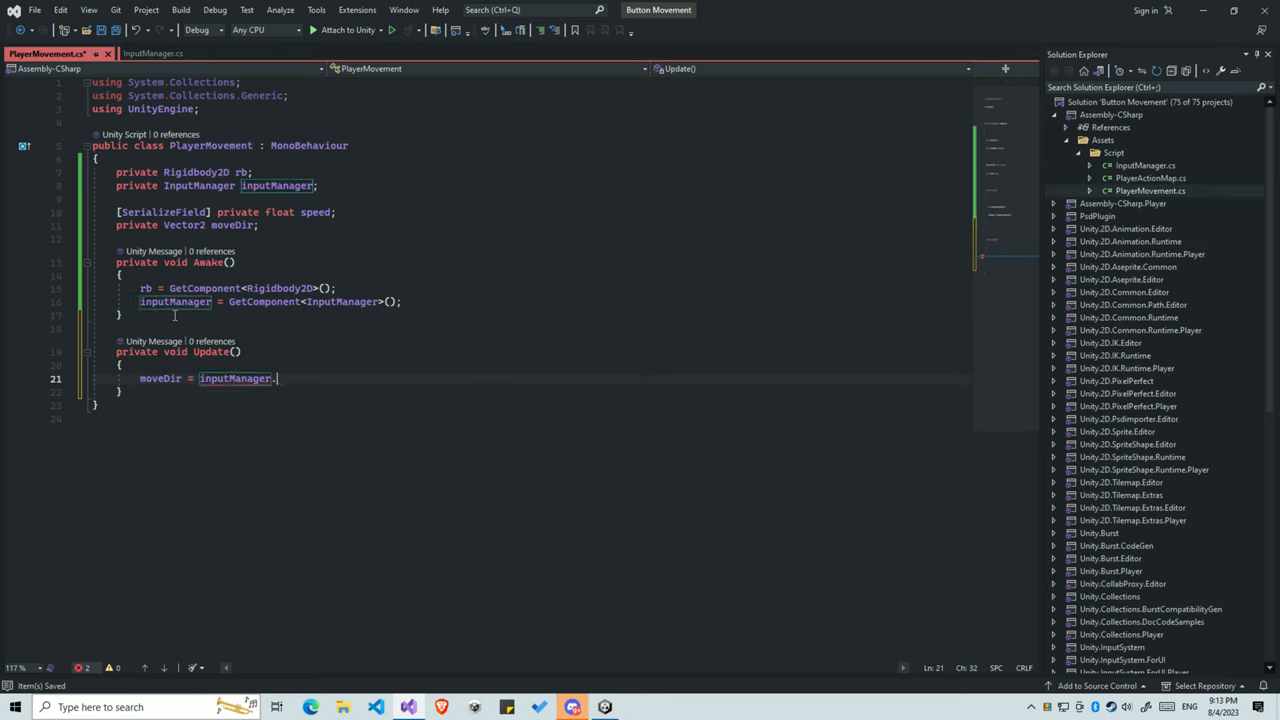
type("MoveInput;")
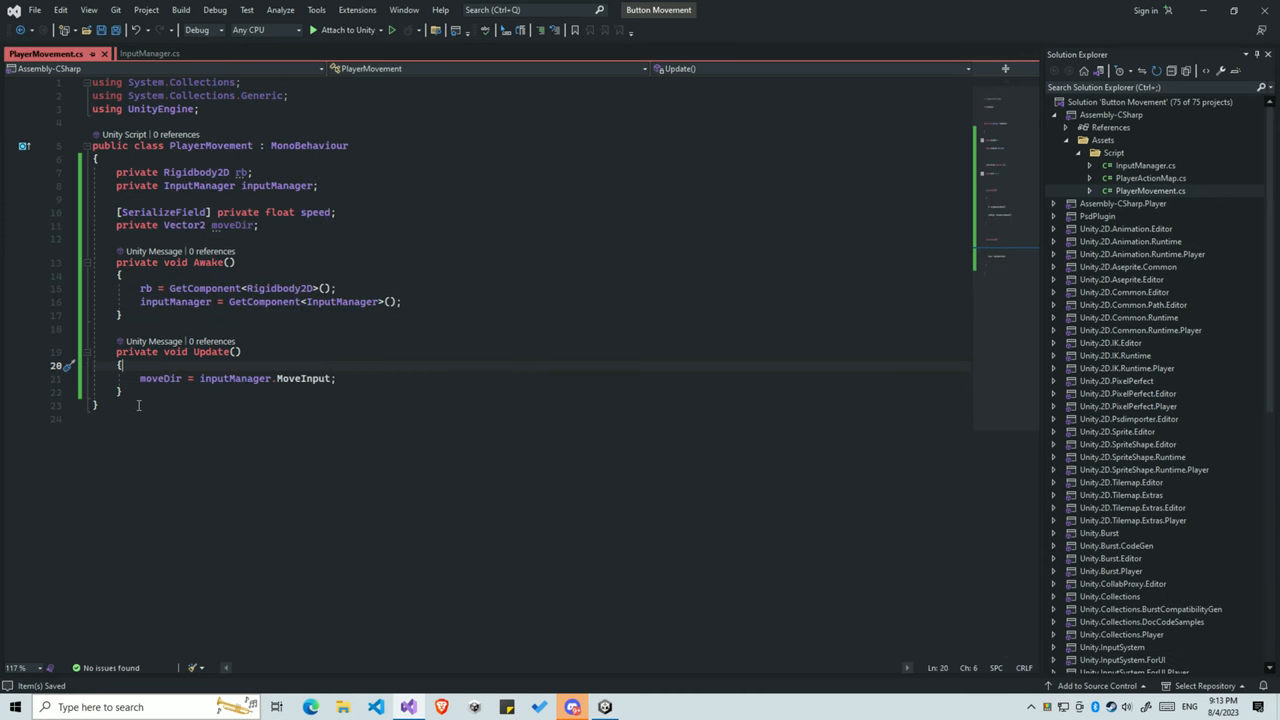
- Append .normalized to MoveInput and begin the FixedUpdate method
double_click(160, 378)
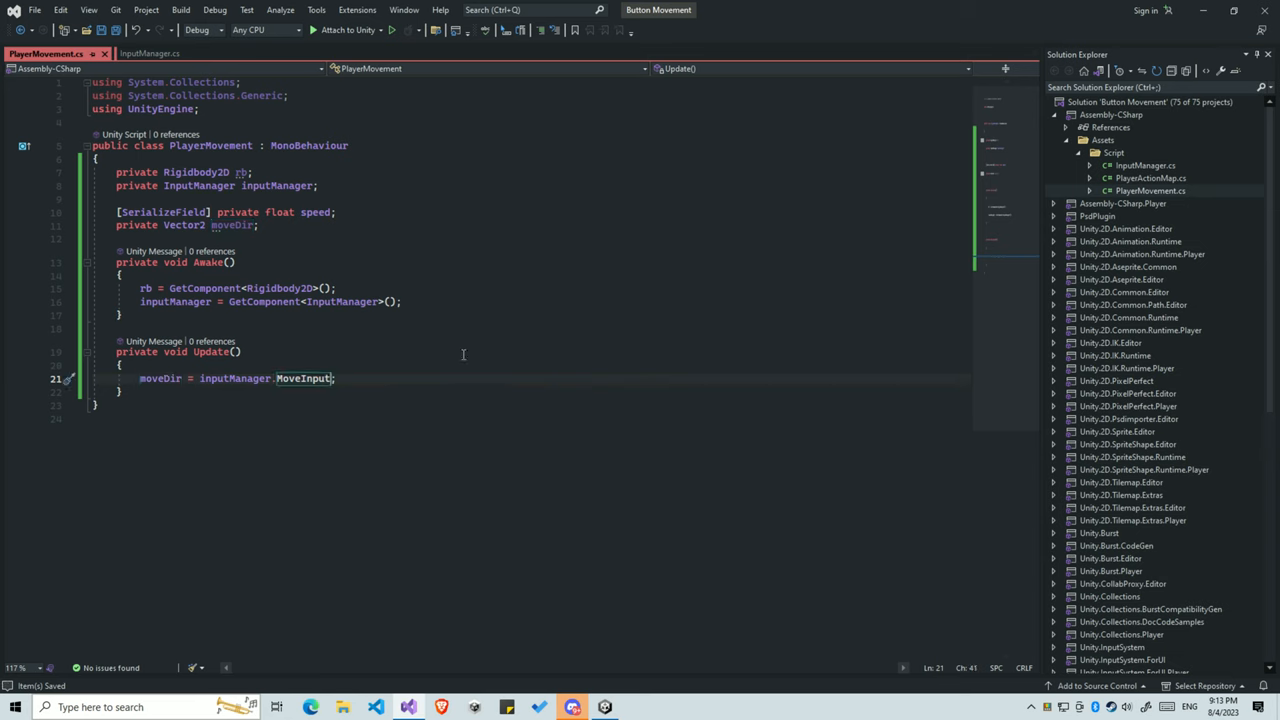
type(".normalized")
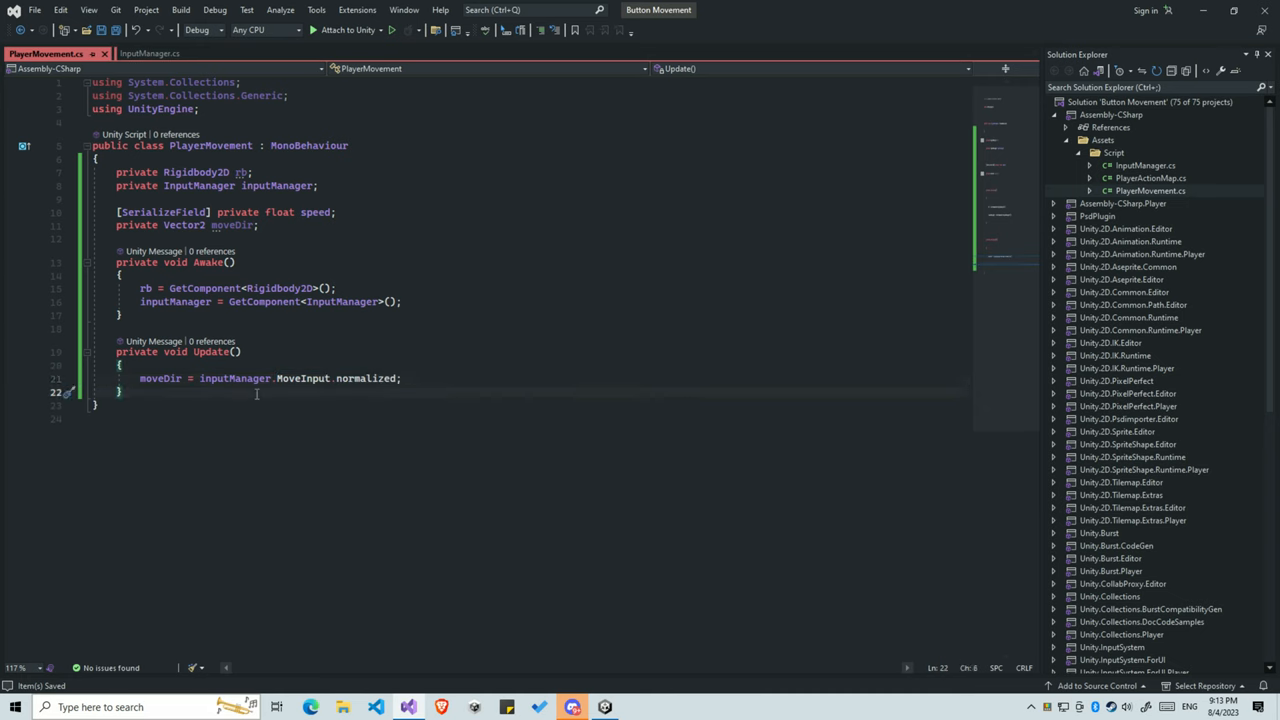
type("void FixedUpdate(")
type("rb.MovePosition(rb.position + moveDir );")
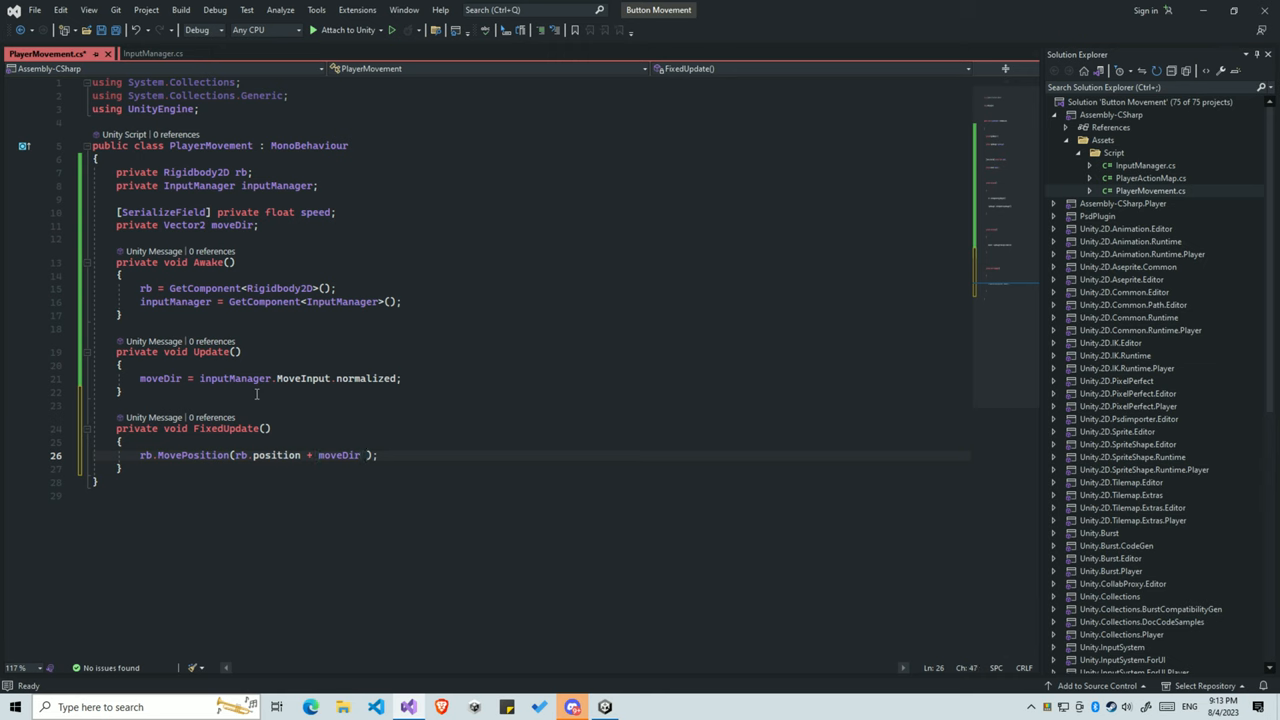
- Finish rb.MovePosition(rb.position + moveDir * speed * Time.fixedDeltaTime), save, and return to Unity
type("* speed * Time.fixedDeltaTime")
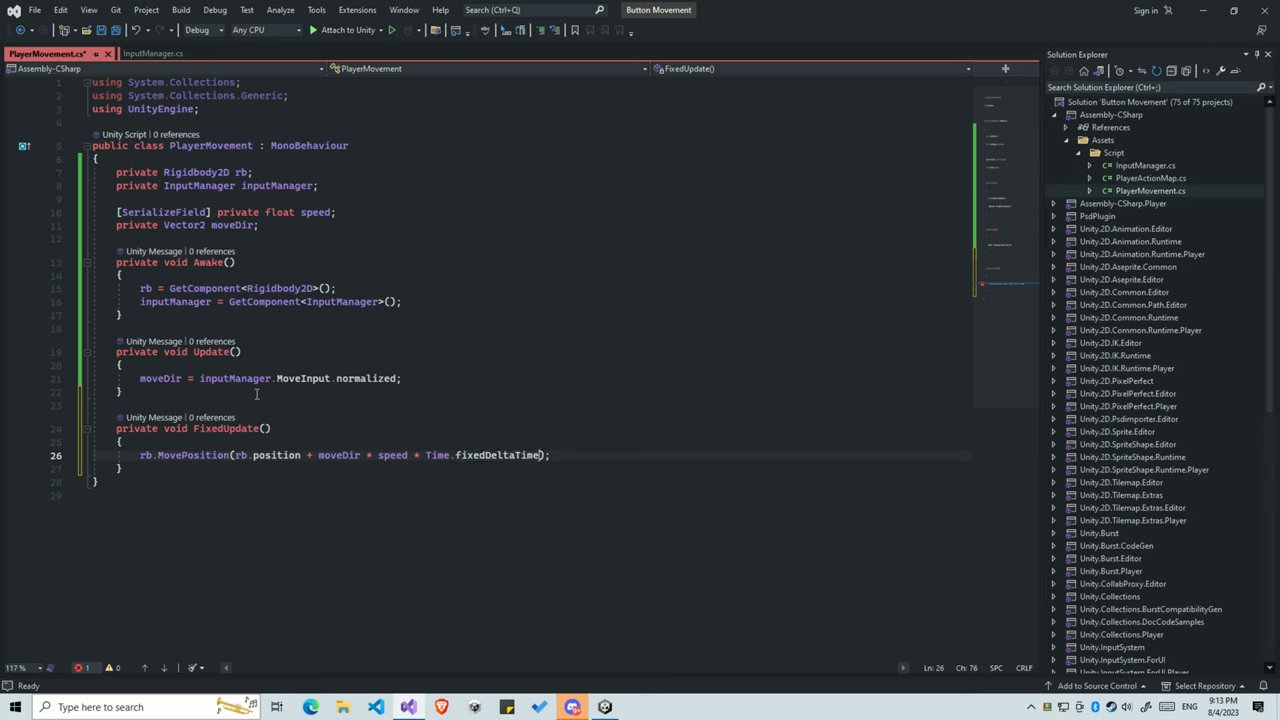
key("ctrl+s")
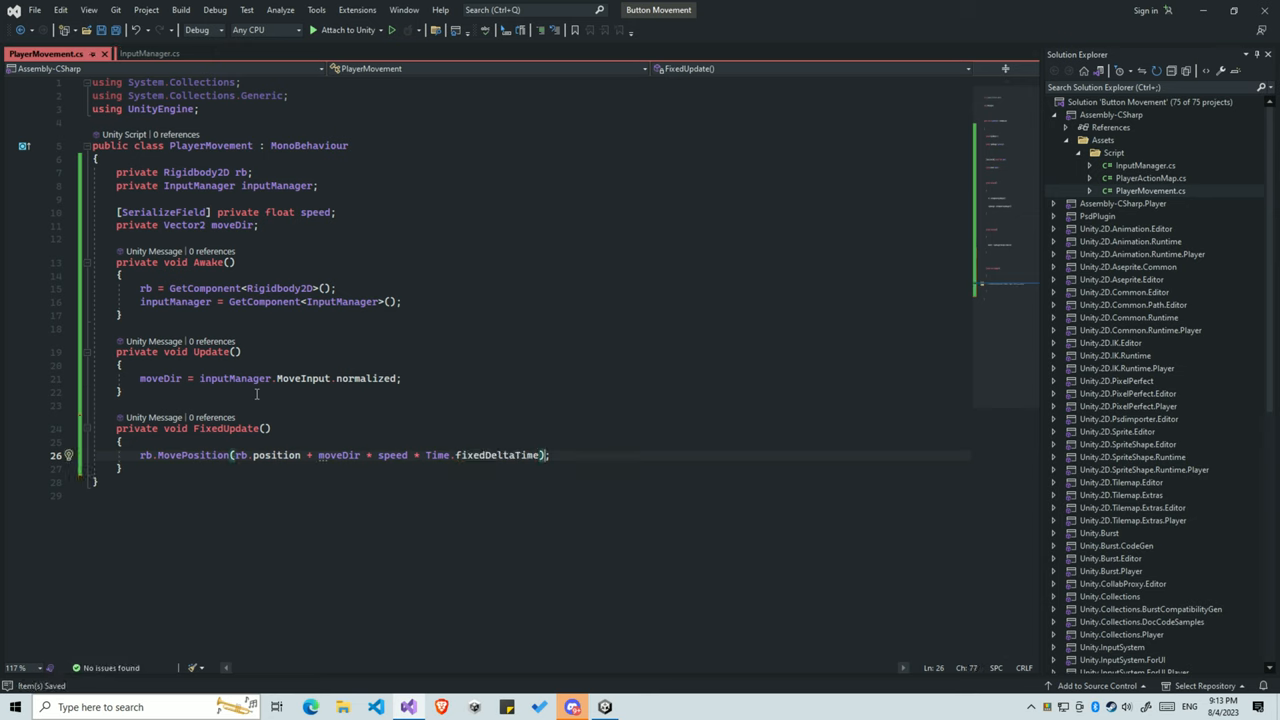
mouse_move(308, 528)
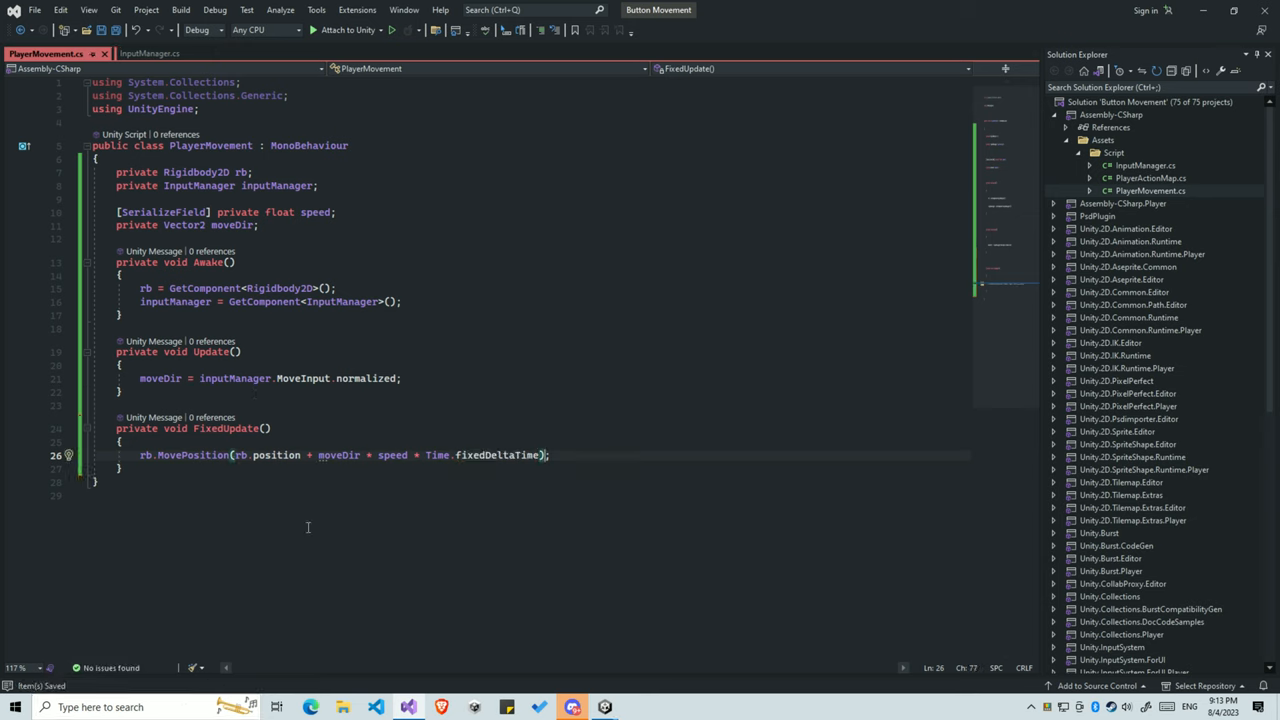
left_click(572, 708)
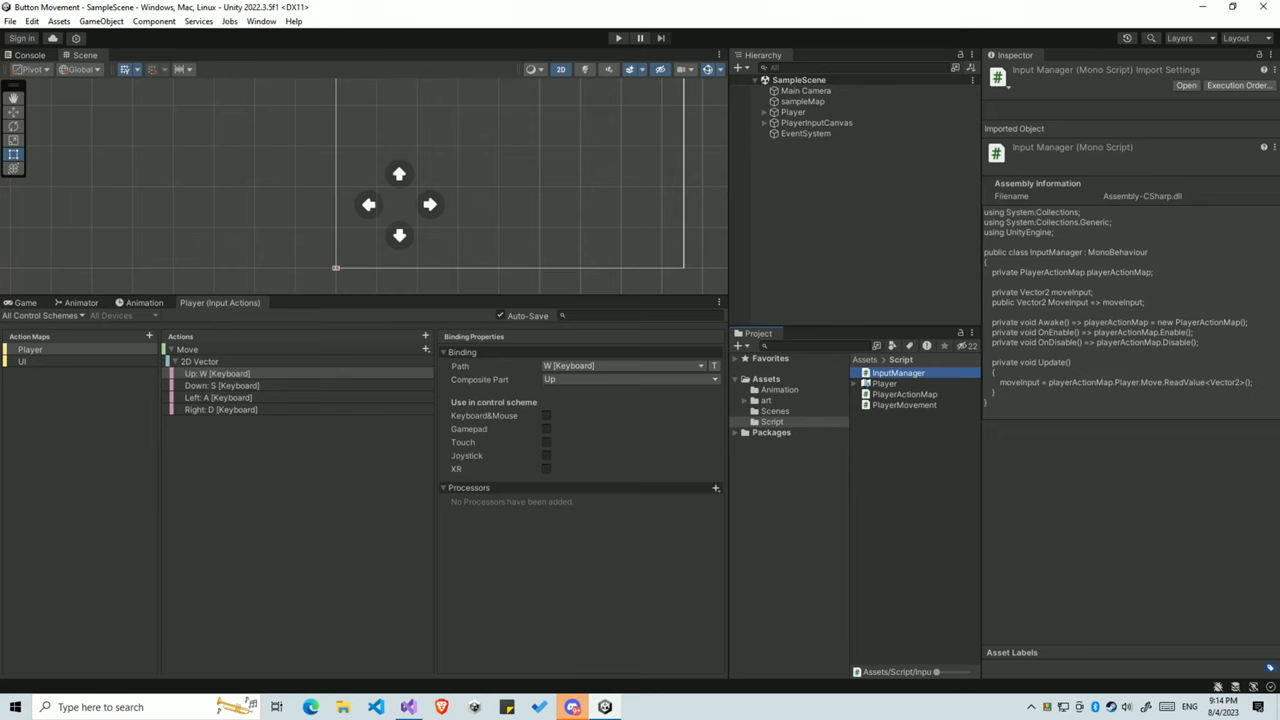
- Select the Player object and start adding a new component in the Inspector
left_click(792, 112)
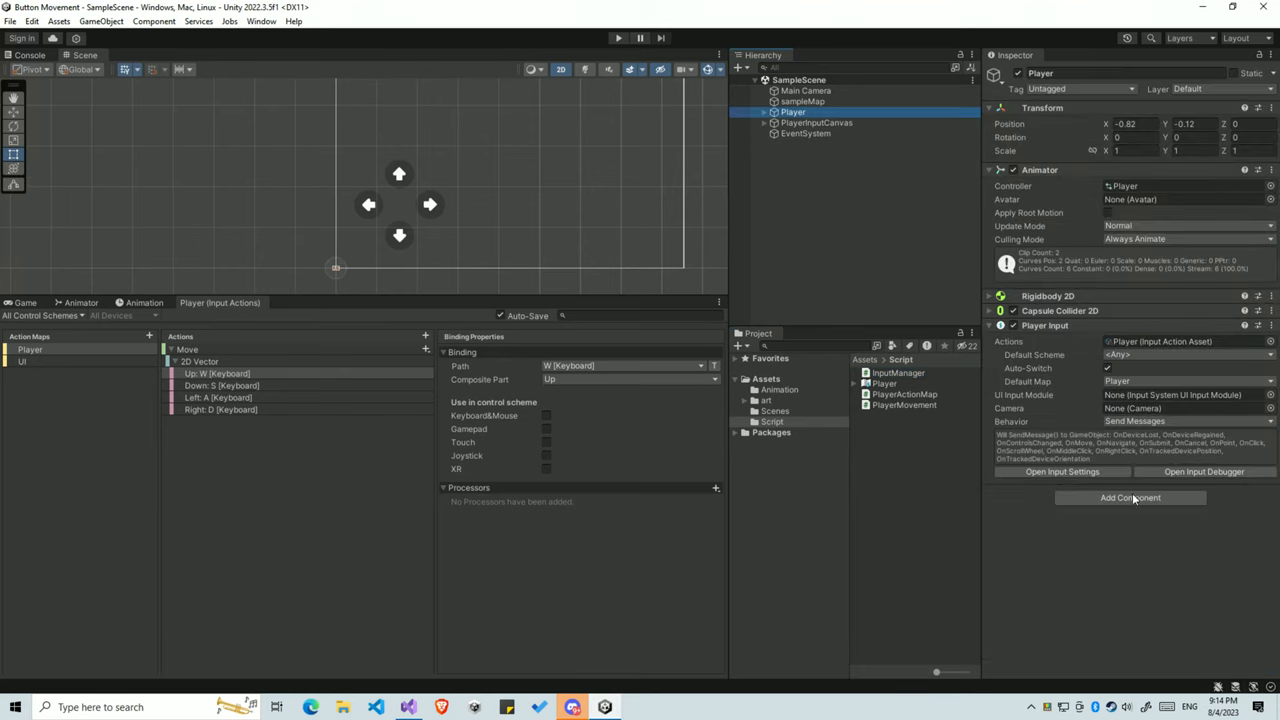
left_click(898, 372)
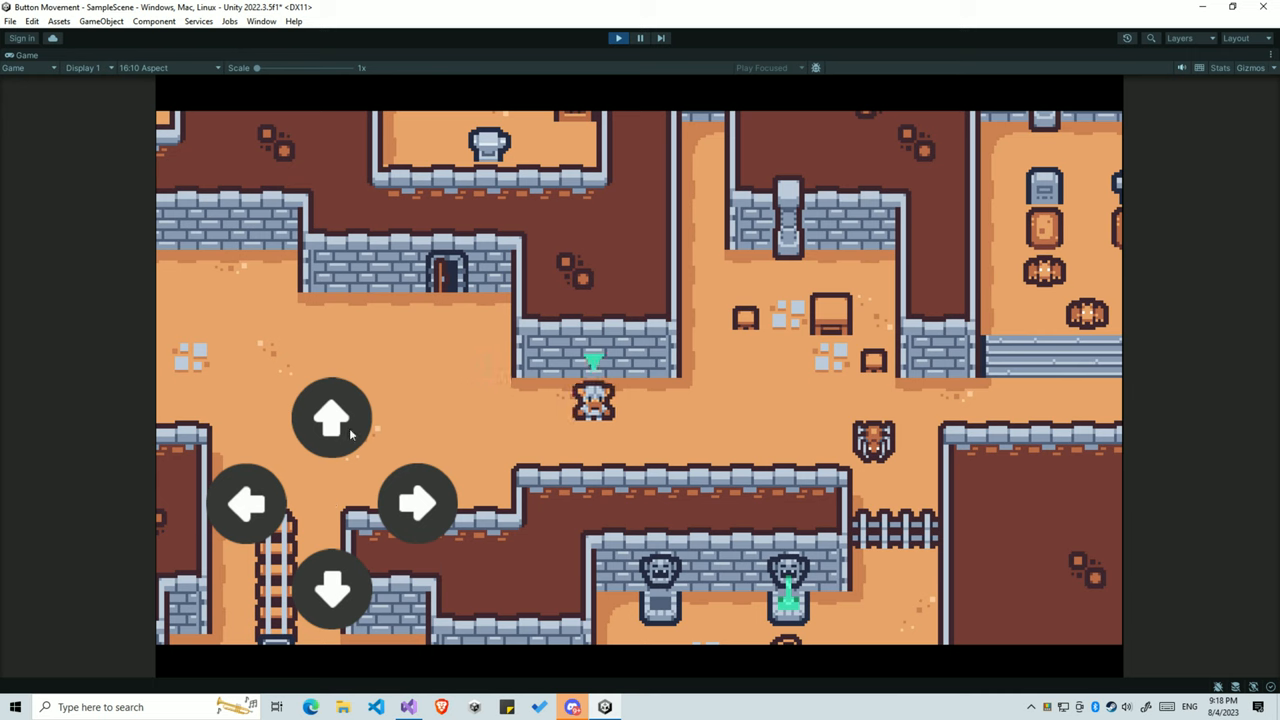
- Move the player up, right and down with the on-screen arrow buttons in Play mode
left_click(332, 418)
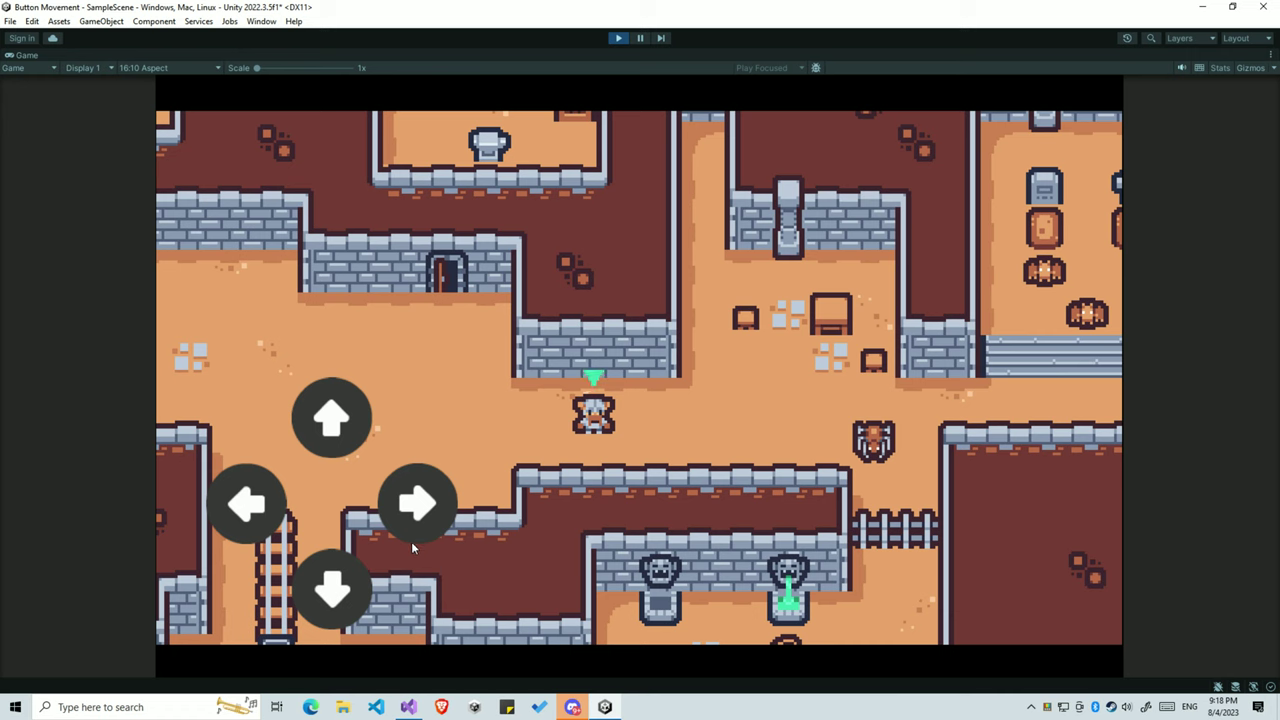
left_click(416, 504)
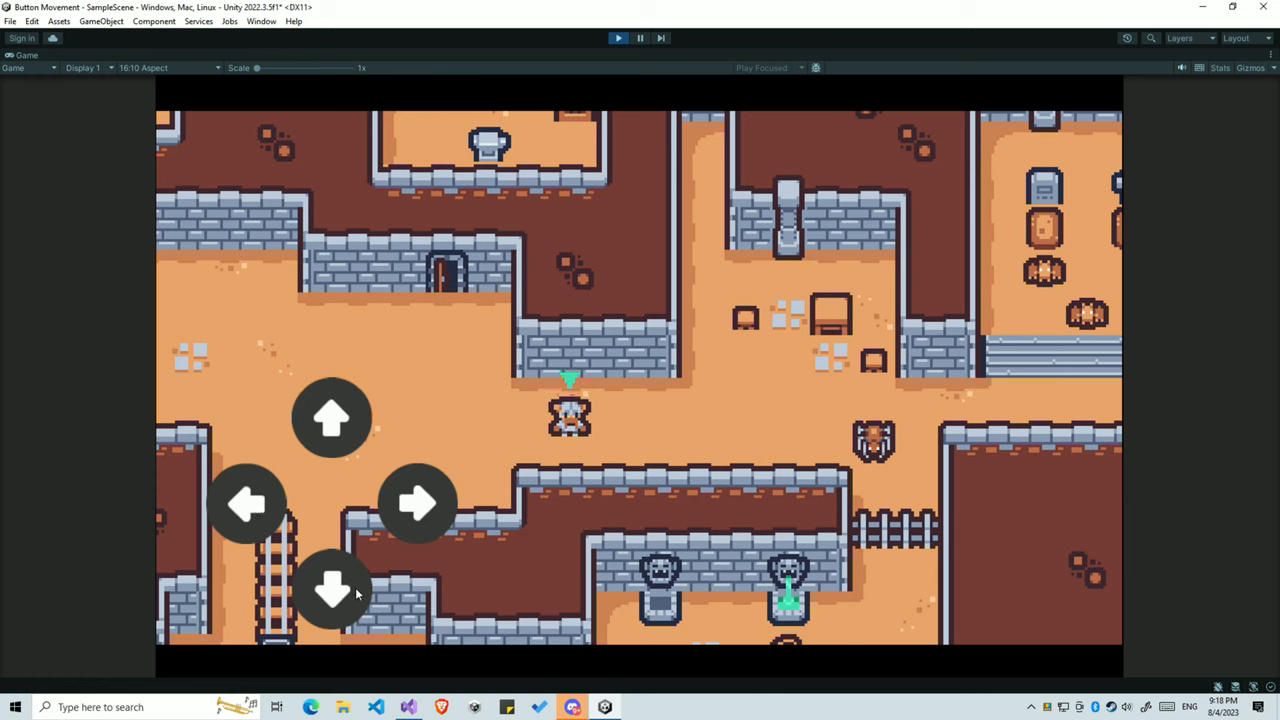
left_click(332, 588)
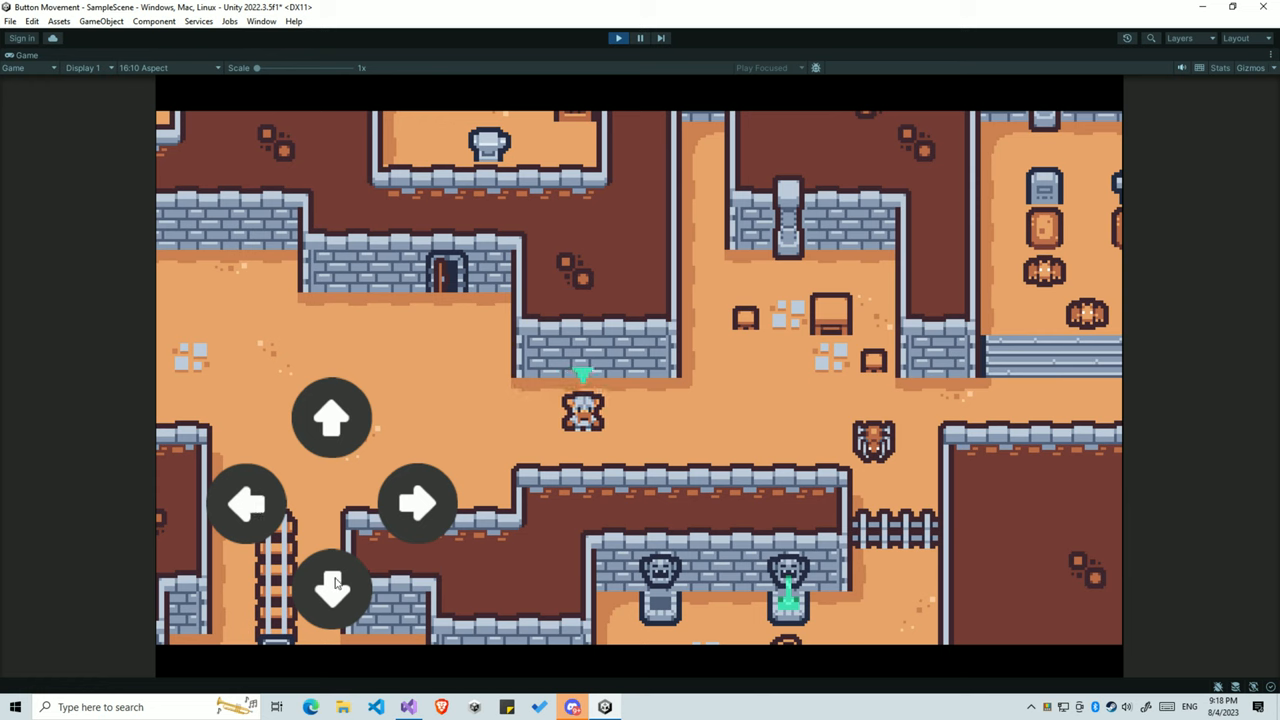